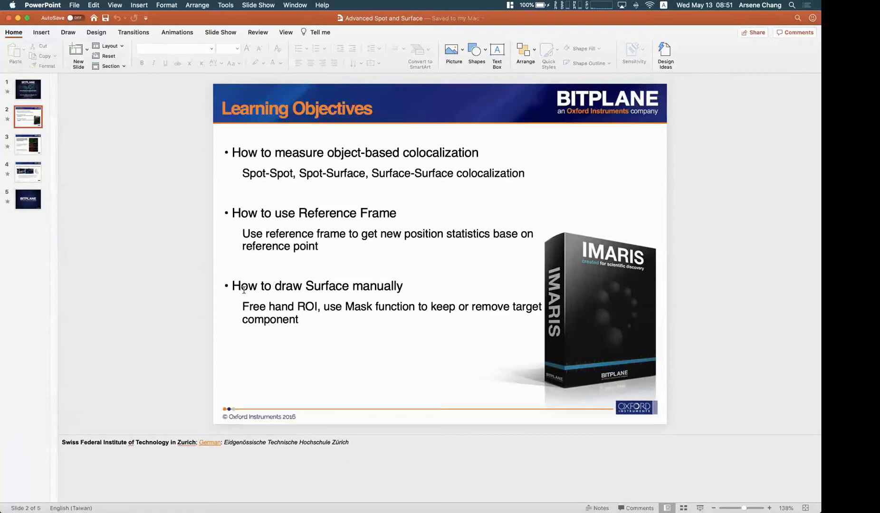
mouse_move(274, 292)
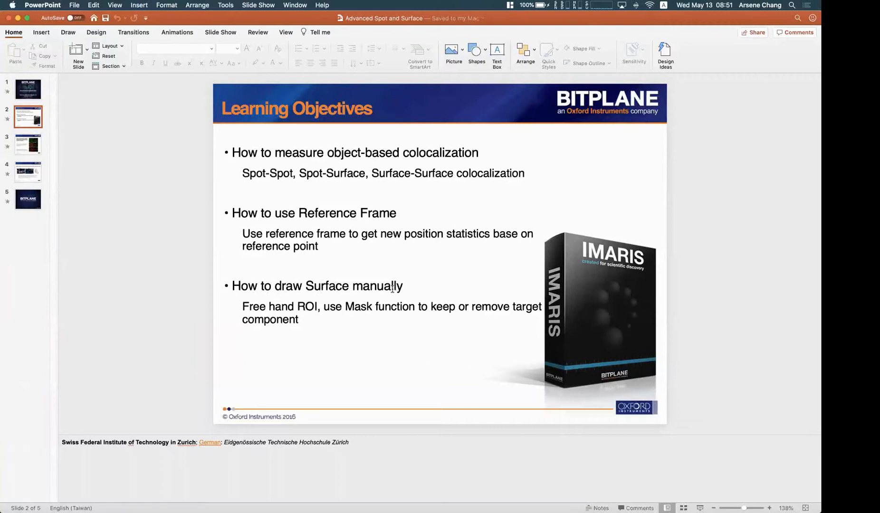
mouse_move(215, 288)
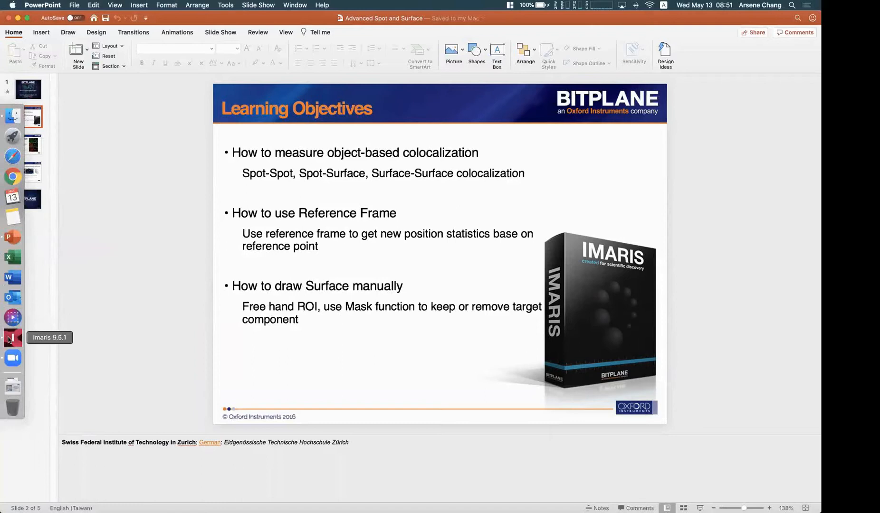
Discard the unsaved changes to the egg chamber dataset when prompted.
click(12, 337)
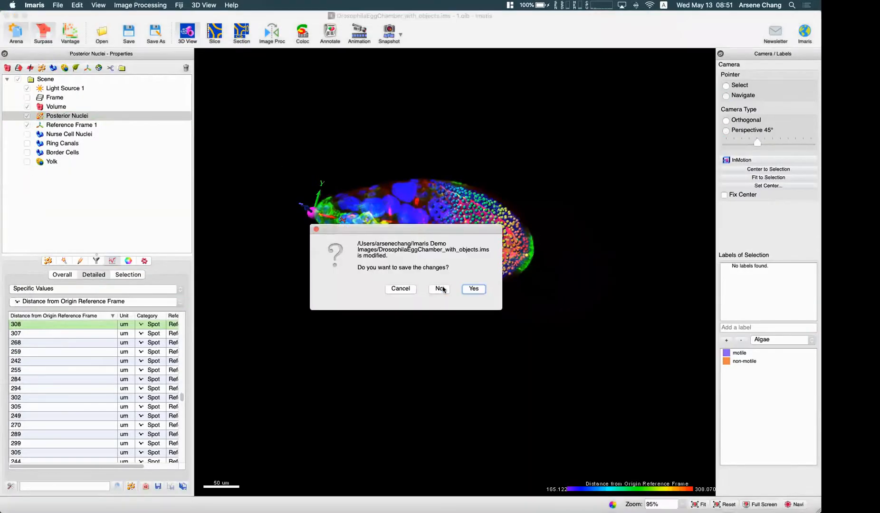
click(440, 289)
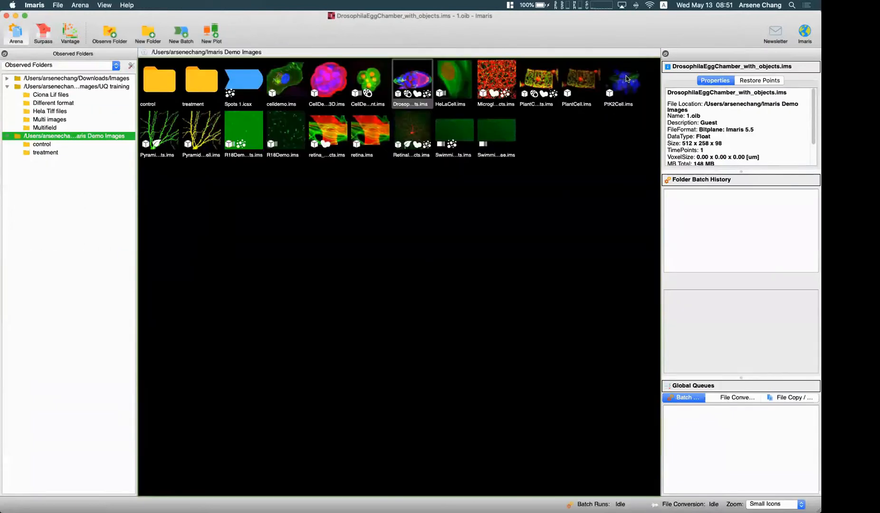
Load celldemo.ims from the Imaris Demo Images folder.
click(285, 84)
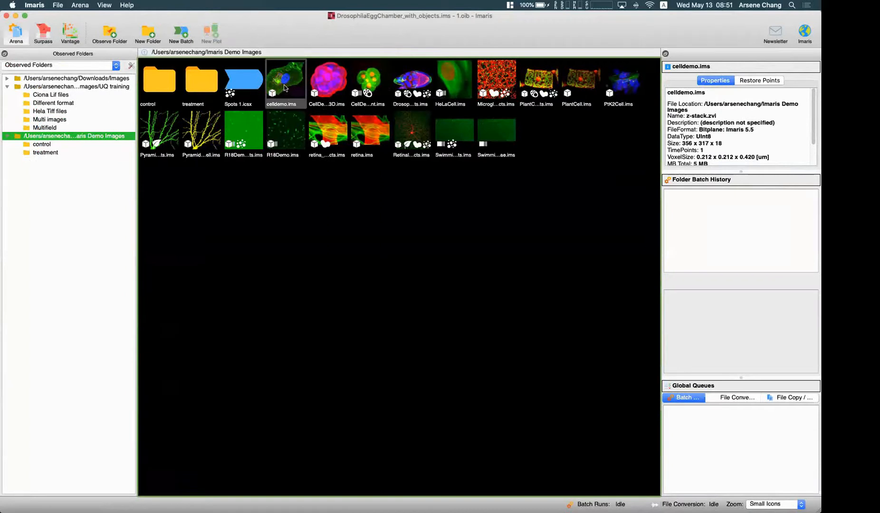
mouse_move(581, 79)
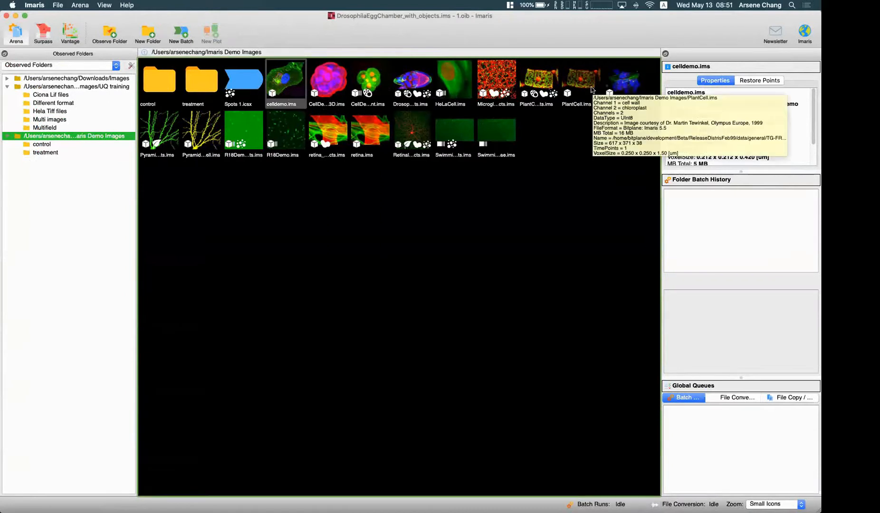
click(286, 82)
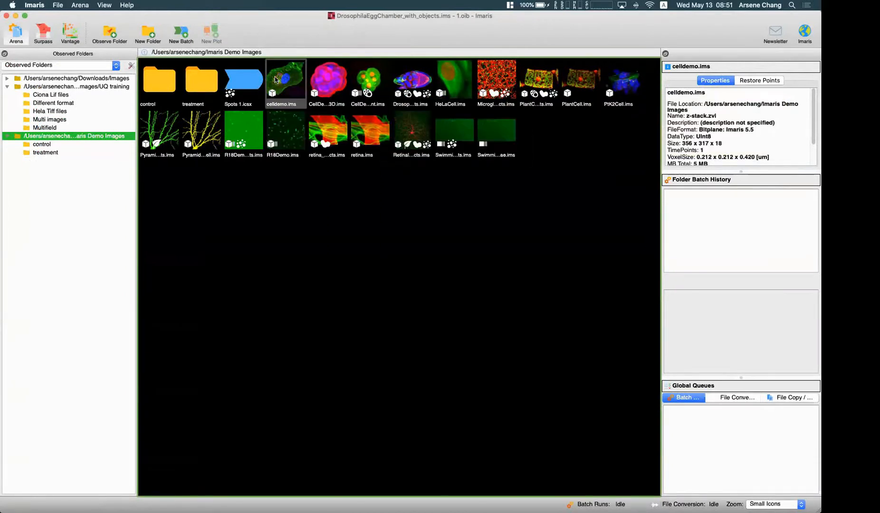
double_click(285, 81)
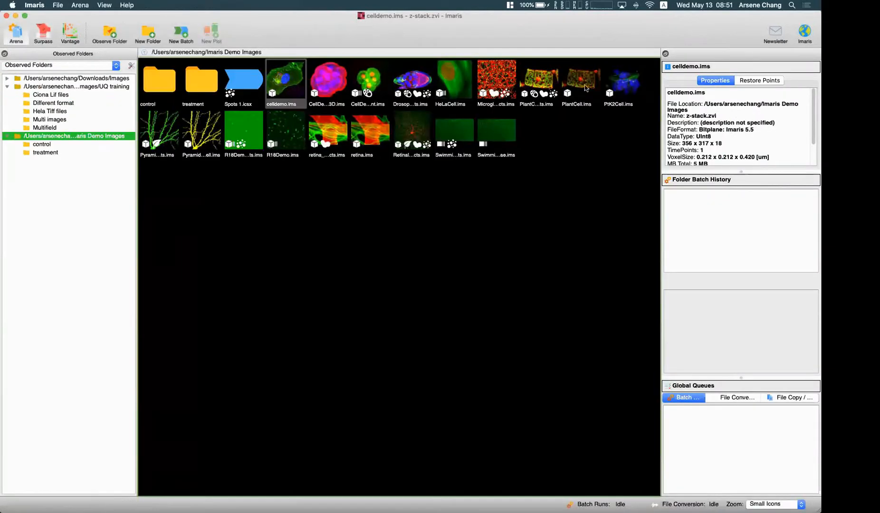
mouse_move(632, 91)
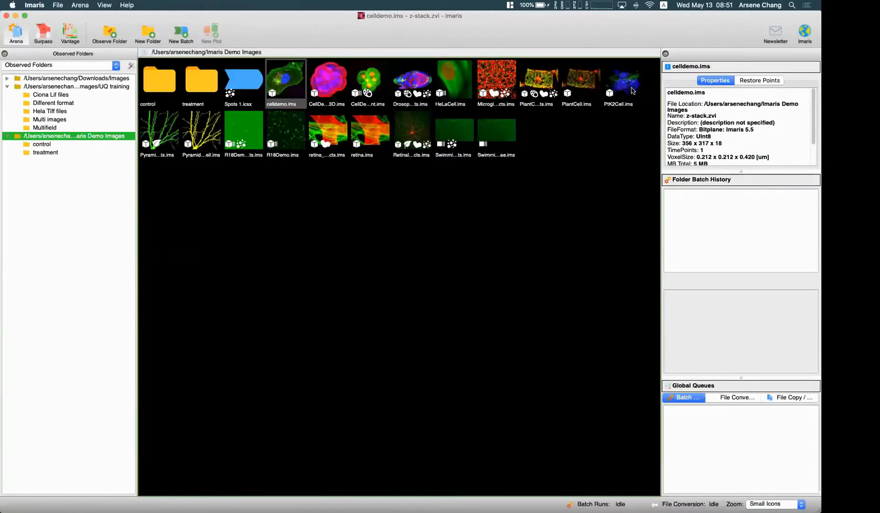
mouse_move(328, 81)
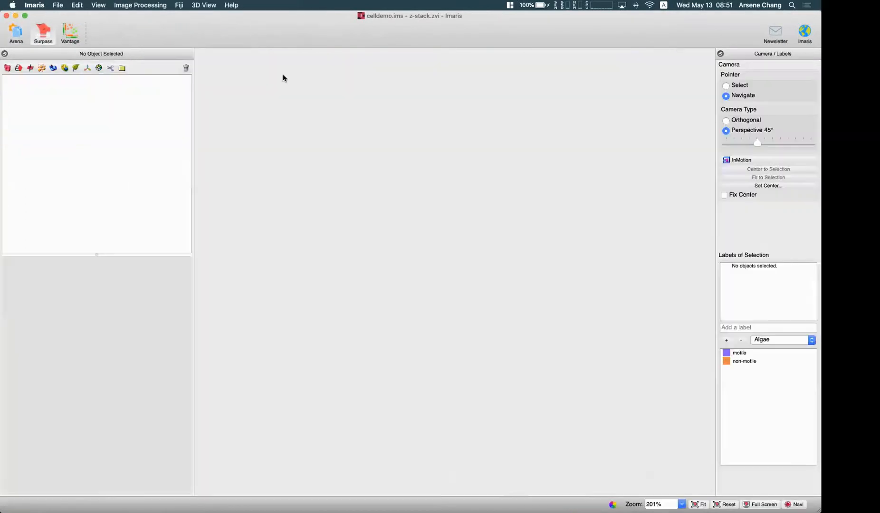
Rotate the celldemo cell volume in 3D to inspect it.
click(41, 29)
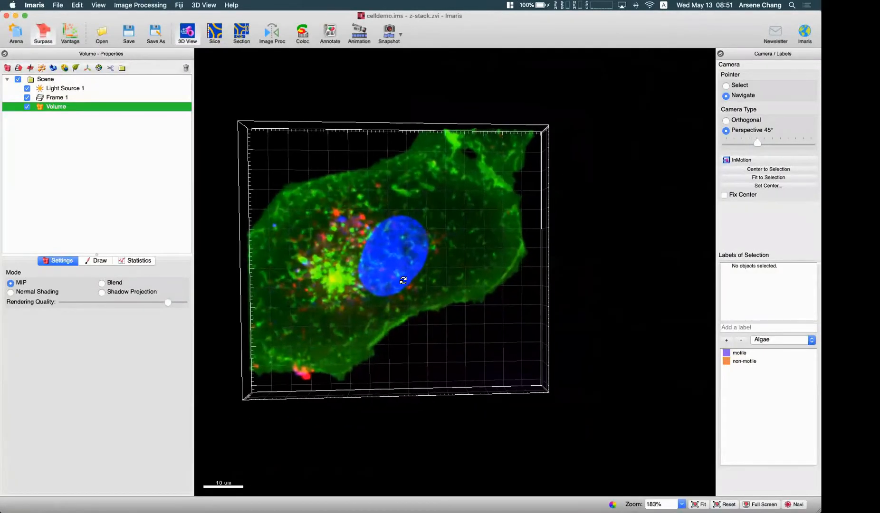
drag(402, 280, 449, 241)
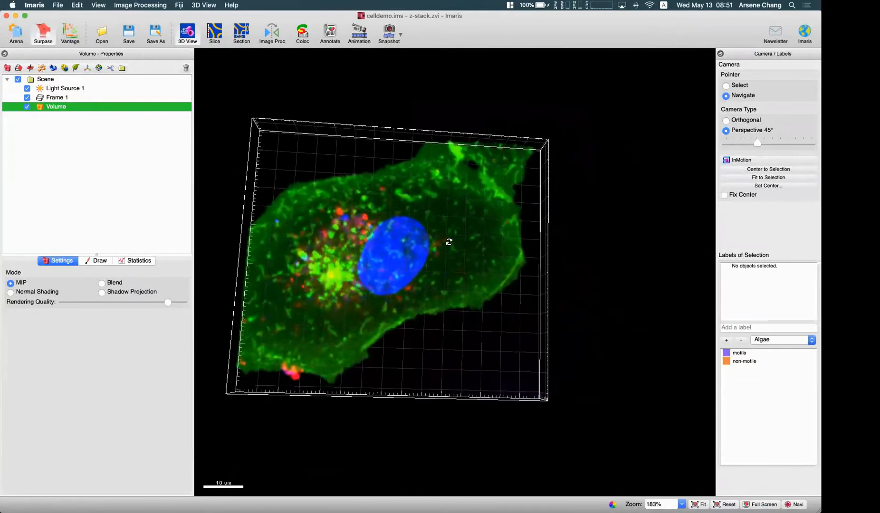
drag(449, 242, 418, 211)
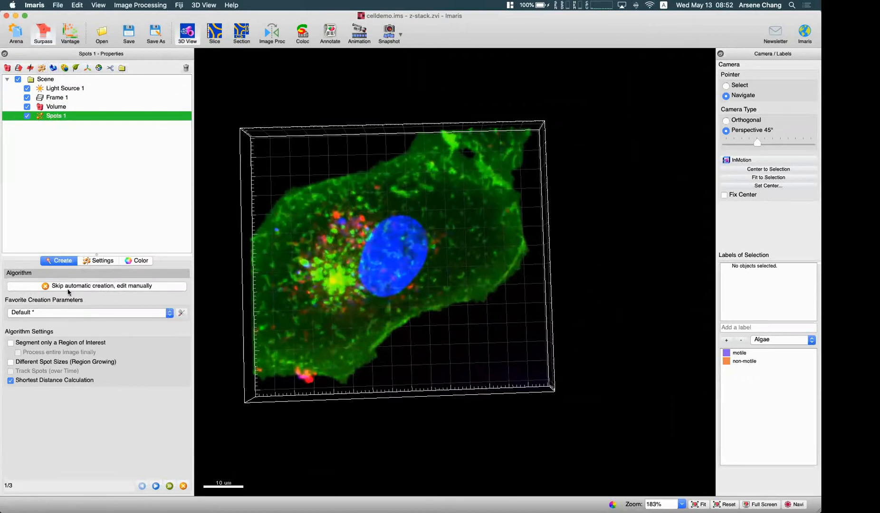
Start a trial Spots object with Segment only a Region of Interest, then delete Spots 1.
click(10, 344)
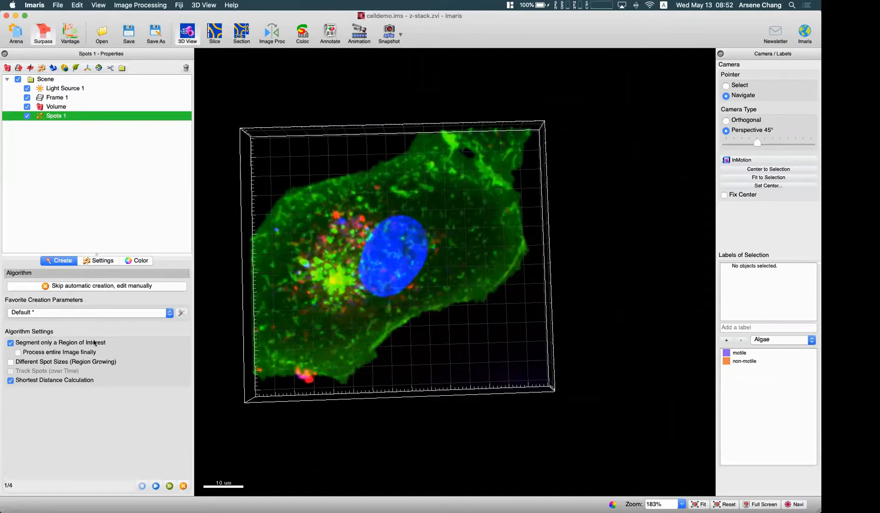
mouse_move(127, 370)
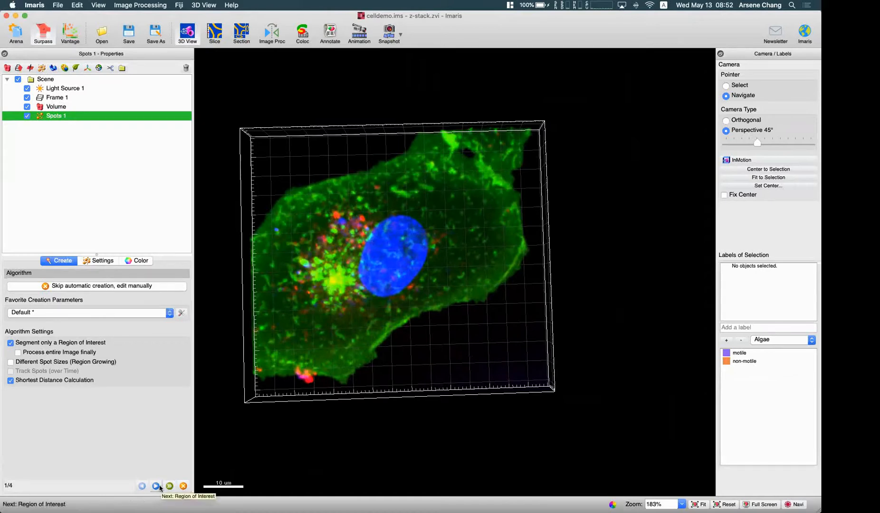
click(155, 486)
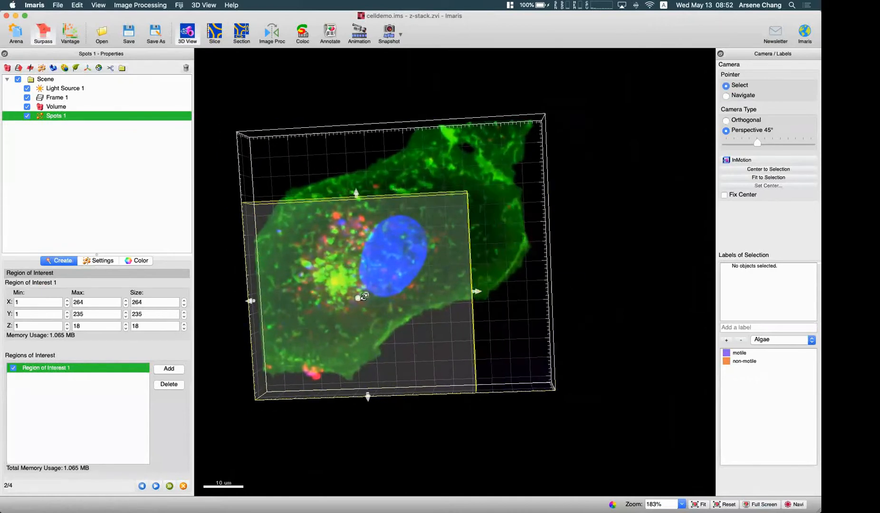
click(727, 96)
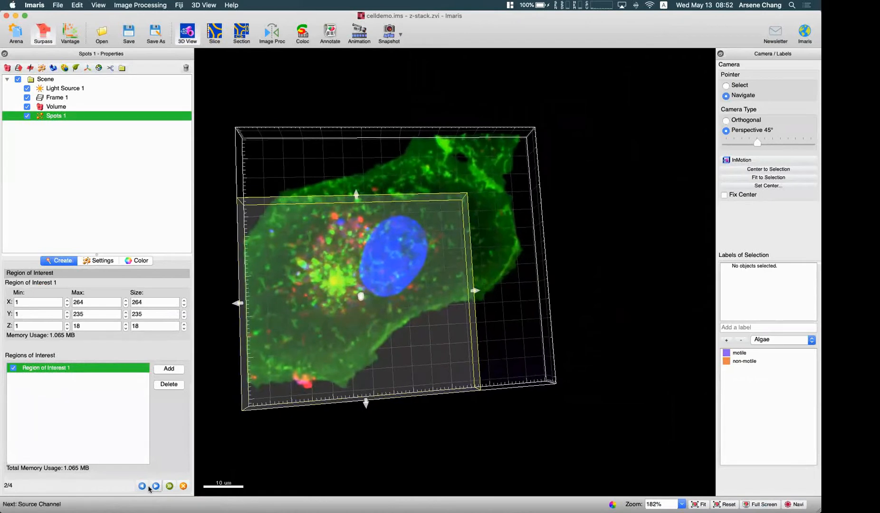
click(142, 486)
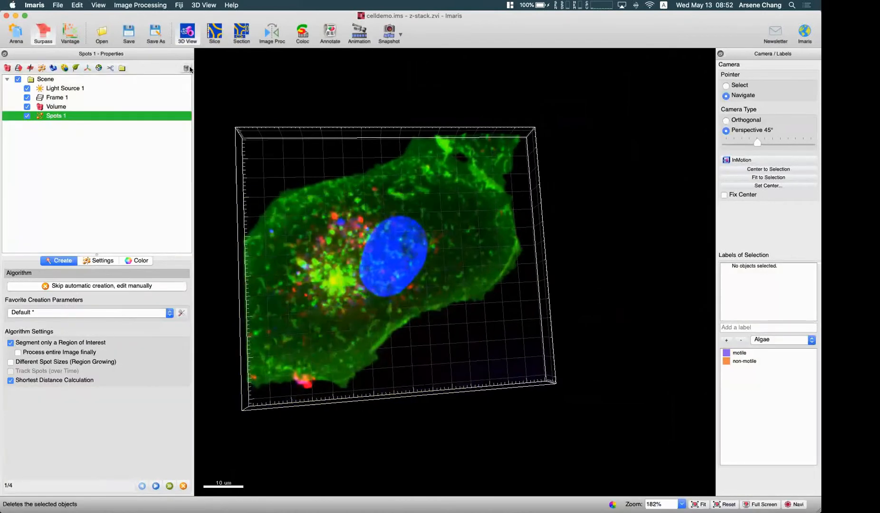
click(187, 69)
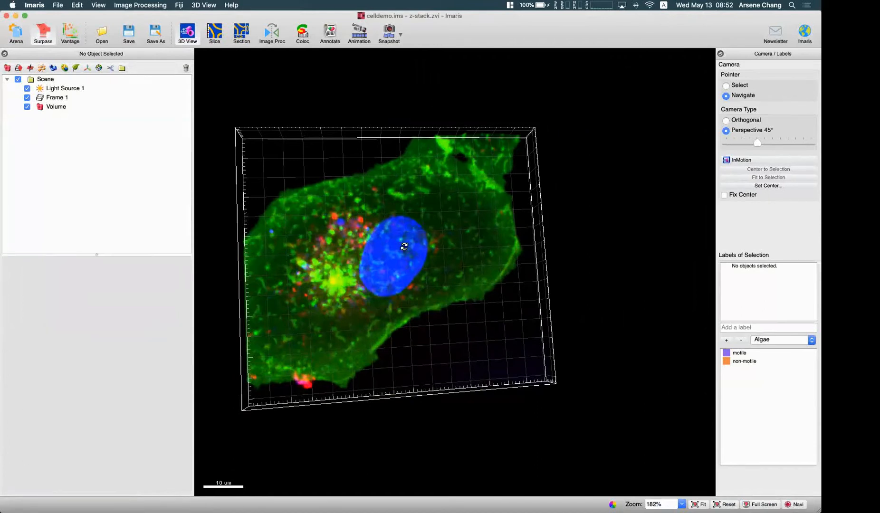
Rotate the remaining cell volume to a few different viewing angles.
drag(404, 247, 353, 199)
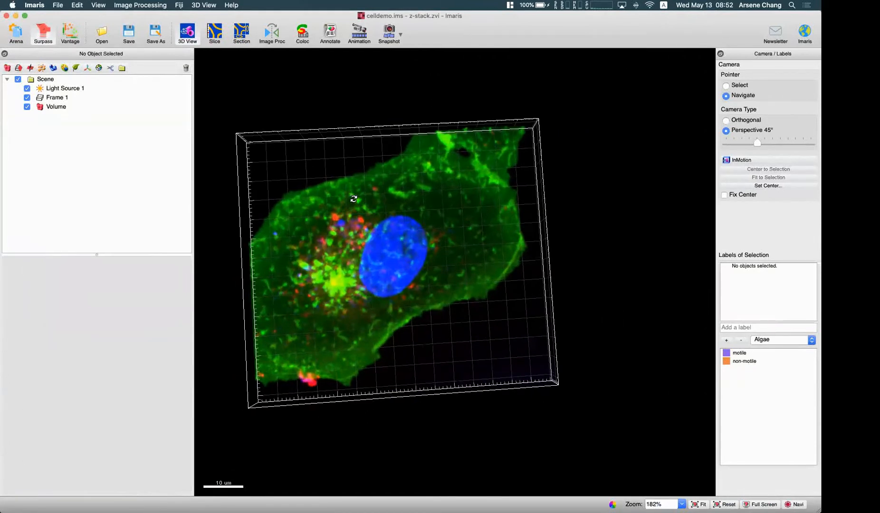
drag(353, 199, 498, 228)
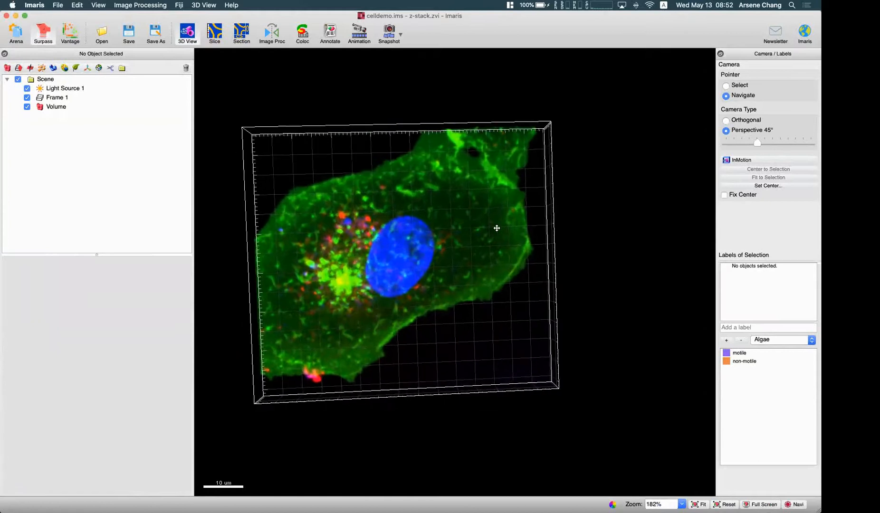
drag(497, 228, 457, 223)
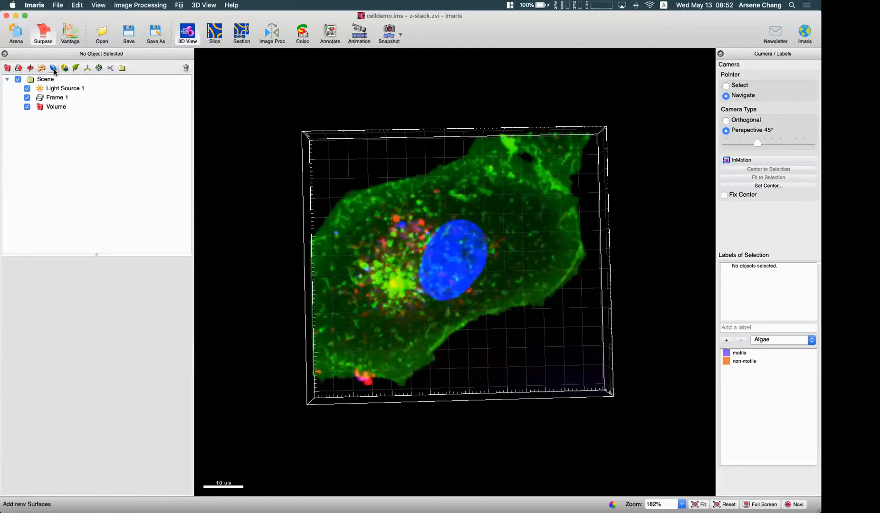
Add Surfaces 1 showing only the red Vesicles channel, with Shortest Distance Calculation off.
click(54, 68)
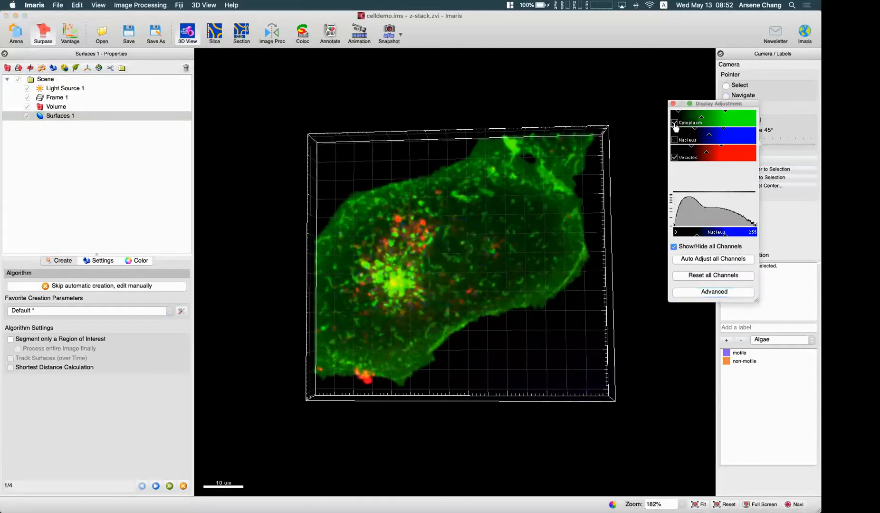
click(675, 122)
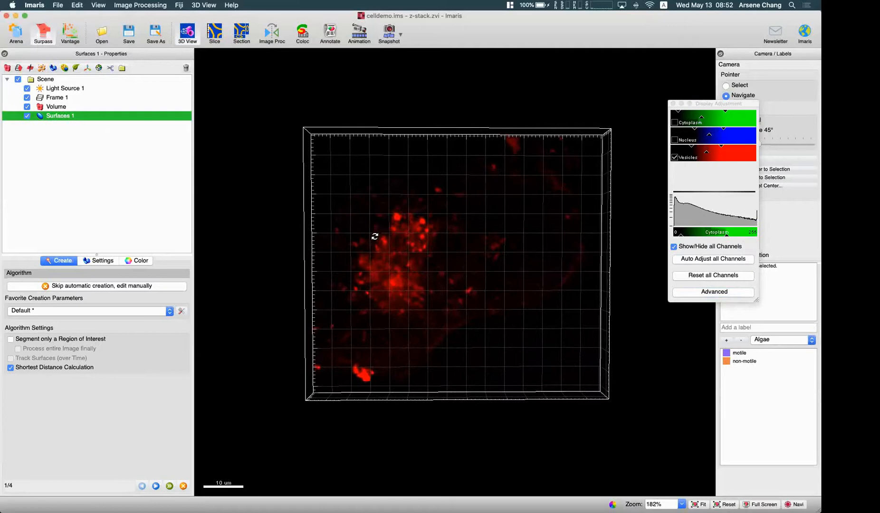
mouse_move(365, 266)
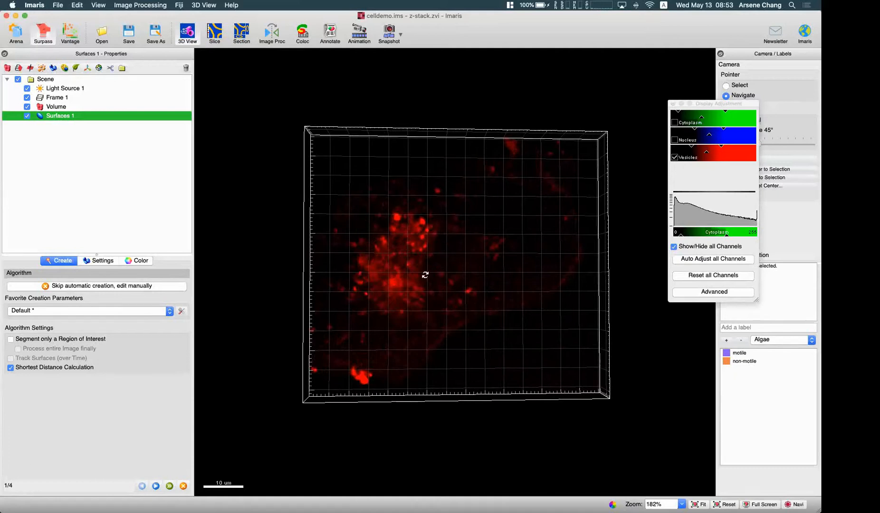
mouse_move(443, 264)
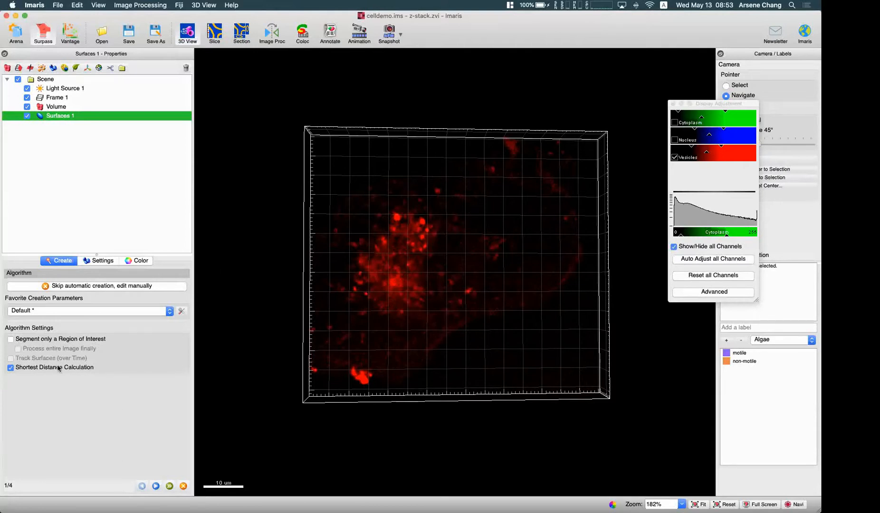
click(10, 368)
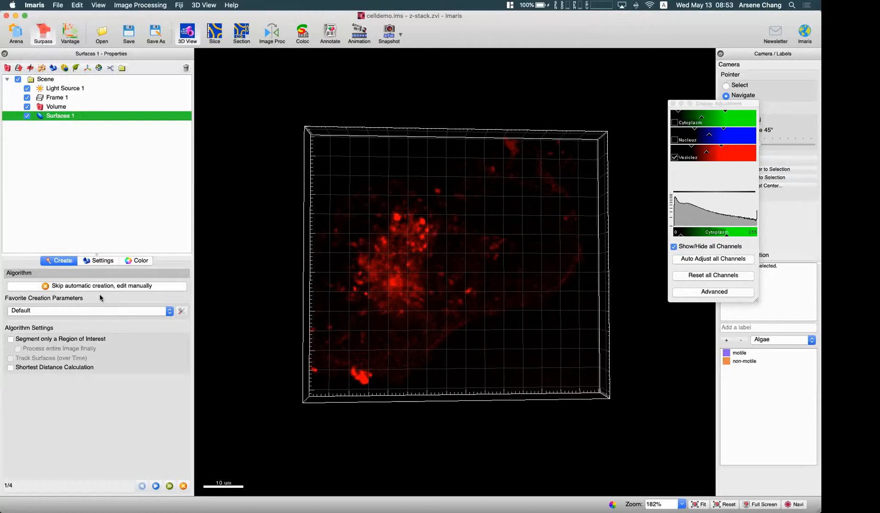
mouse_move(327, 230)
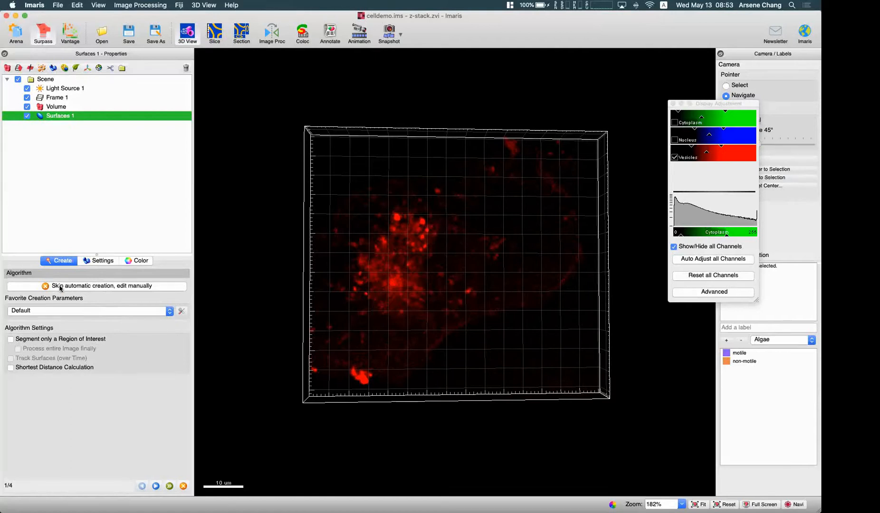
Choose manual contour drawing and hide the Volume rendering in the Surpass tree.
click(97, 286)
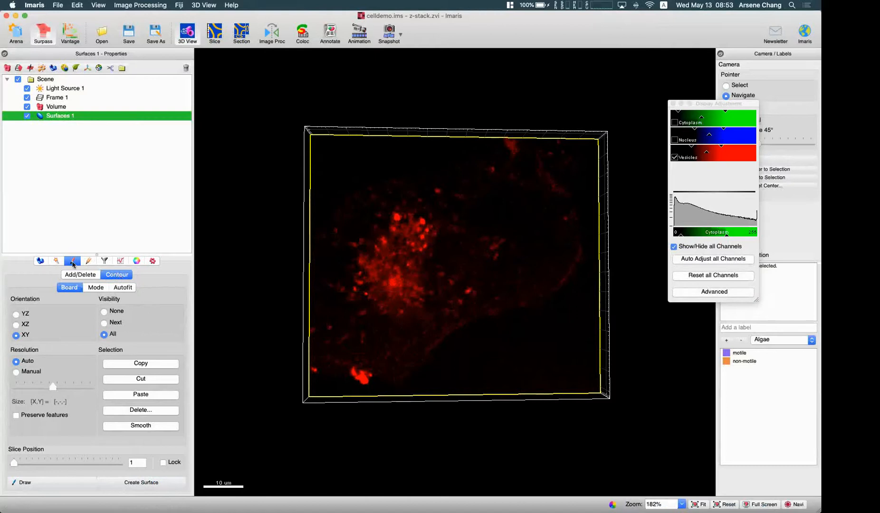
mouse_move(72, 261)
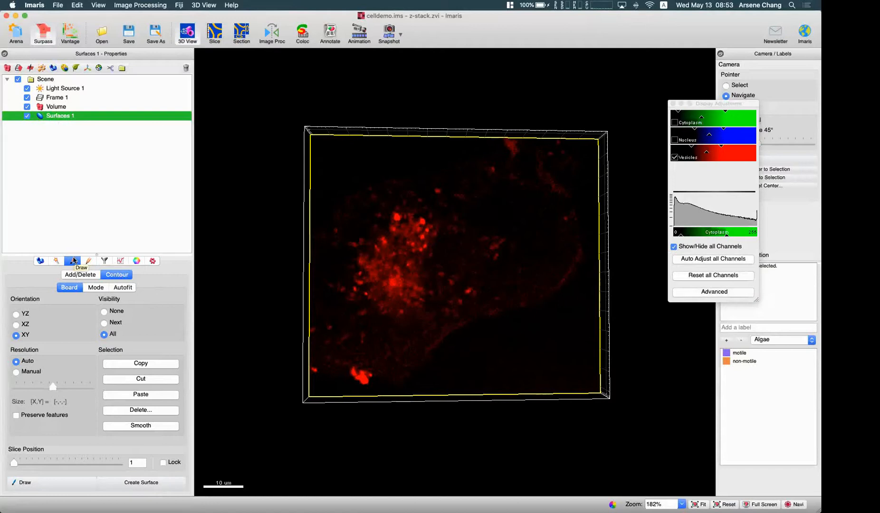
mouse_move(94, 376)
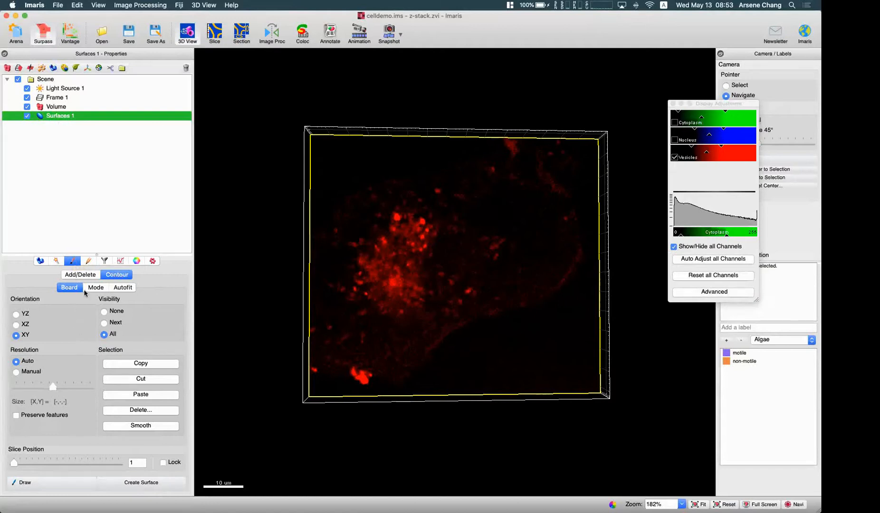
click(27, 106)
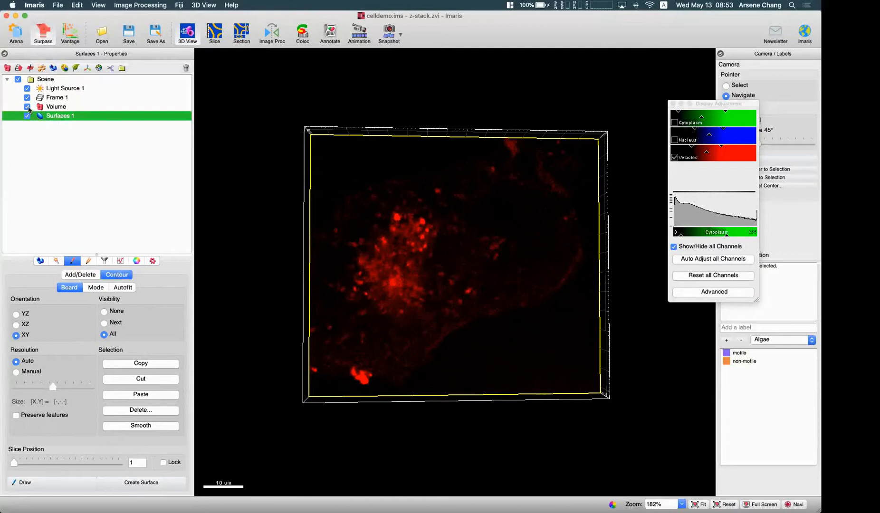
Move the contour drawing plane through slices 7 and 17 and settle on slice 5.
drag(14, 462, 51, 462)
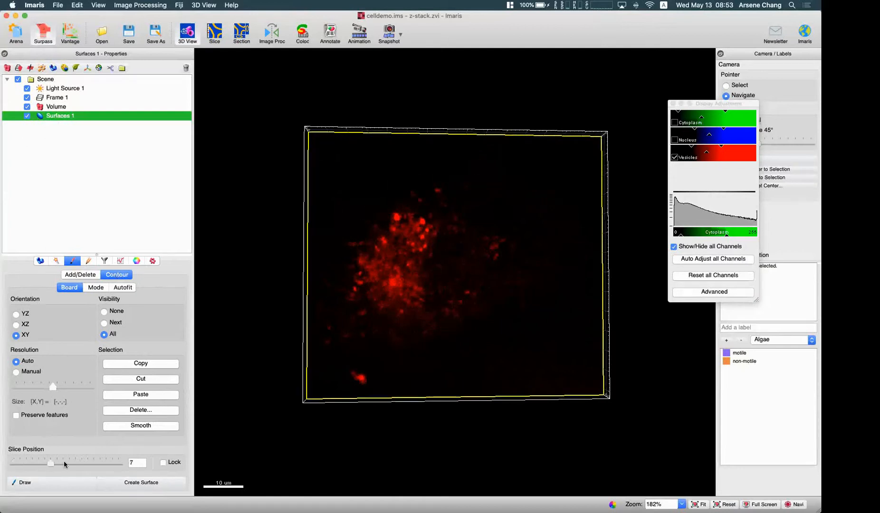
drag(52, 463, 18, 462)
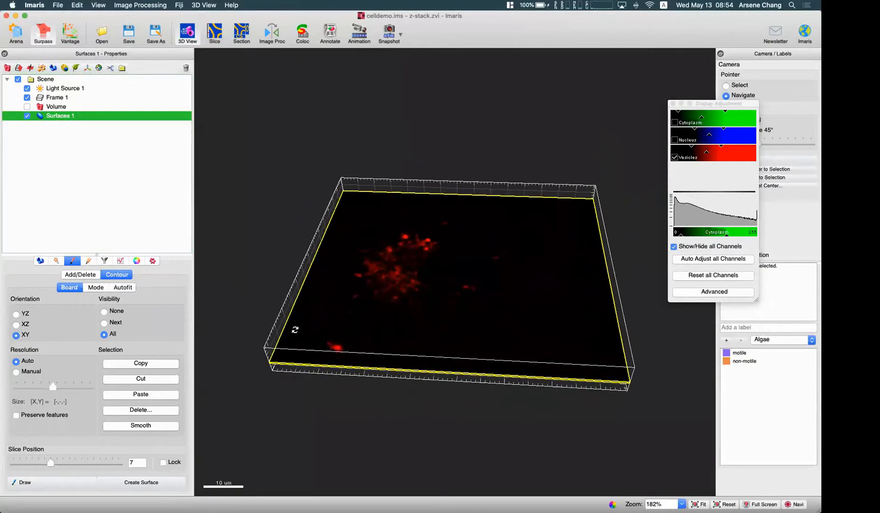
drag(51, 464, 112, 464)
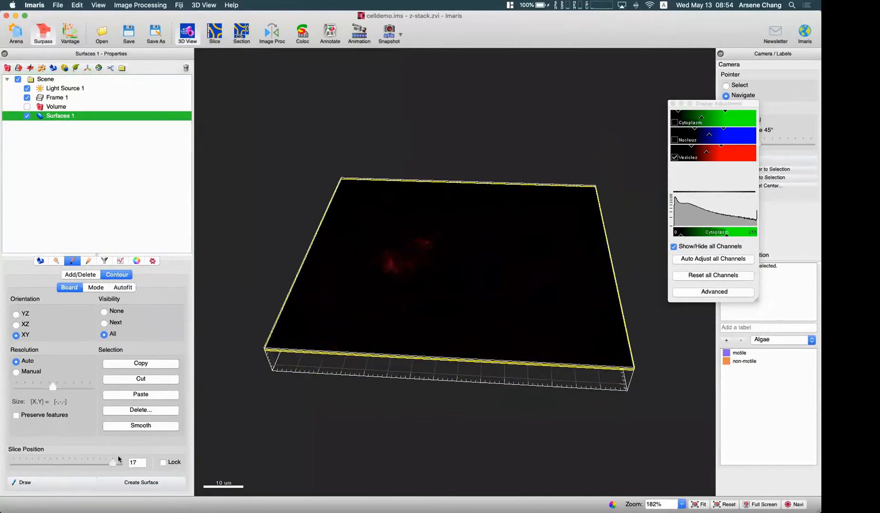
drag(112, 462, 87, 462)
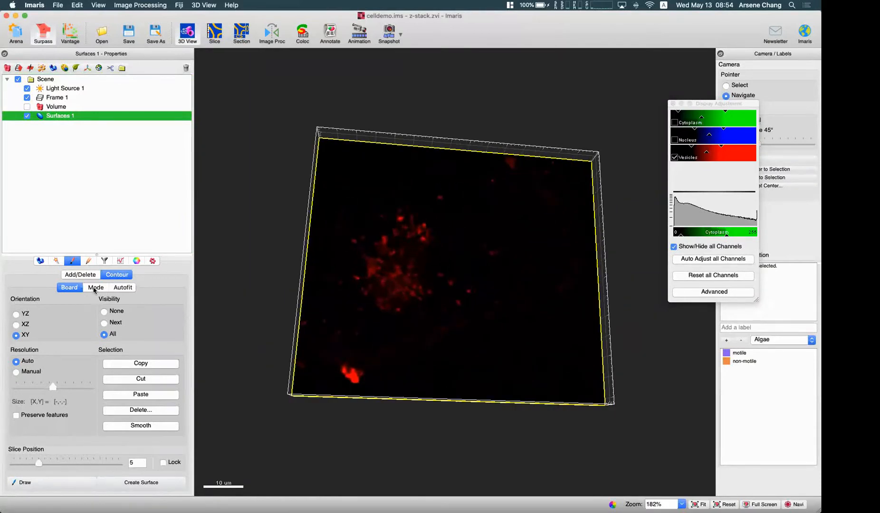
Try the drawing modes and channel options, settling on evenly spaced vertices with All Visible Channel.
click(95, 288)
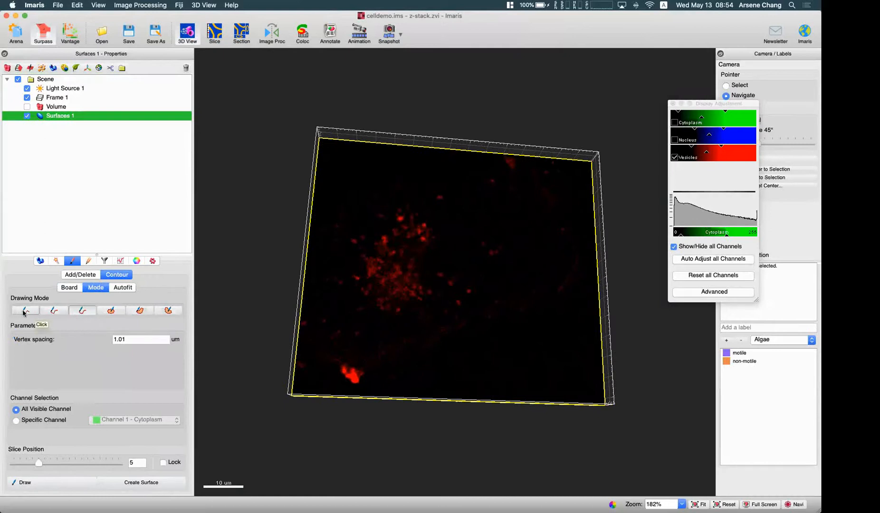
mouse_move(167, 311)
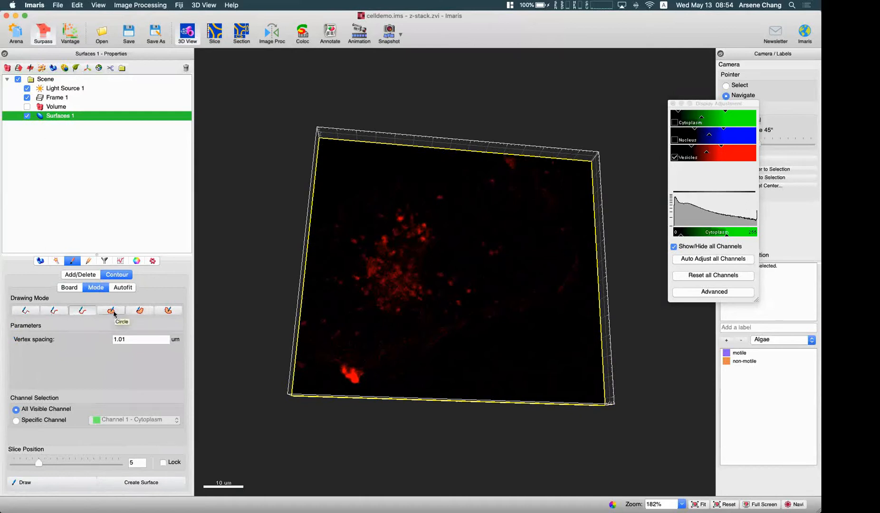
mouse_move(83, 311)
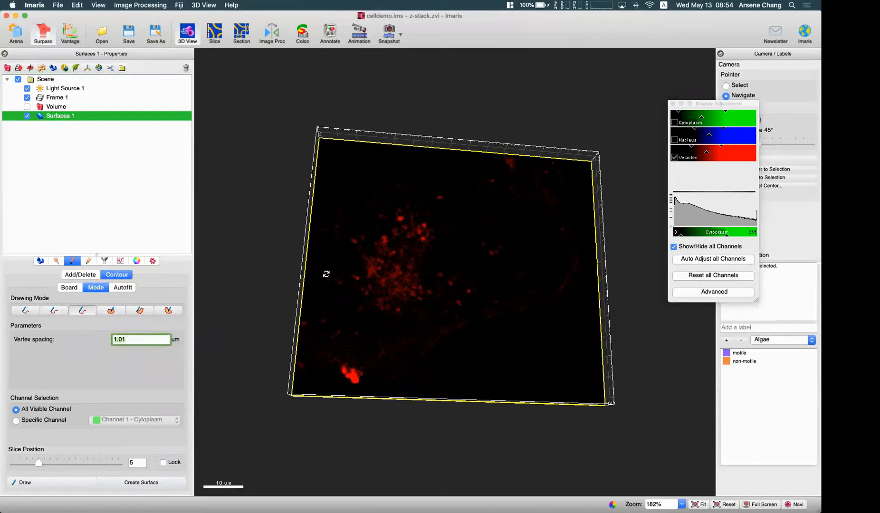
mouse_move(142, 340)
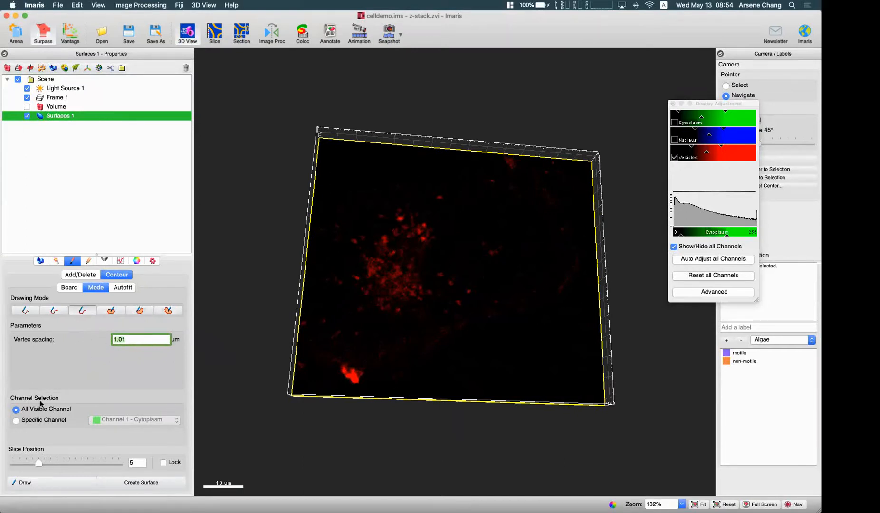
click(16, 420)
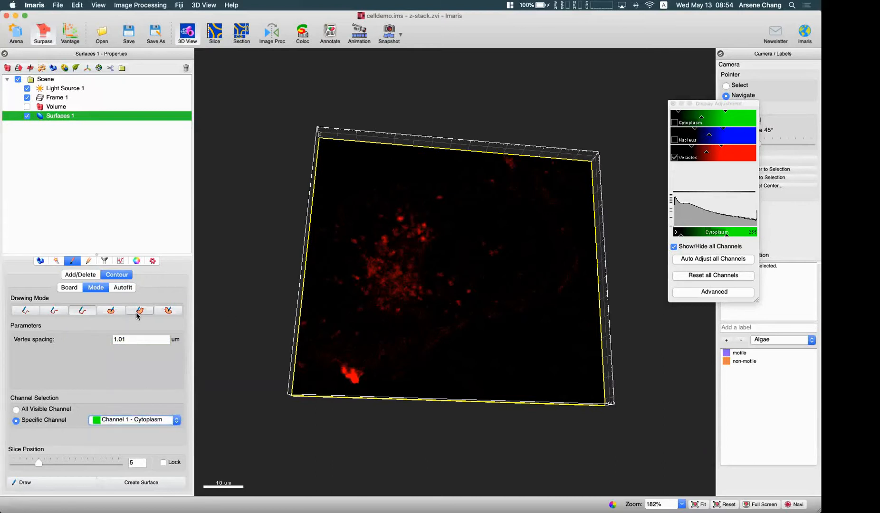
mouse_move(140, 310)
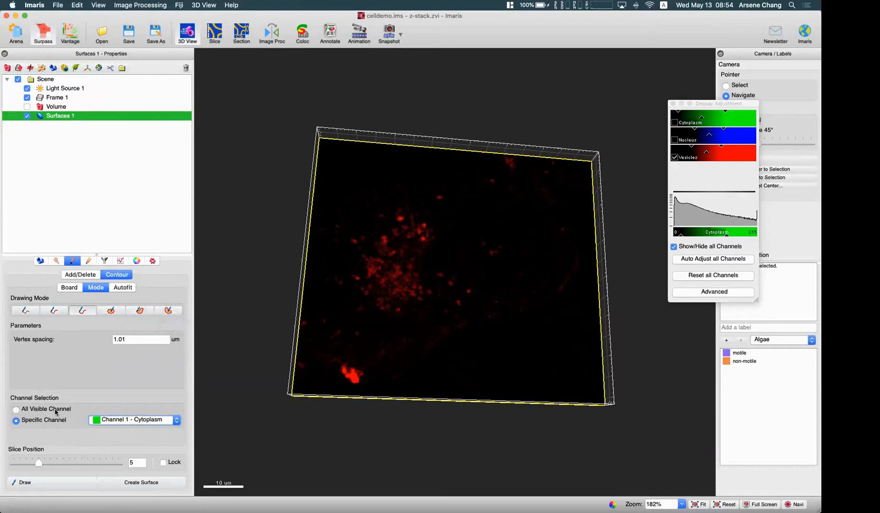
click(14, 410)
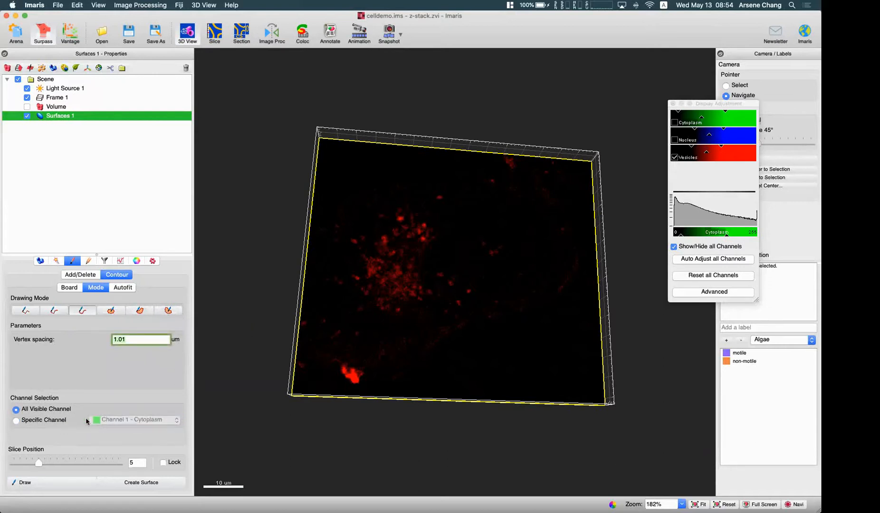
mouse_move(127, 424)
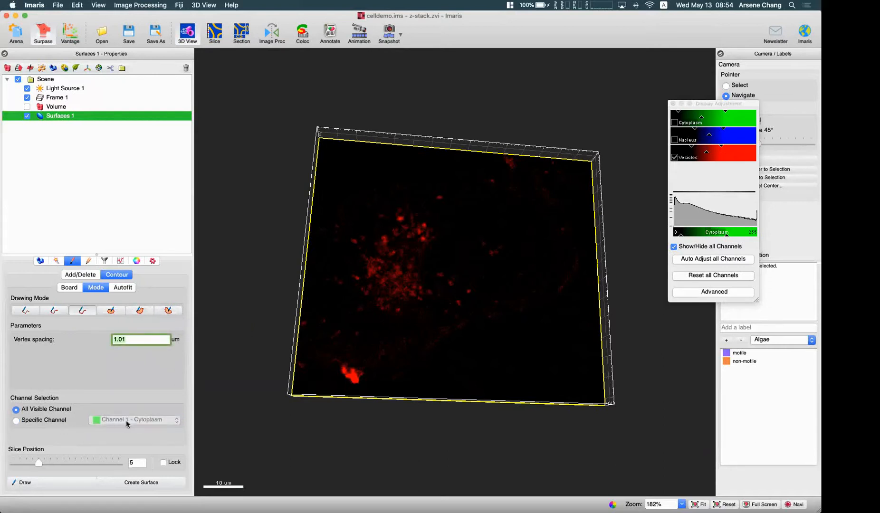
mouse_move(140, 312)
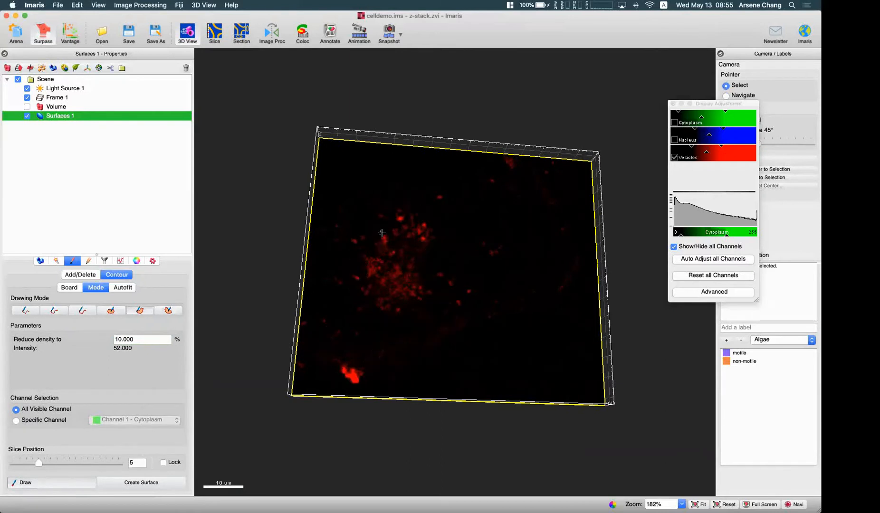
click(13, 420)
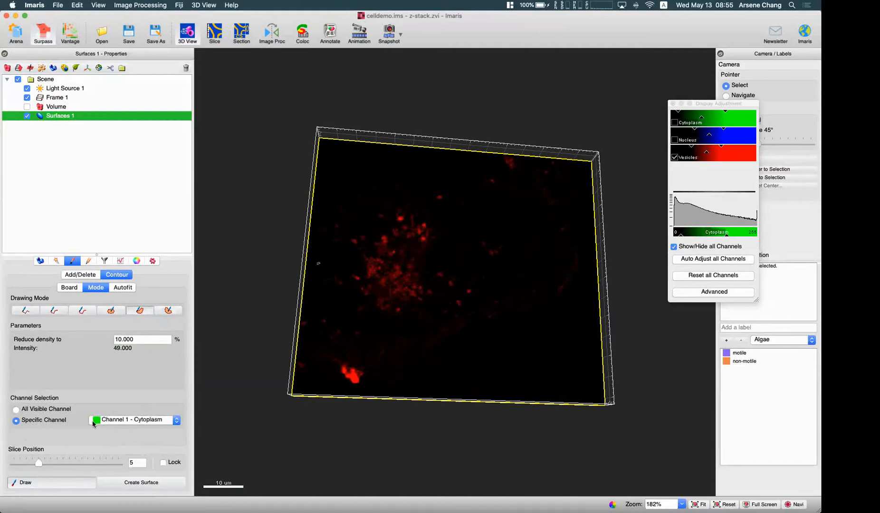
click(14, 409)
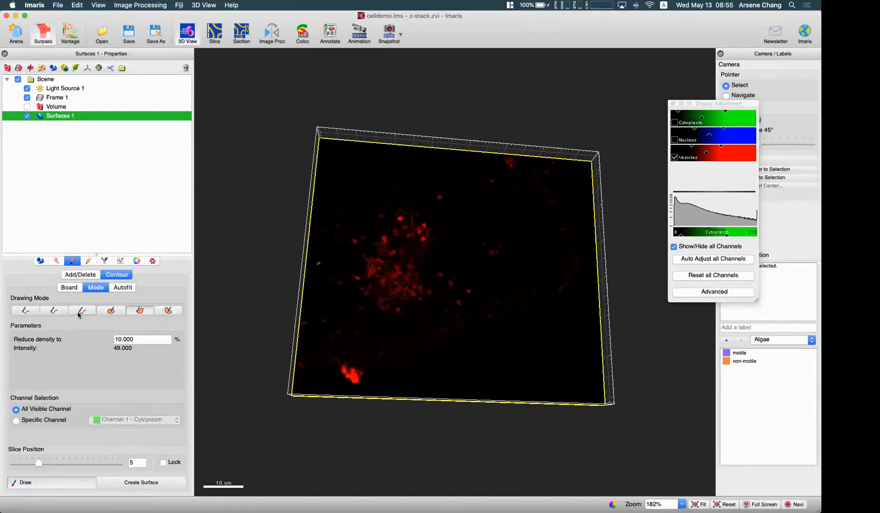
click(83, 310)
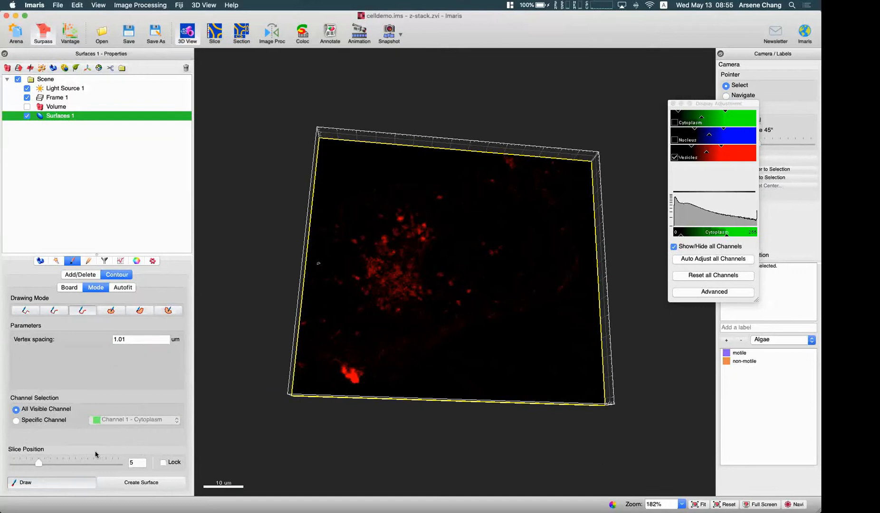
mouse_move(420, 245)
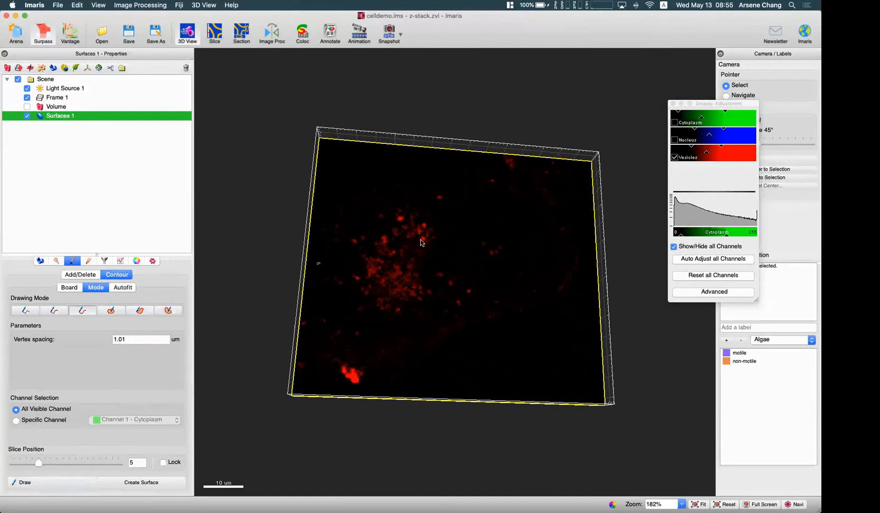
mouse_move(404, 233)
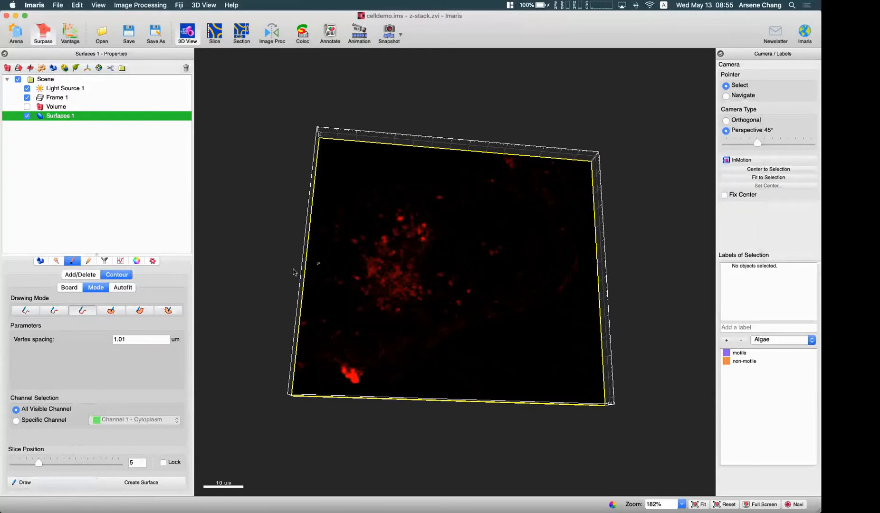
mouse_move(56, 490)
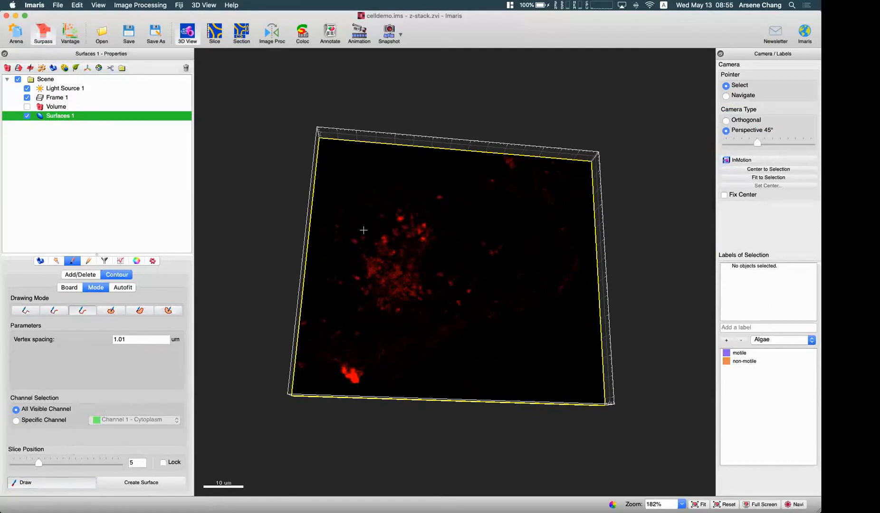
Trace a closed contour around the central red vesicle cluster on slice 5.
drag(362, 233, 392, 197)
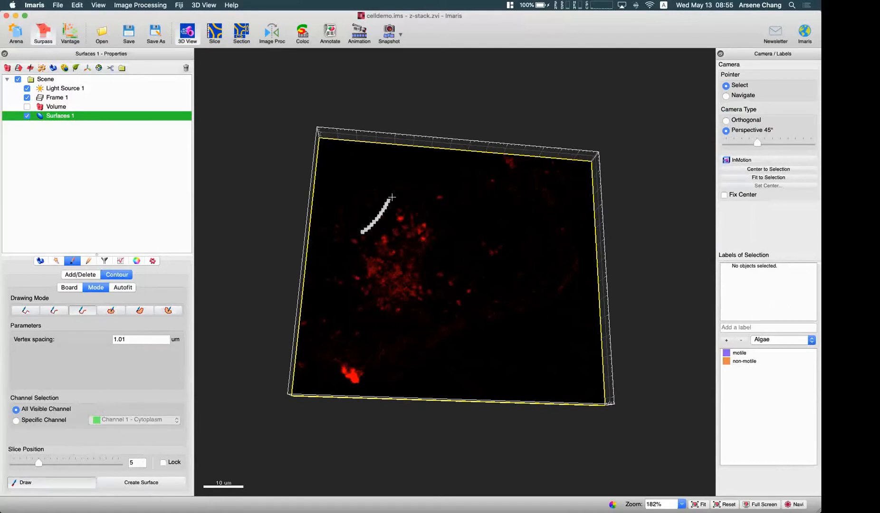
drag(393, 196, 435, 256)
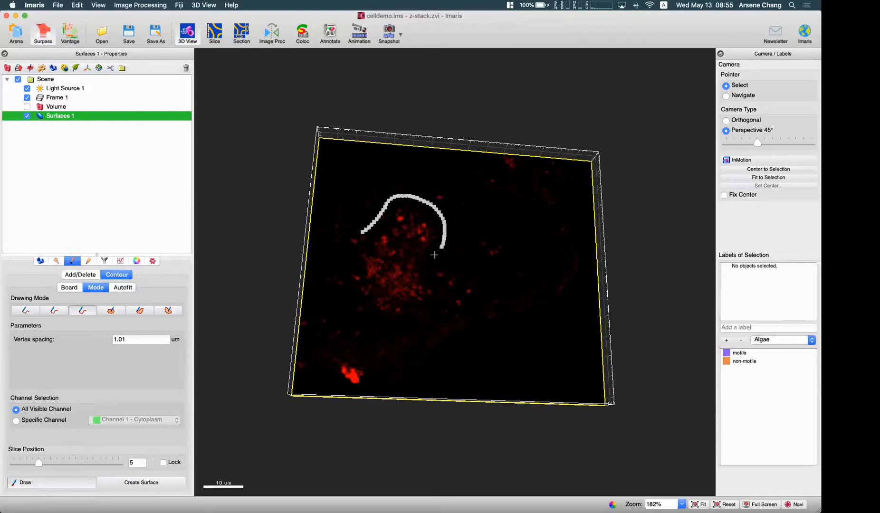
drag(435, 254, 424, 311)
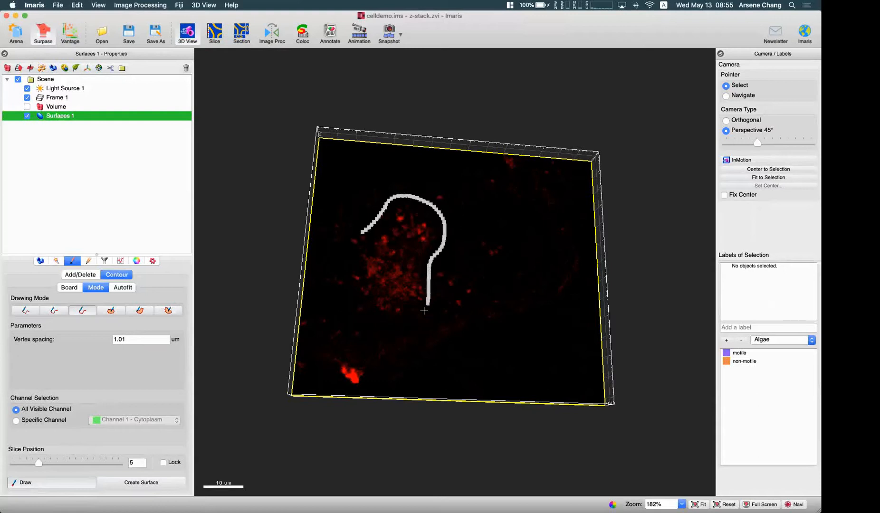
drag(424, 311, 354, 304)
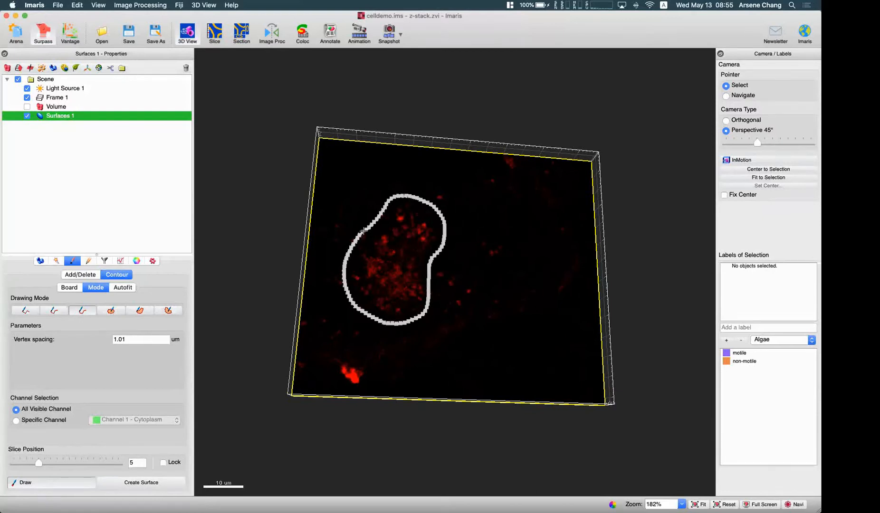
mouse_move(339, 254)
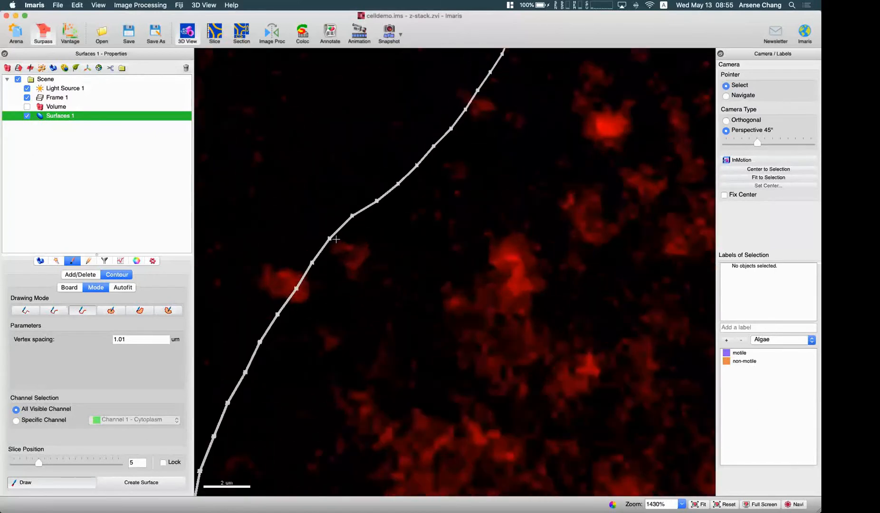
click(726, 96)
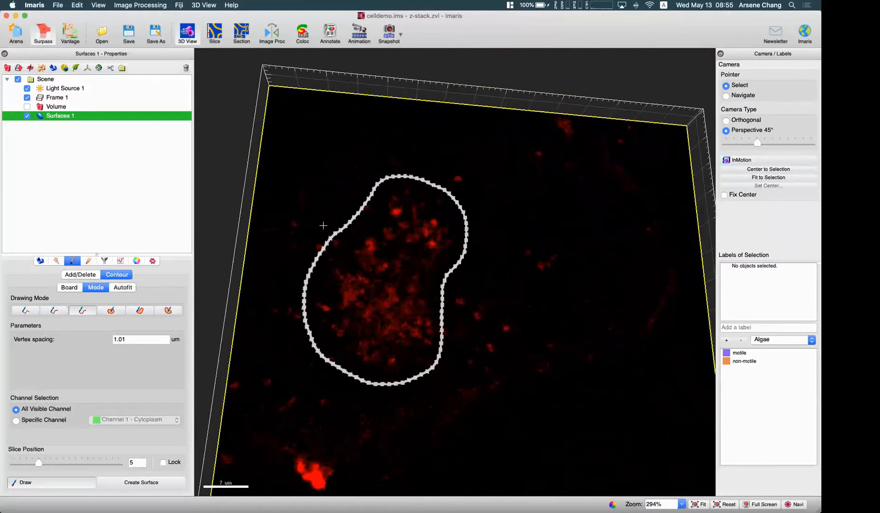
mouse_move(383, 405)
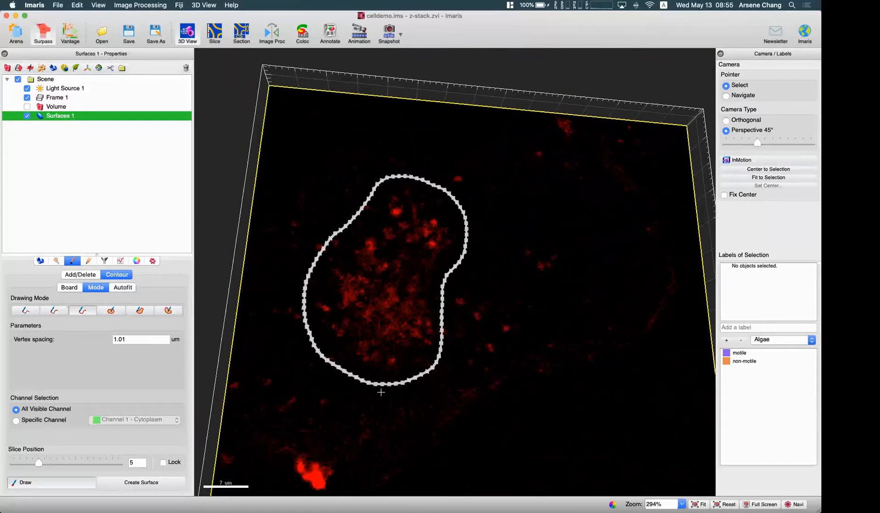
mouse_move(326, 247)
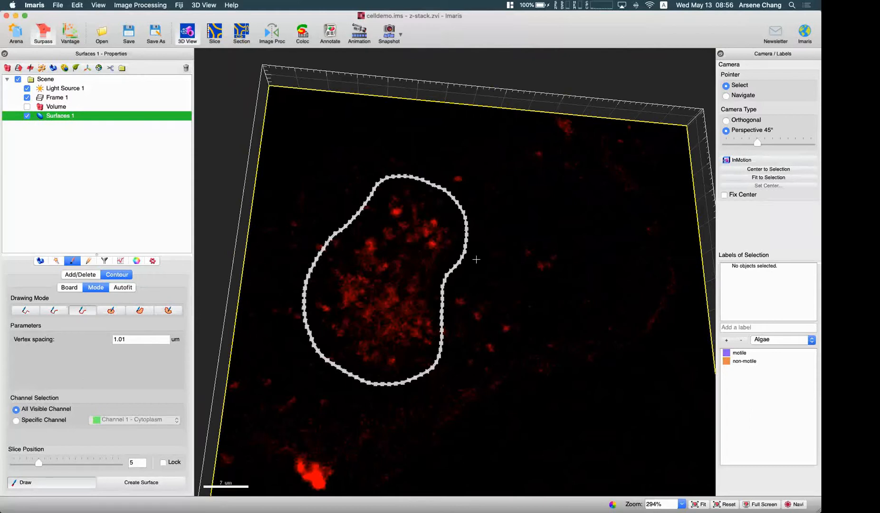
mouse_move(315, 264)
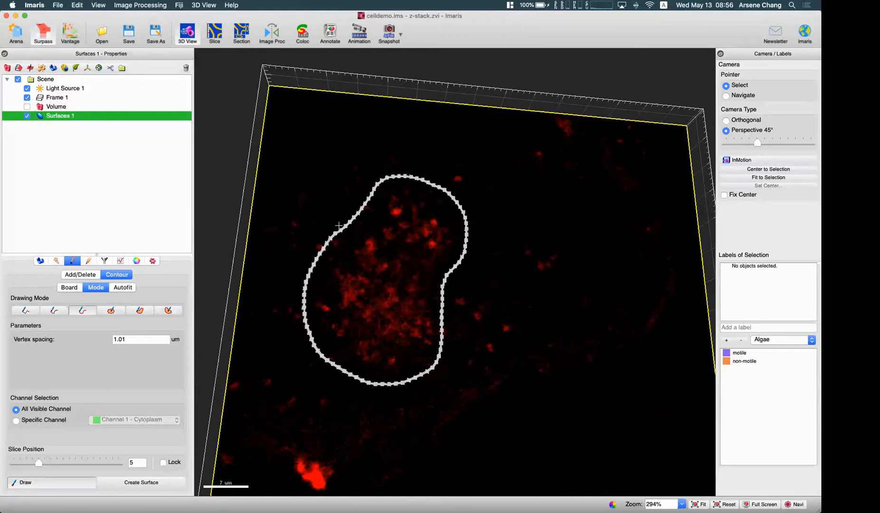
mouse_move(472, 335)
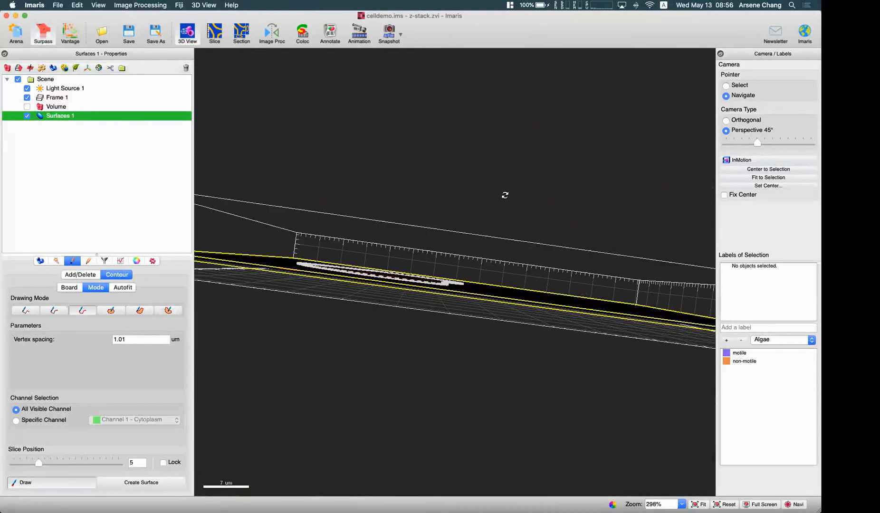
Use the Board copy/paste options to place a matching contour on slice 18 and orbit to check both.
drag(39, 462, 26, 462)
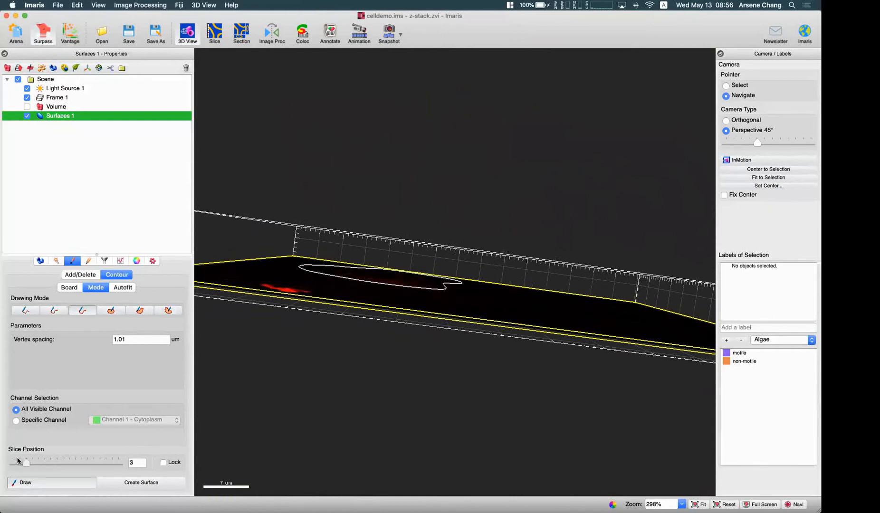
drag(27, 462, 38, 462)
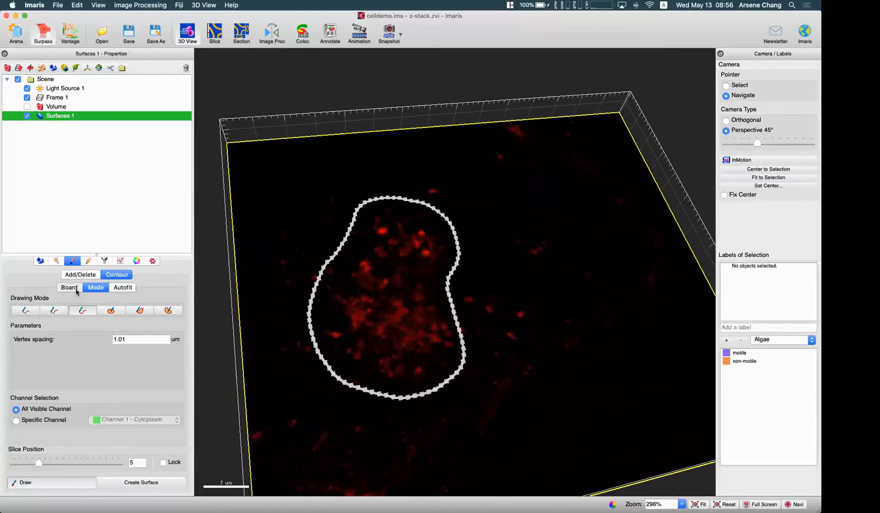
click(69, 289)
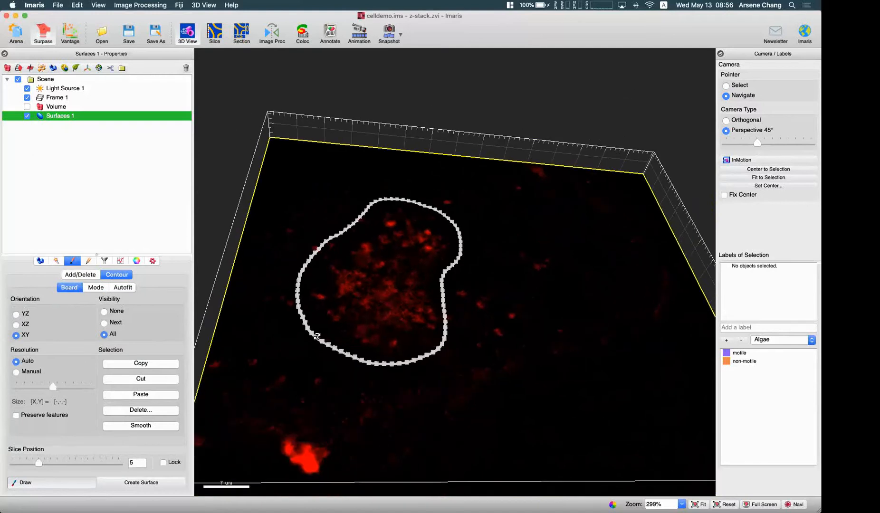
drag(53, 463, 13, 463)
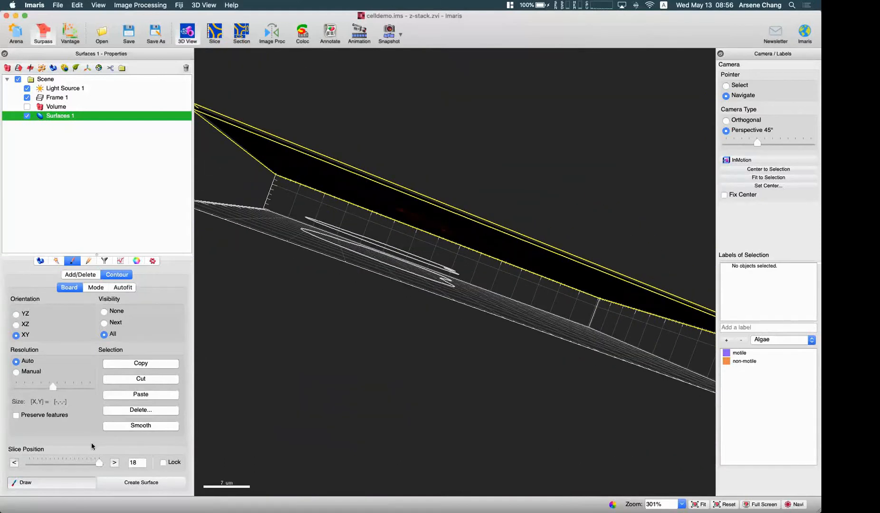
mouse_move(147, 398)
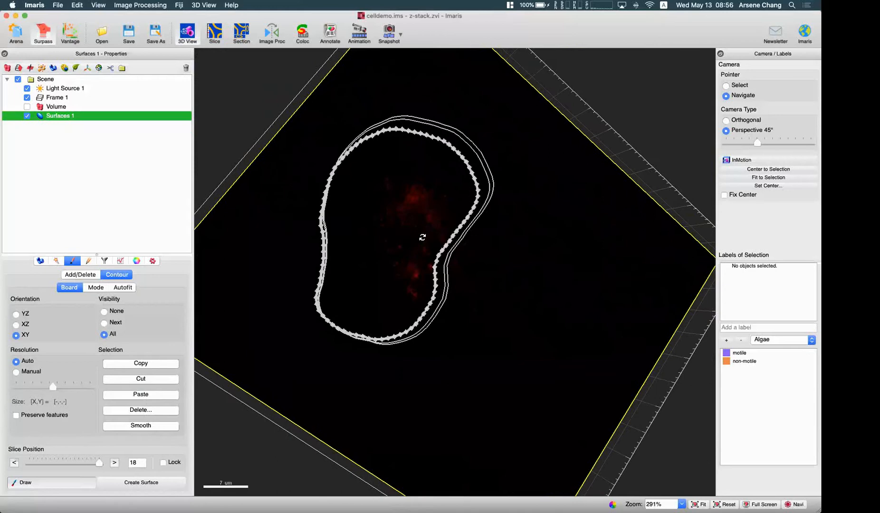
drag(422, 236, 444, 283)
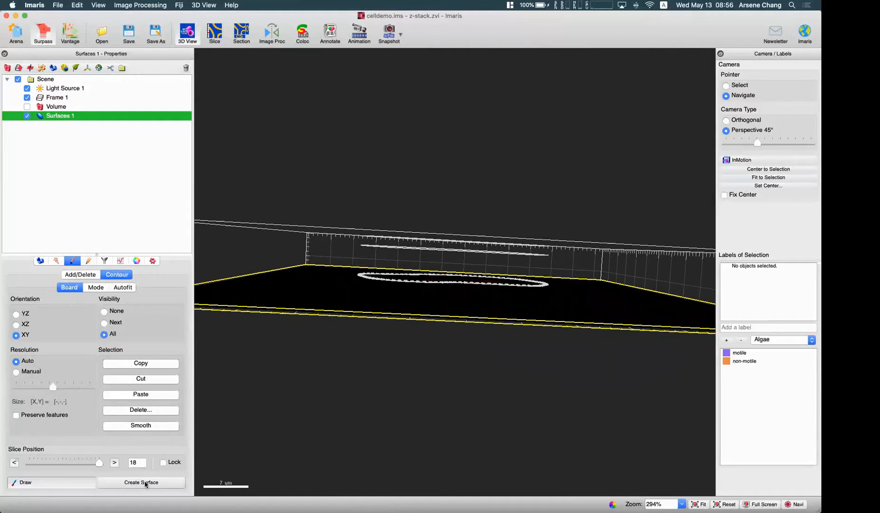
click(140, 483)
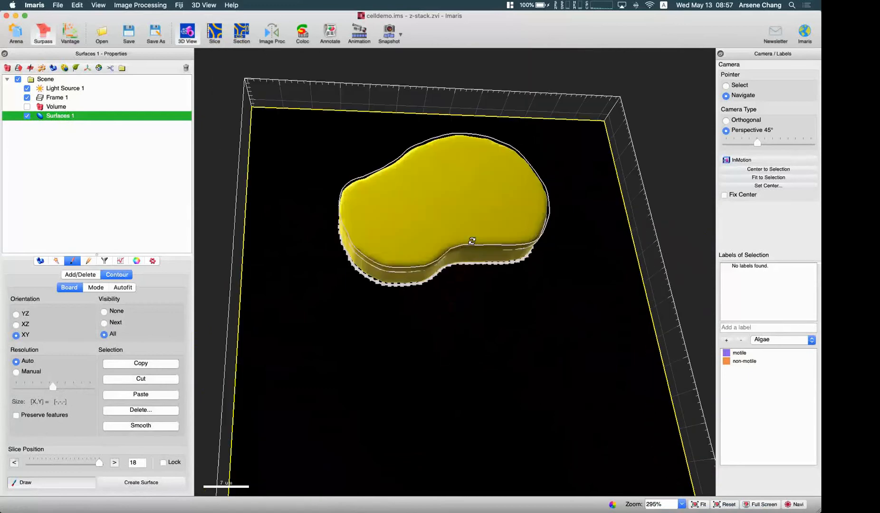
drag(472, 240, 212, 365)
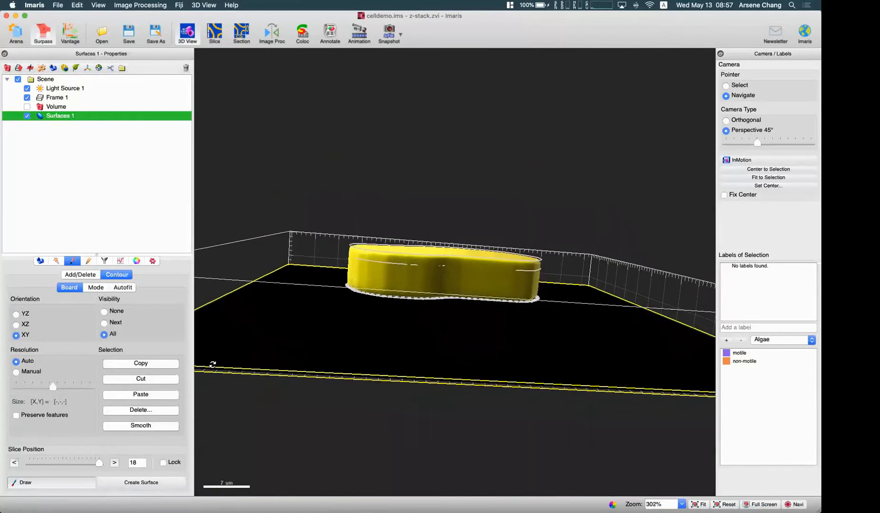
mouse_move(132, 383)
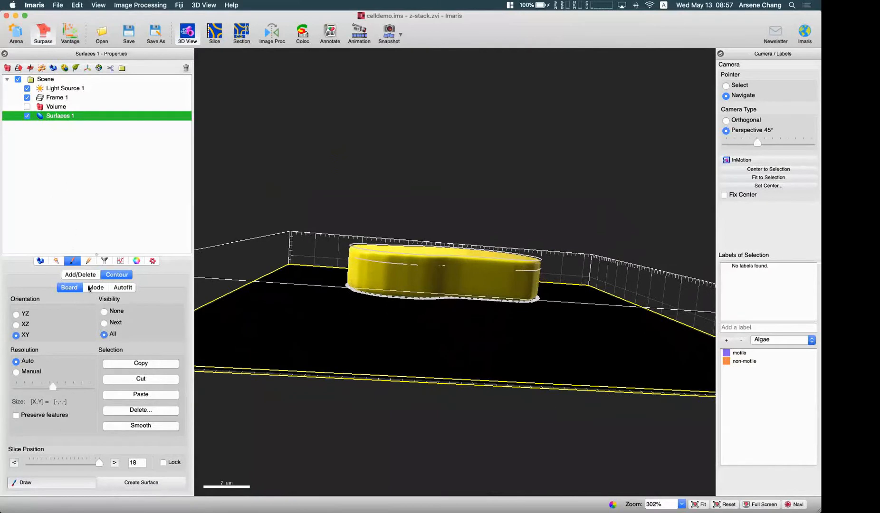
click(88, 262)
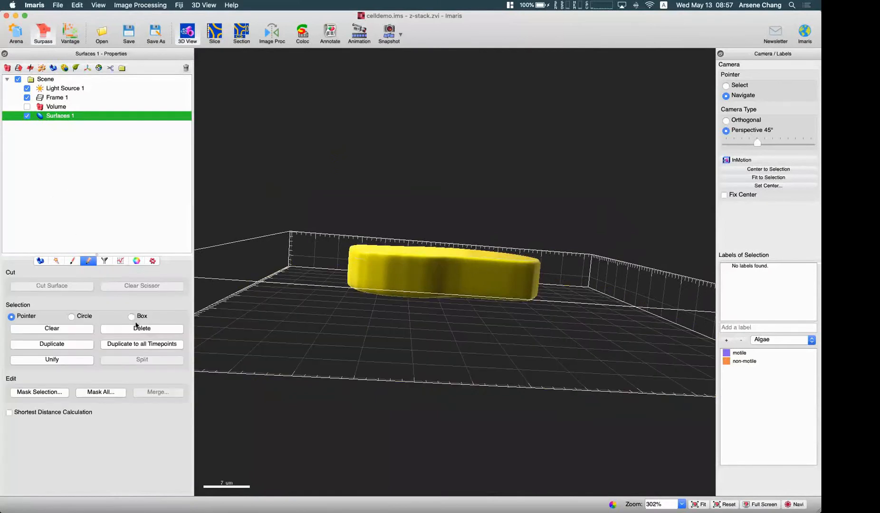
click(73, 261)
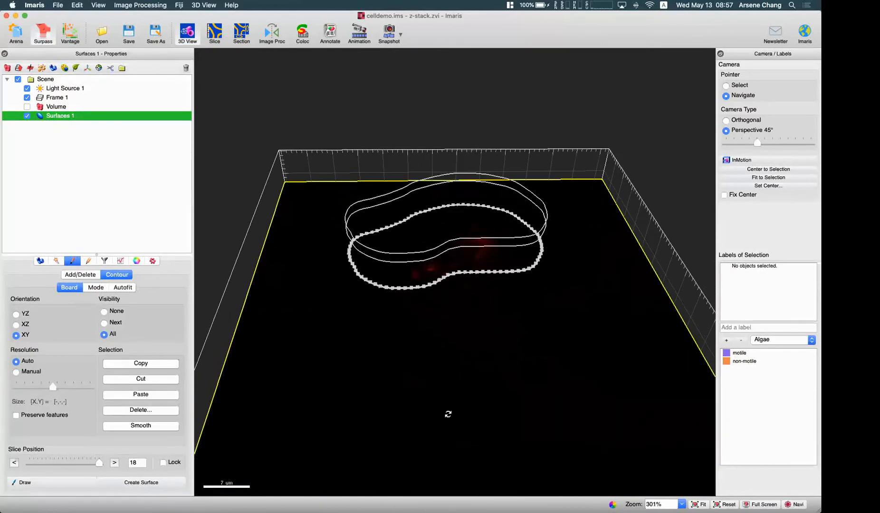
Return to slice 5 and set contour Visibility to None so only the current slice's outline shows.
drag(98, 463, 79, 463)
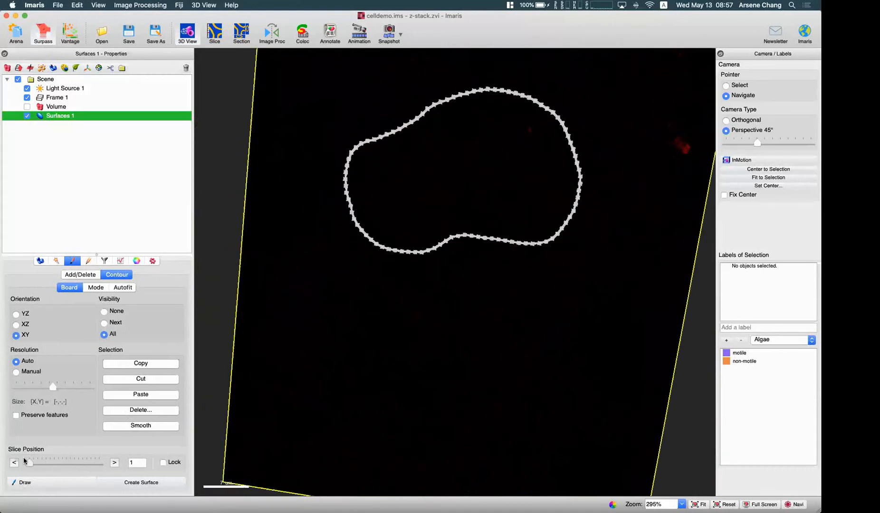
drag(27, 462, 41, 465)
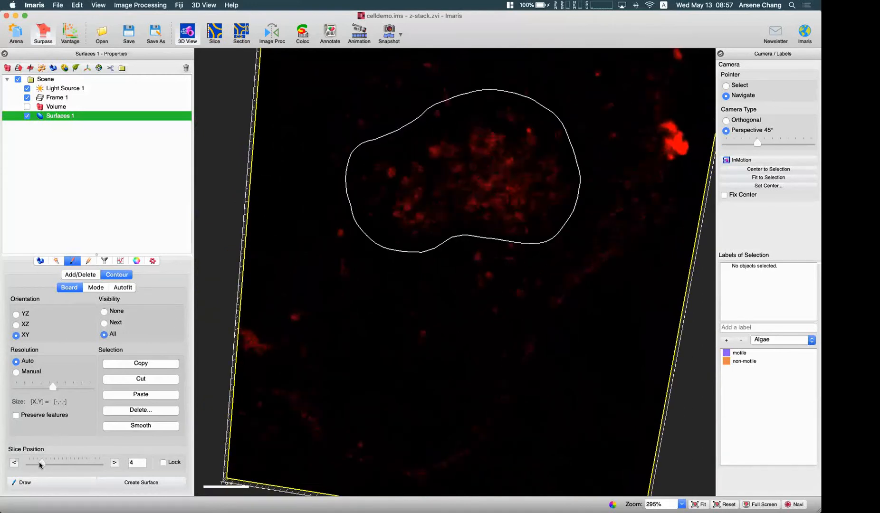
click(114, 463)
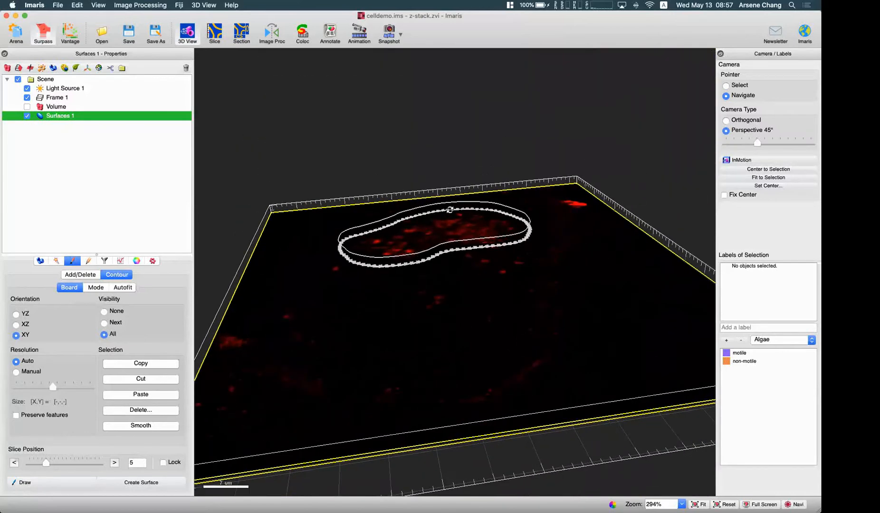
mouse_move(409, 235)
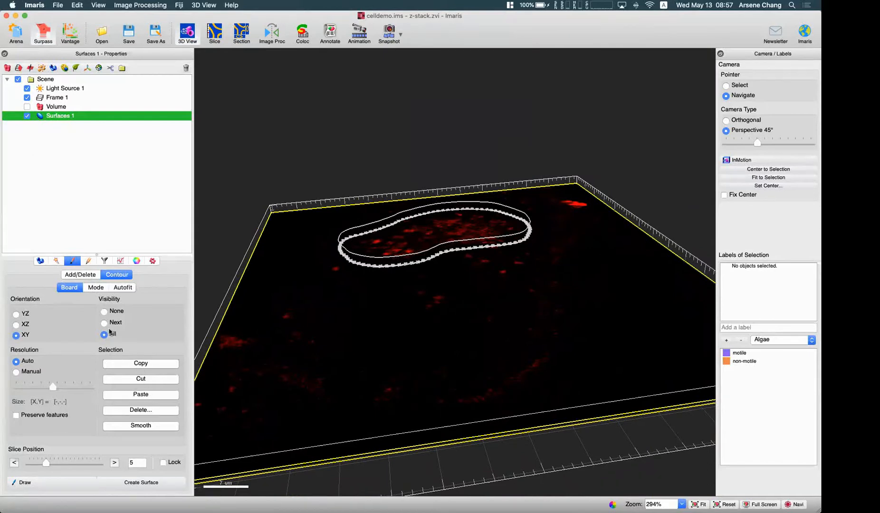
click(105, 312)
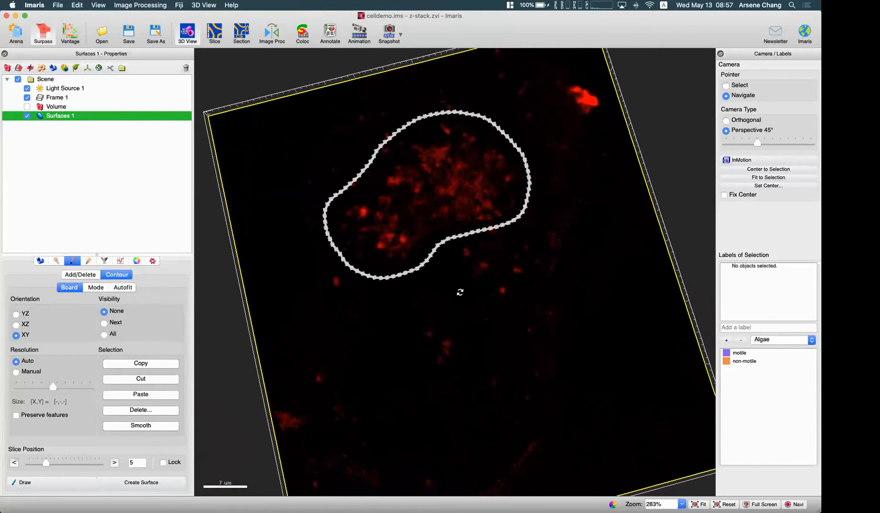
Move to slice 9, show all slices' contours again and orbit to check the stacked outlines.
click(15, 463)
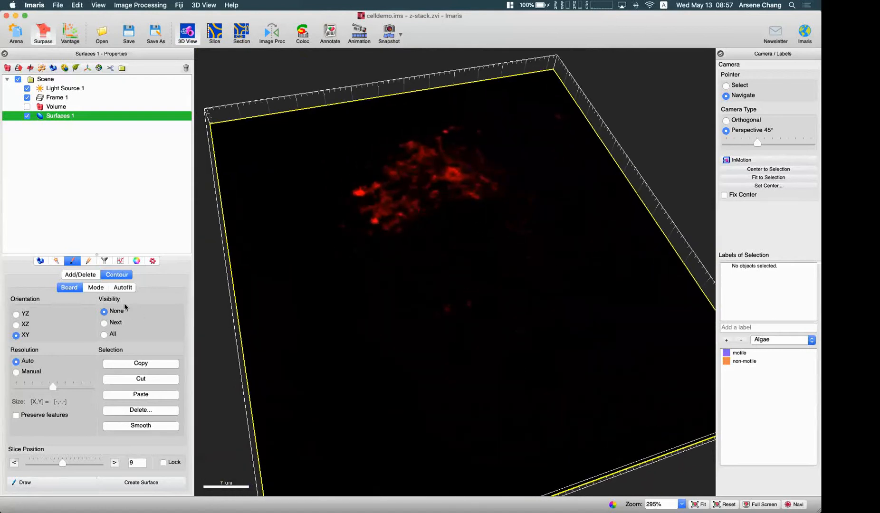
click(104, 335)
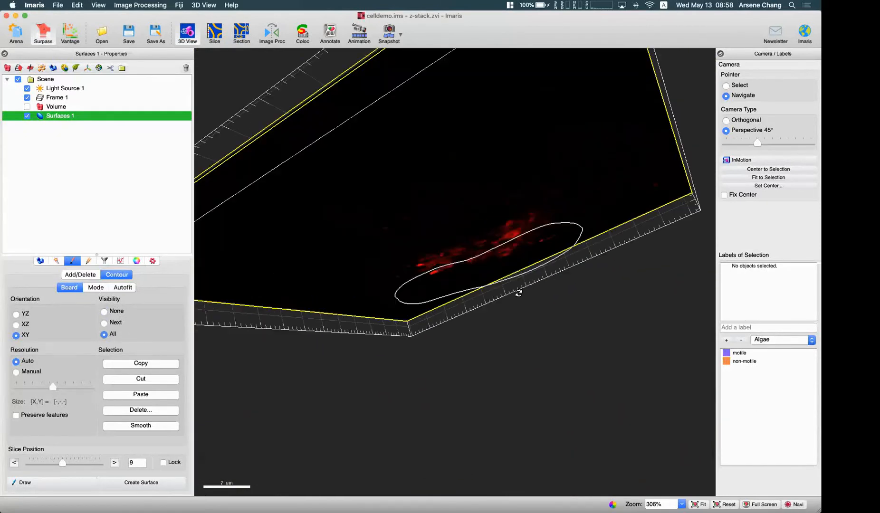
drag(518, 293, 342, 140)
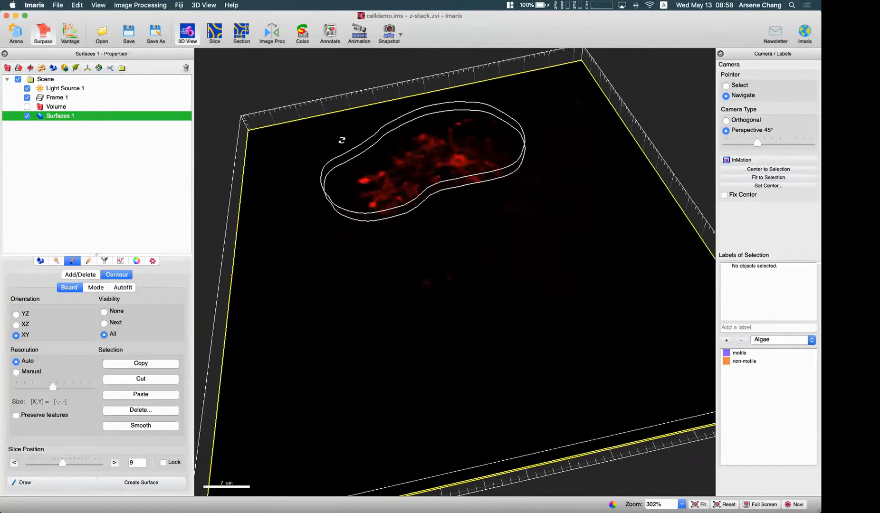
mouse_move(360, 118)
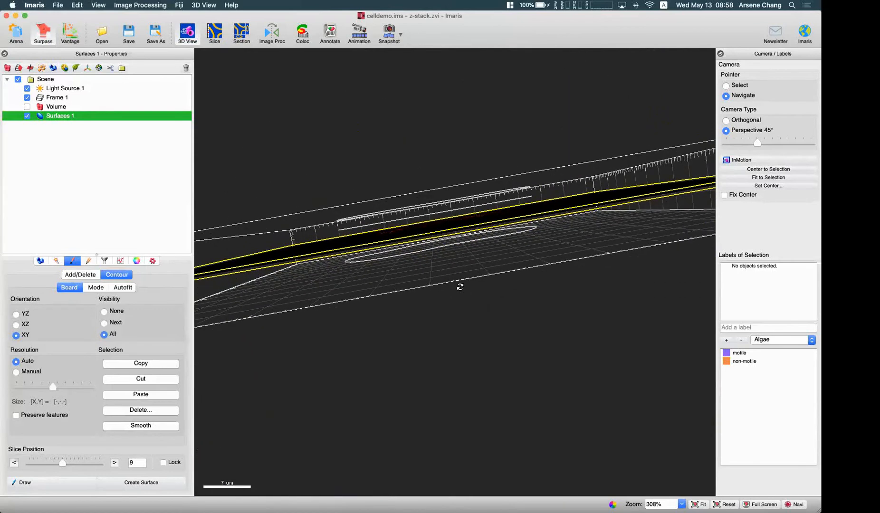
drag(460, 286, 446, 286)
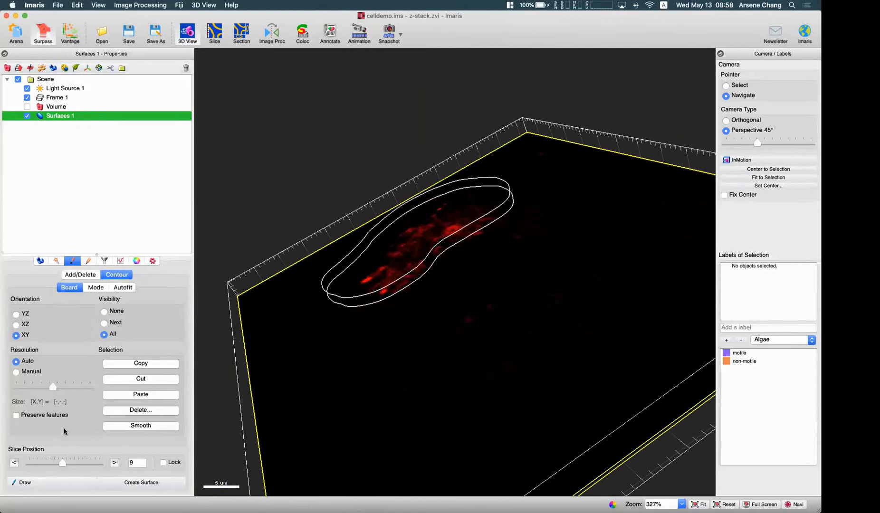
Step the plane to slice 13 and build a surface from the stacked contours.
drag(63, 463, 79, 463)
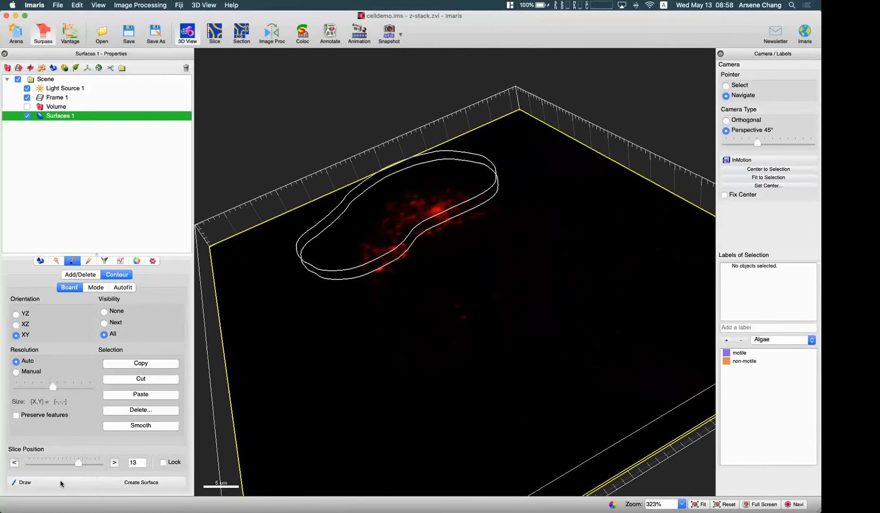
mouse_move(126, 477)
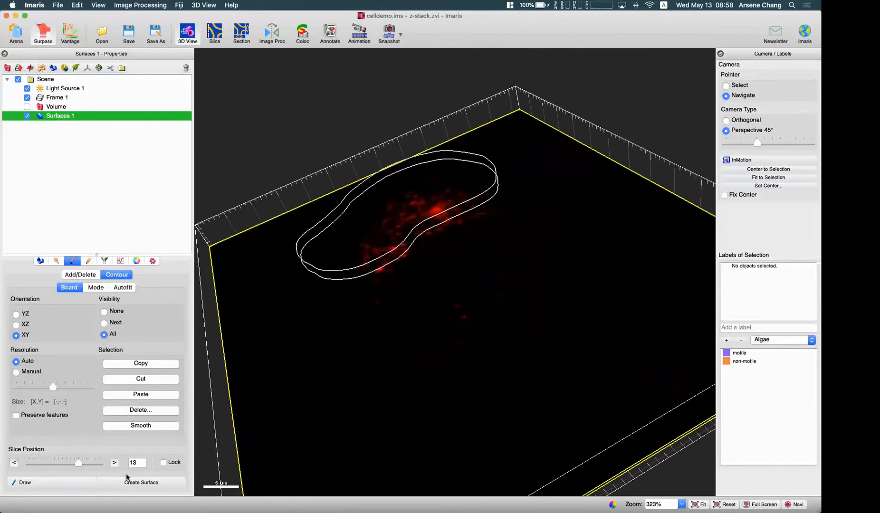
click(140, 483)
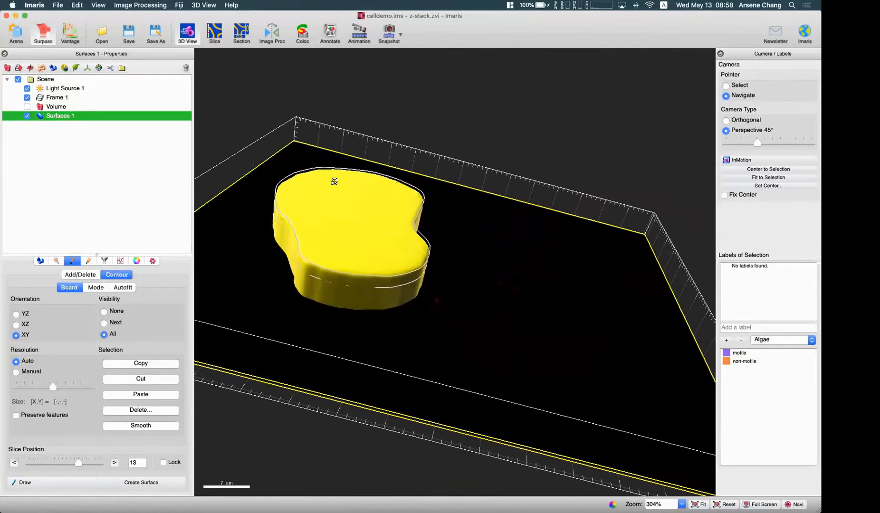
Orbit the new yellow cell surface to view it from above.
drag(335, 180, 396, 206)
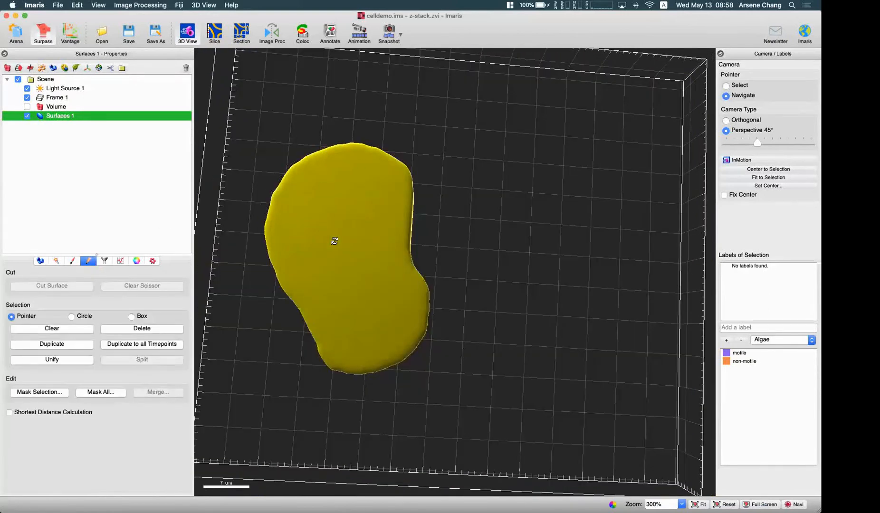
drag(334, 241, 415, 109)
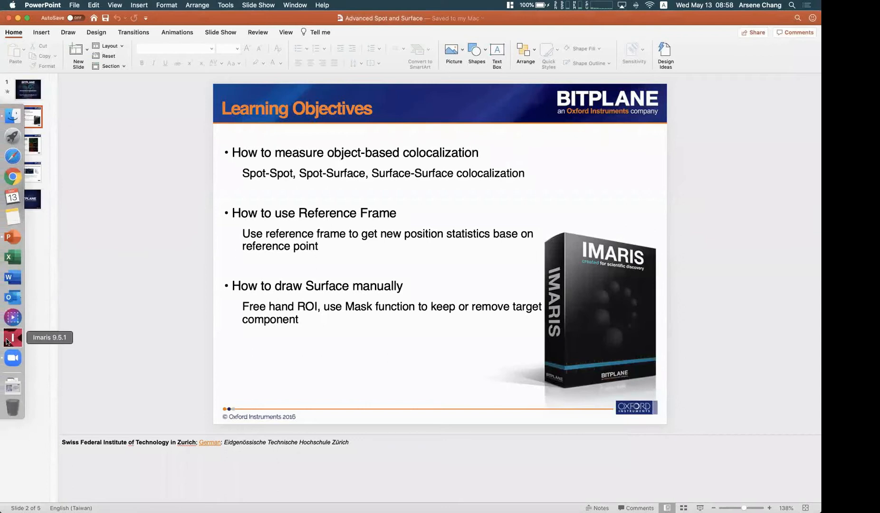
Relaunch Imaris from the Dock and ignore the 'Imaris quit unexpectedly' notice.
click(13, 338)
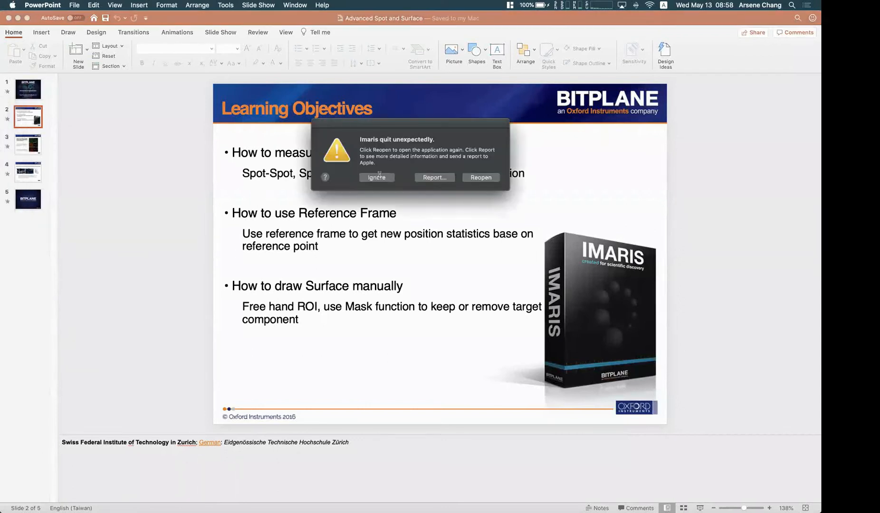
click(481, 178)
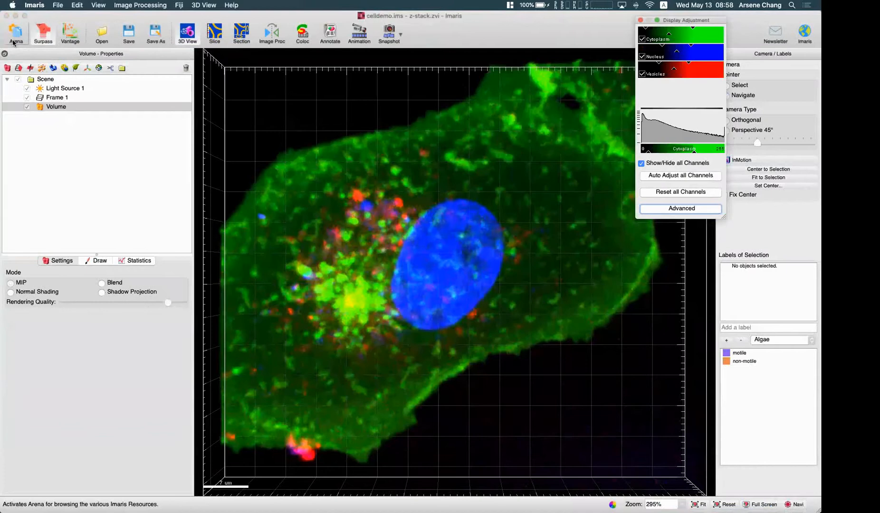
Show only the Vesicles channel, hiding Cytoplasm, Nucleus and the Volume rendering.
click(643, 56)
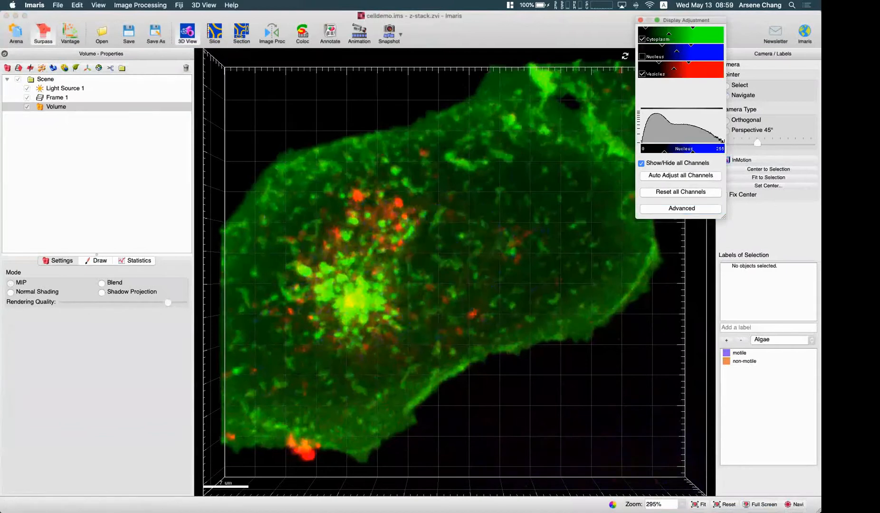
click(642, 39)
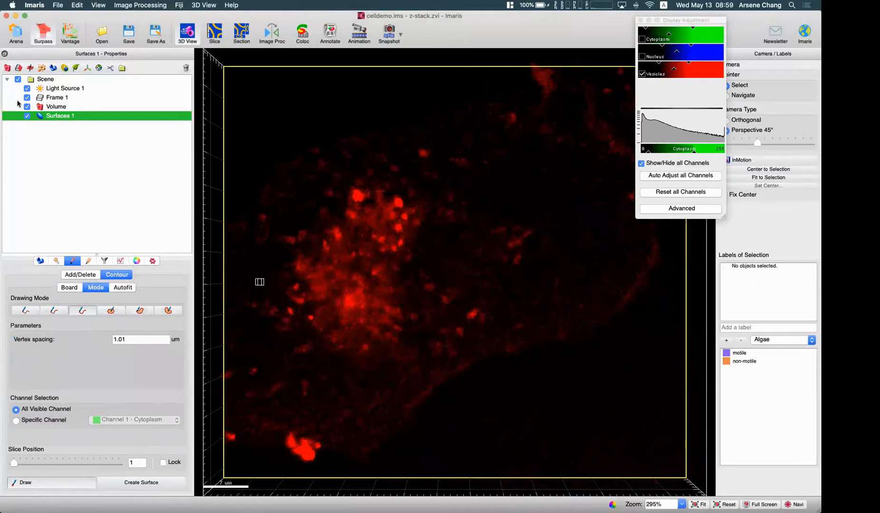
click(28, 106)
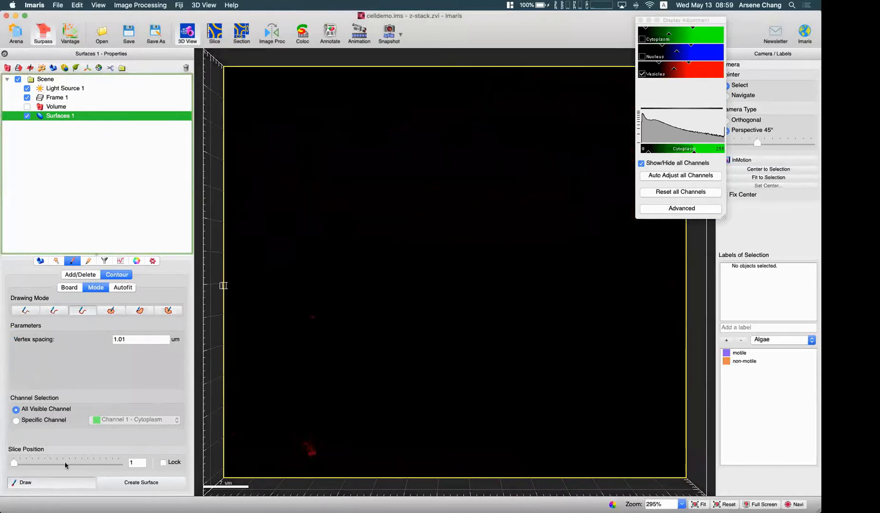
Draw contours around the vesicle cluster up to slice 18 and create Surfaces 1 from them.
drag(14, 462, 44, 462)
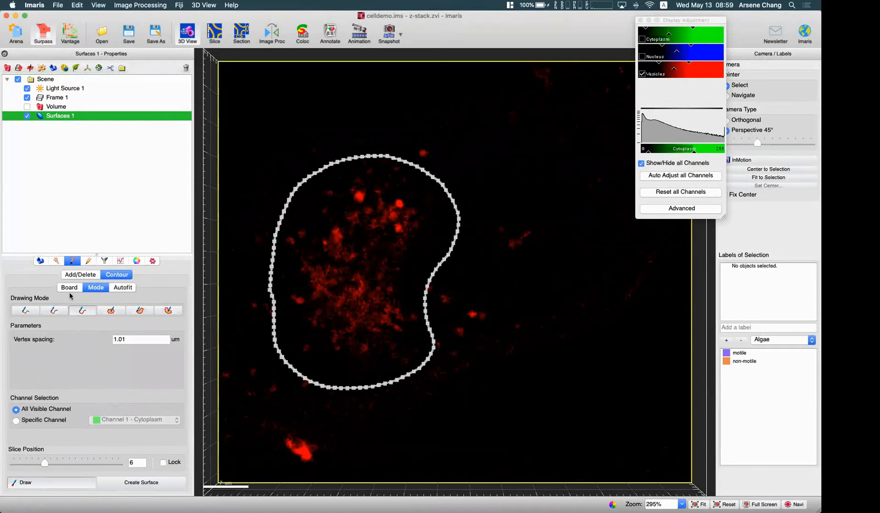
click(69, 288)
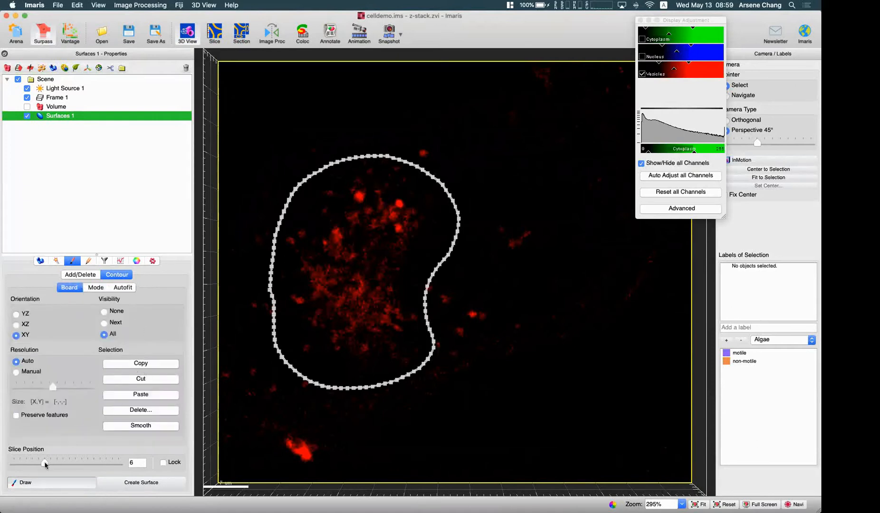
drag(53, 463, 12, 463)
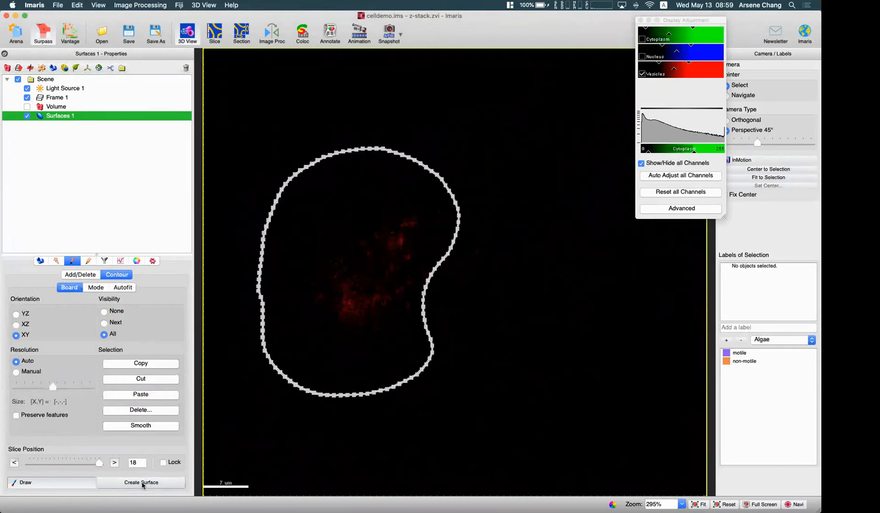
click(140, 483)
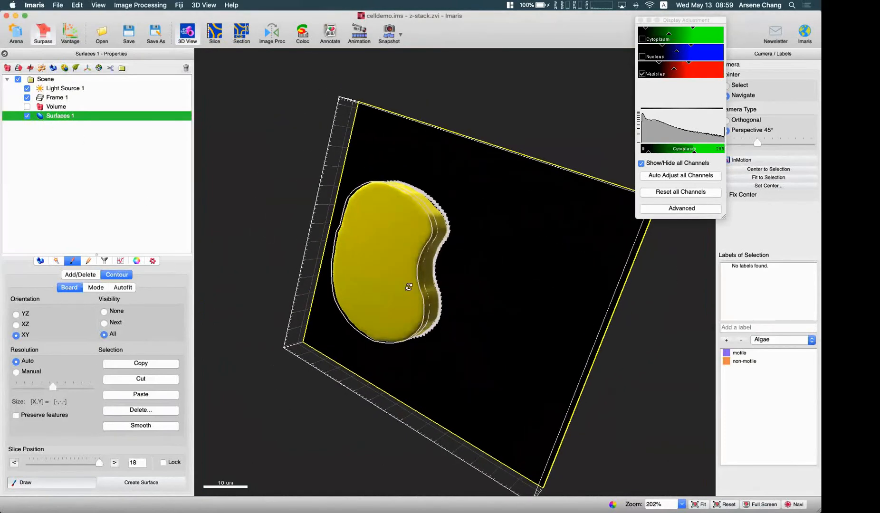
Inspect the new yellow surface's thickness and bring up its Statistics.
drag(409, 287, 396, 206)
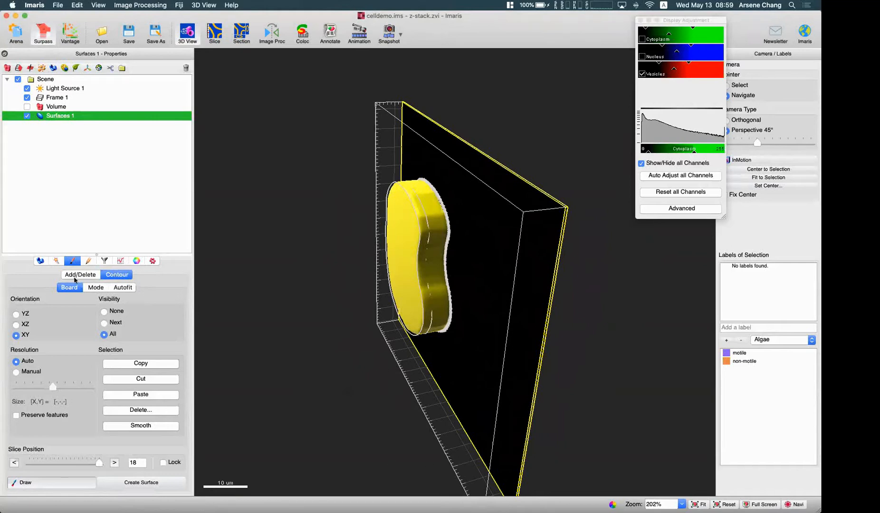
click(120, 262)
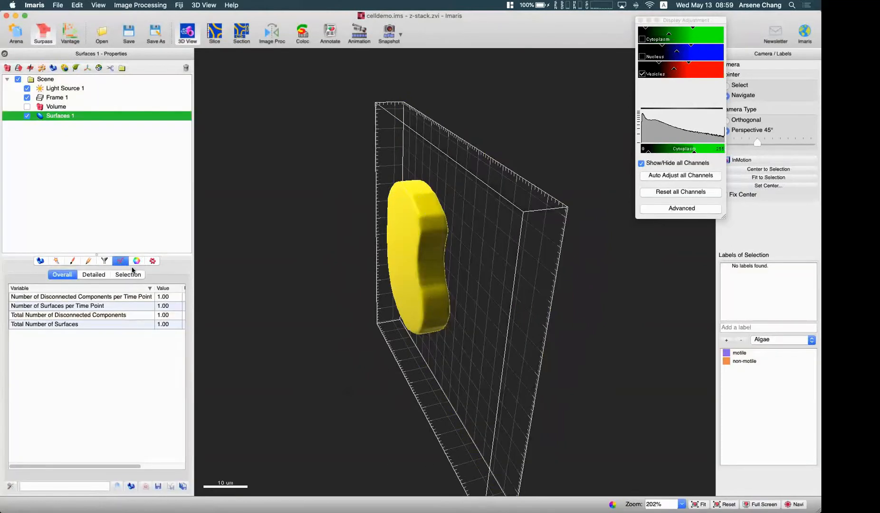
Read the surface's Detailed Area statistic of 2401 µm², then switch to Edit with all channels shown.
click(94, 275)
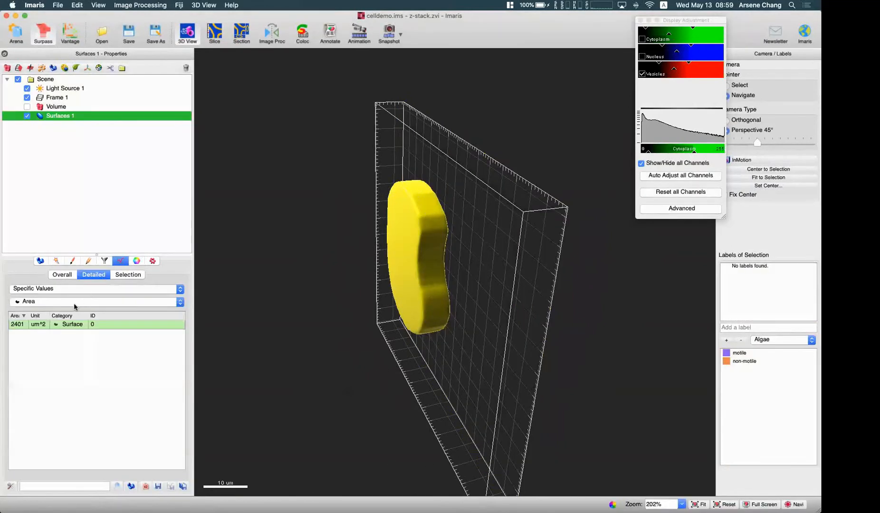
click(95, 301)
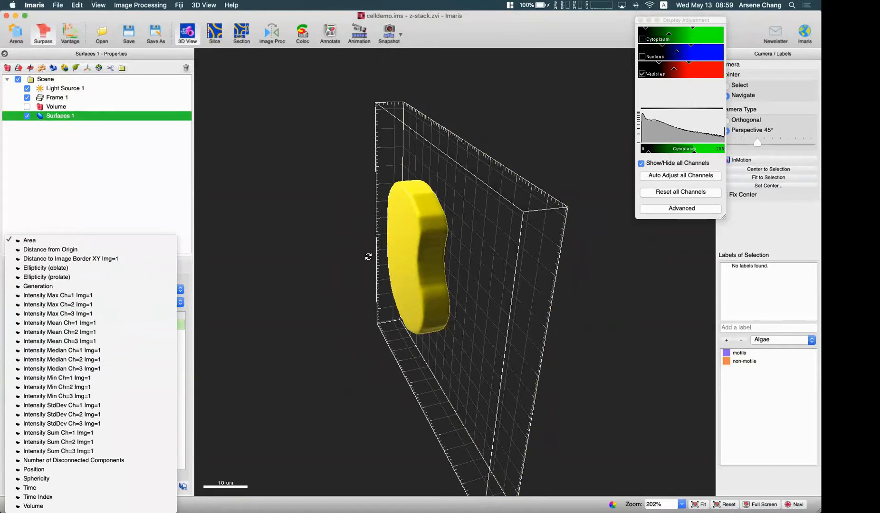
click(57, 296)
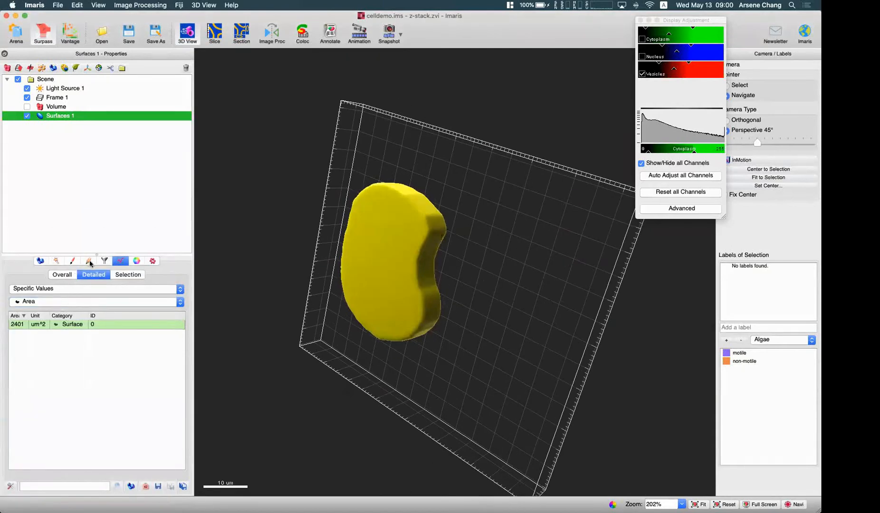
click(89, 261)
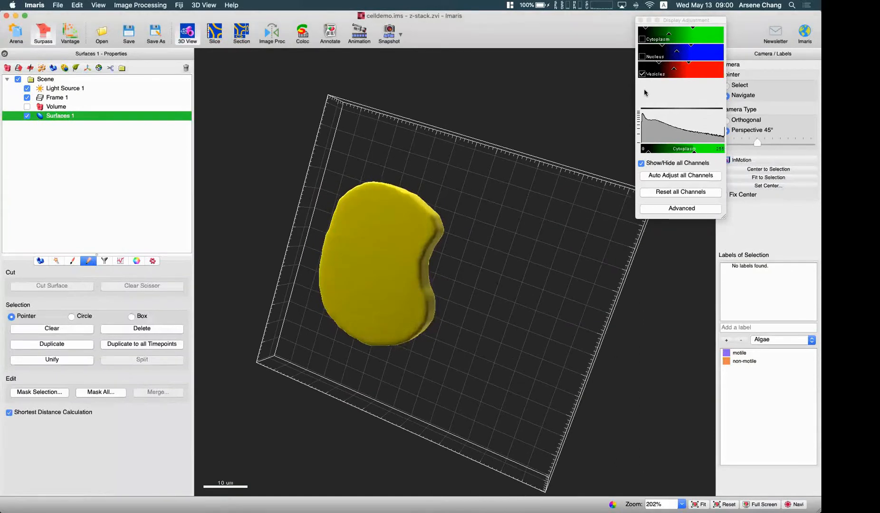
click(643, 57)
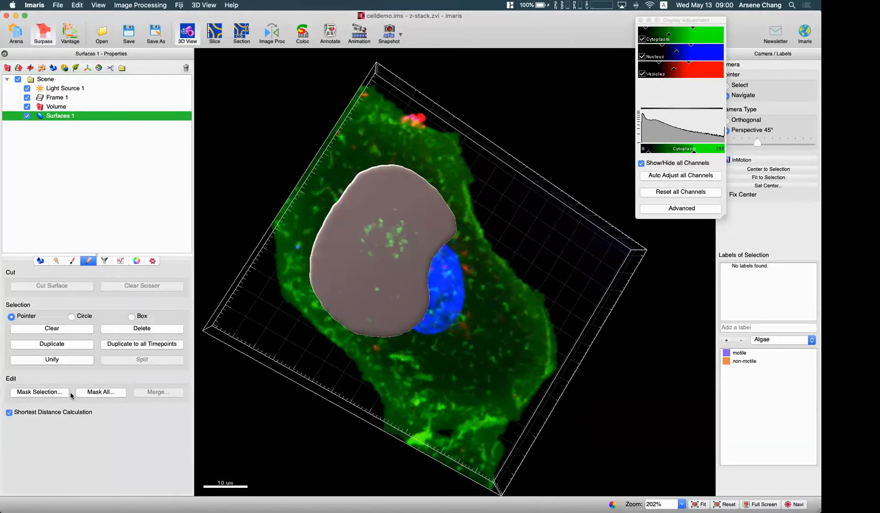
Bring up the Mask All channel-masking settings for Surfaces 1.
click(398, 267)
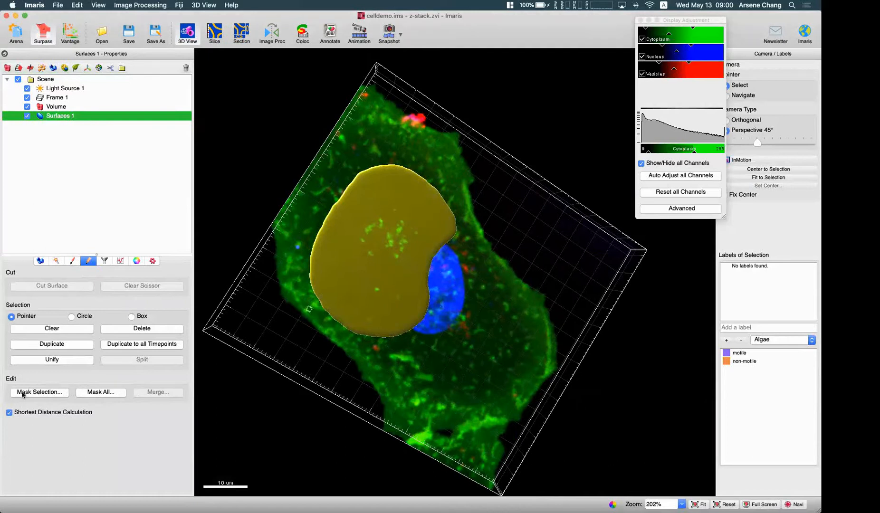
mouse_move(72, 408)
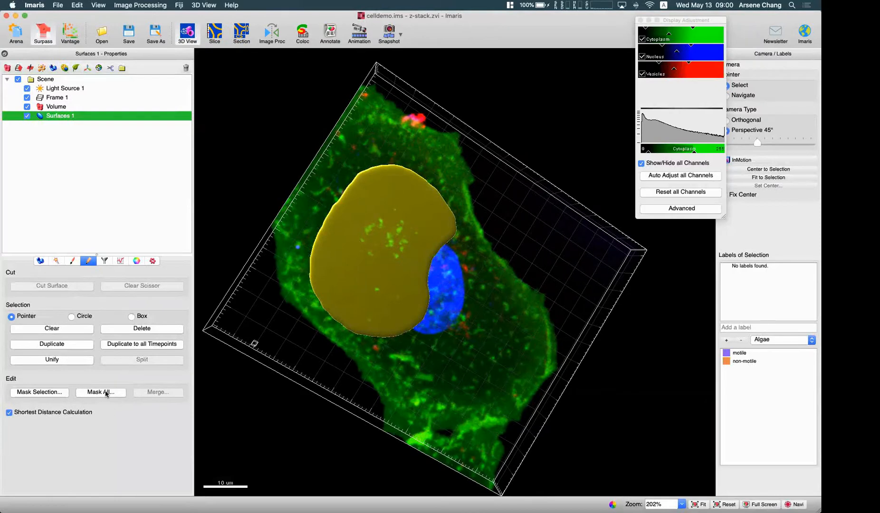
click(101, 392)
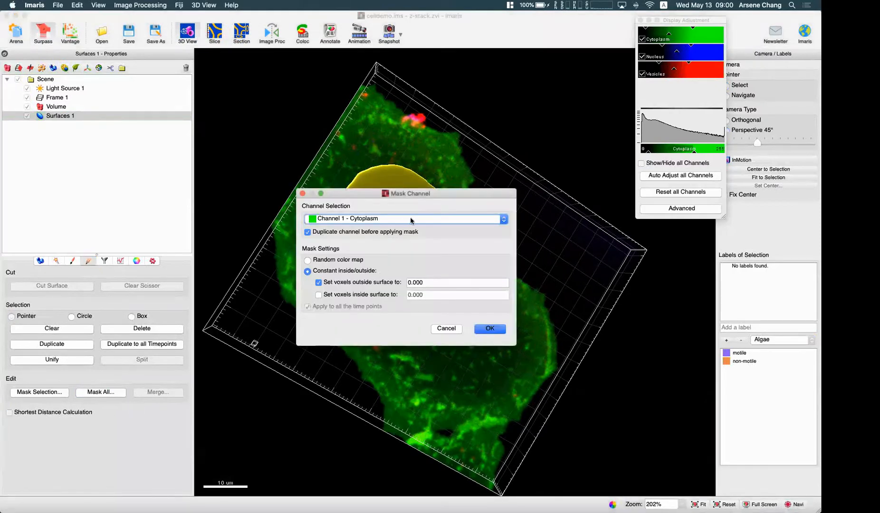
Mask Channel 3 - Vesicles to a duplicate channel with voxels outside the surface set to 0.000.
drag(409, 193, 416, 268)
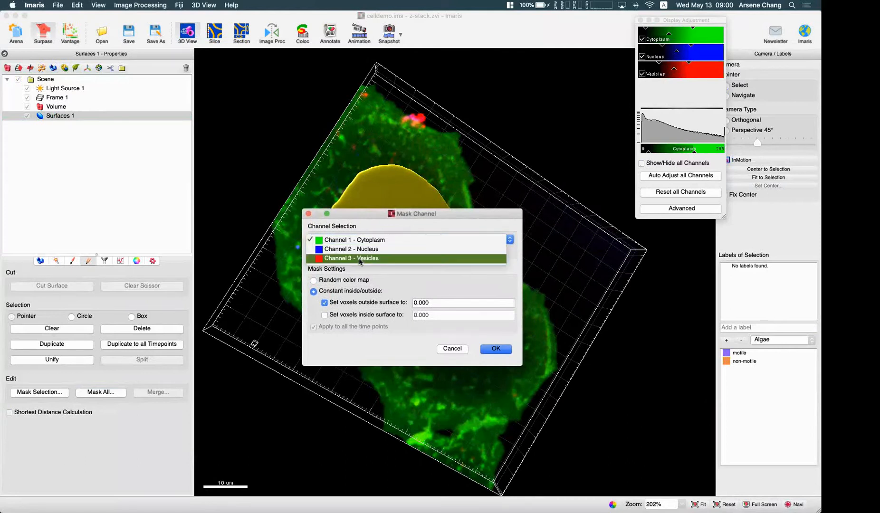
click(360, 258)
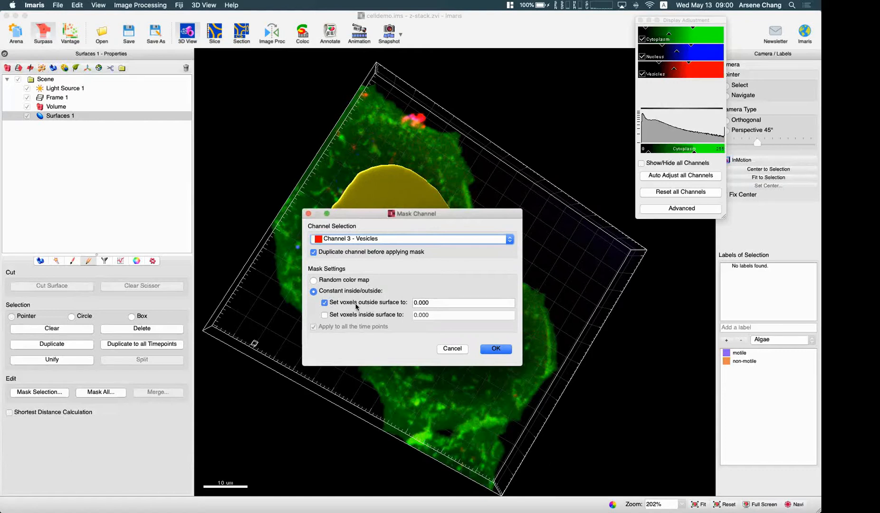
mouse_move(423, 218)
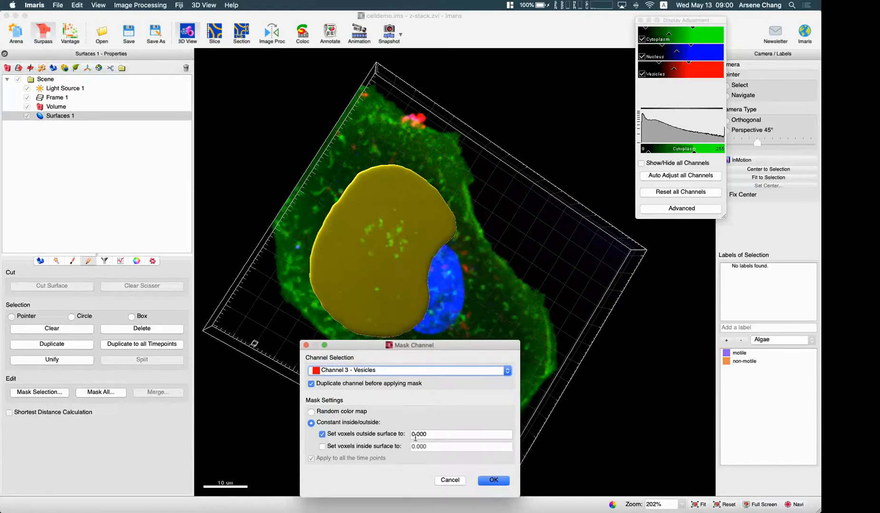
click(493, 481)
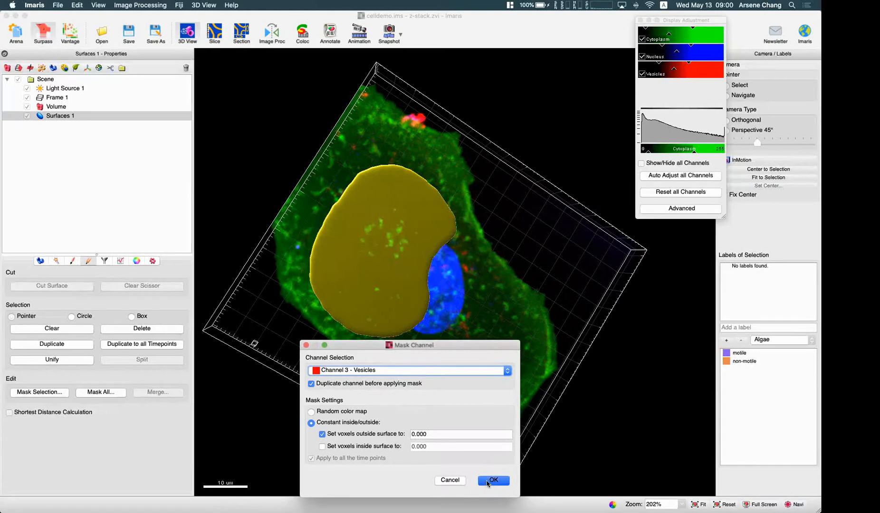
click(494, 481)
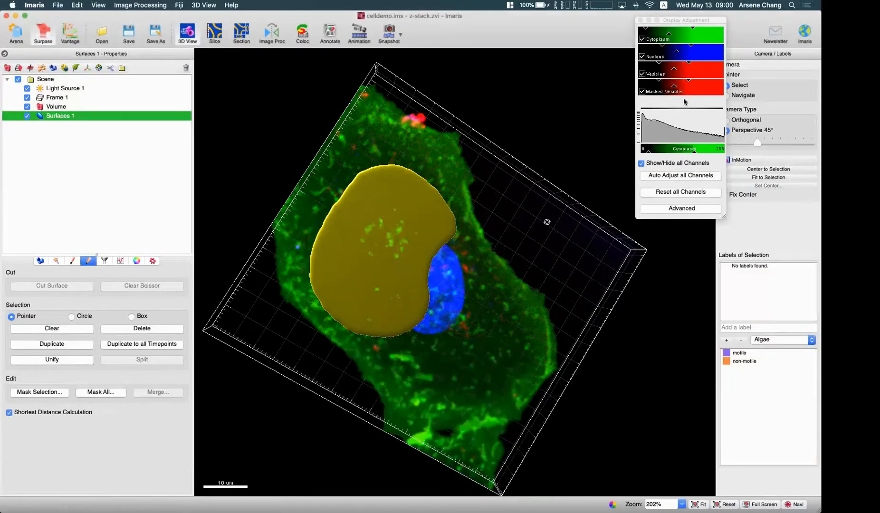
mouse_move(117, 100)
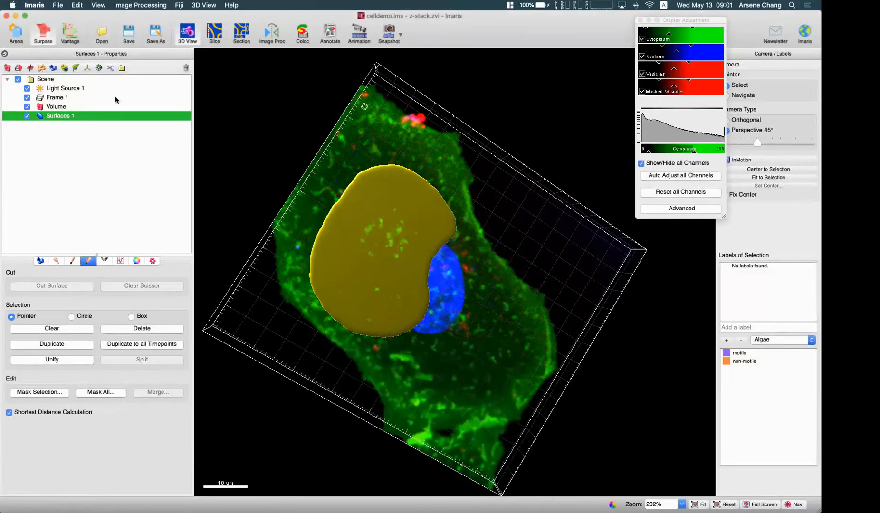
click(27, 116)
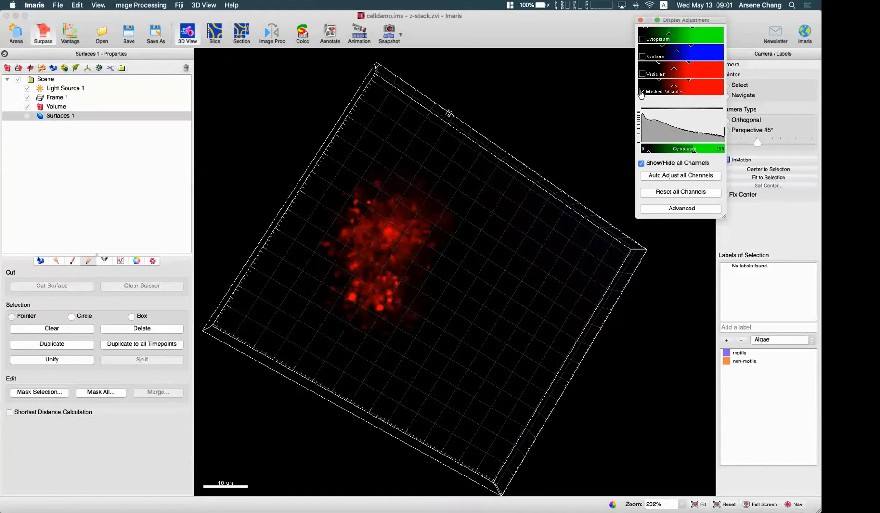
click(641, 91)
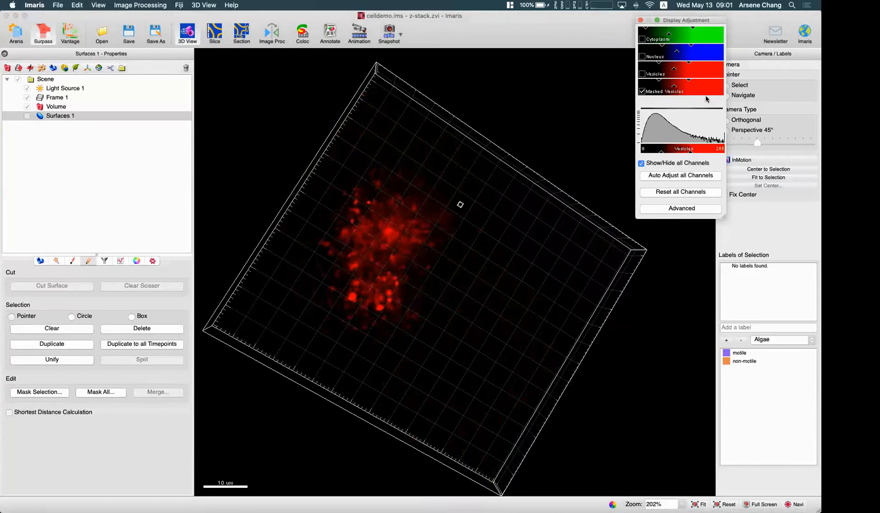
mouse_move(372, 195)
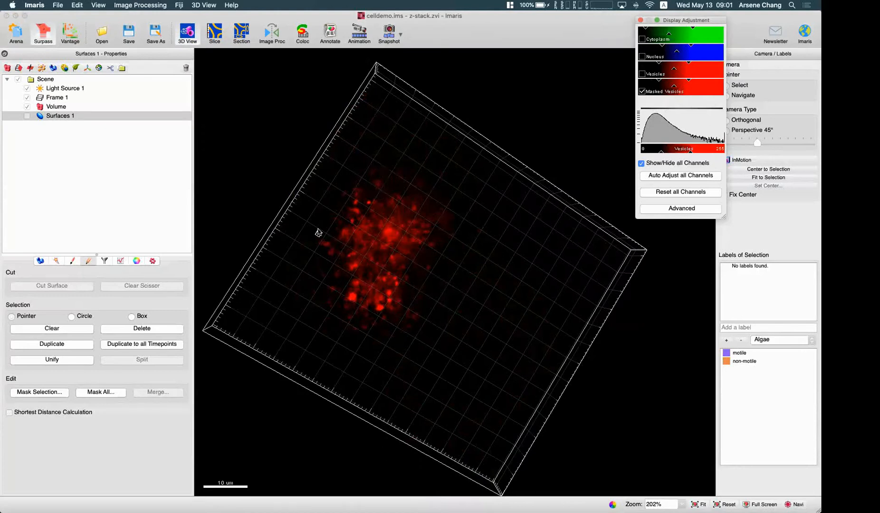
mouse_move(457, 272)
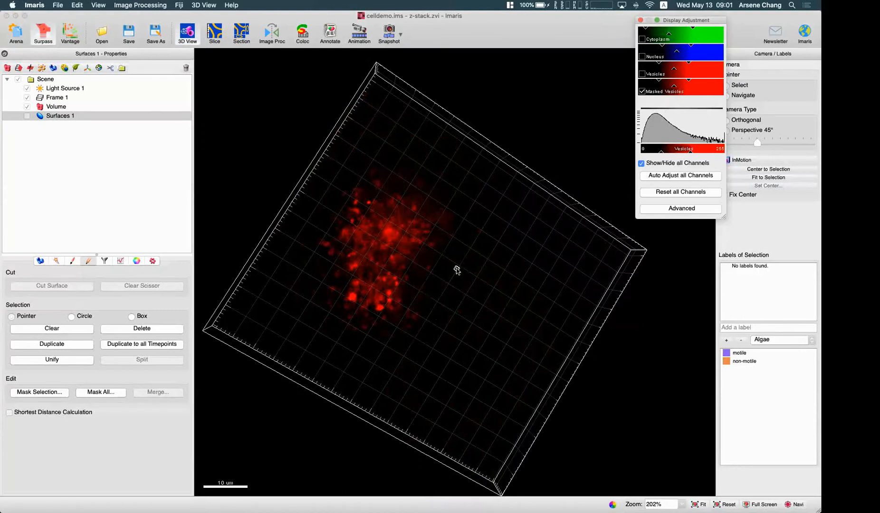
mouse_move(489, 383)
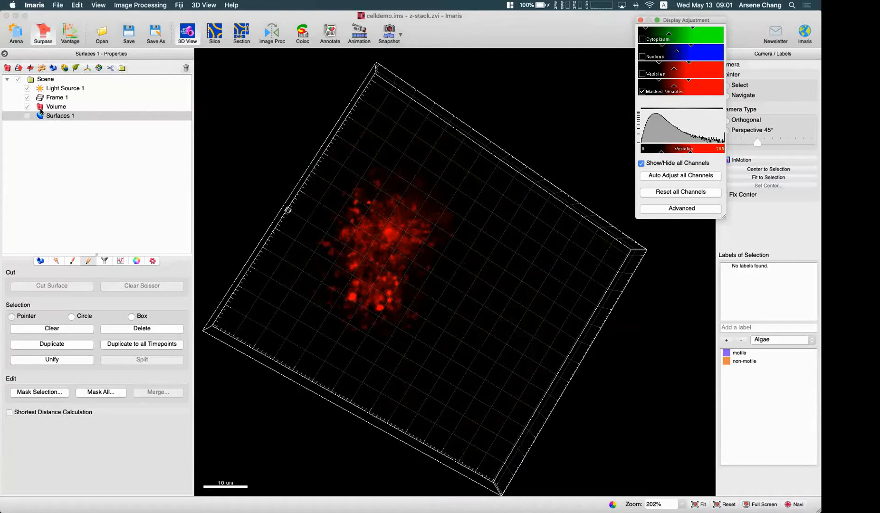
mouse_move(216, 186)
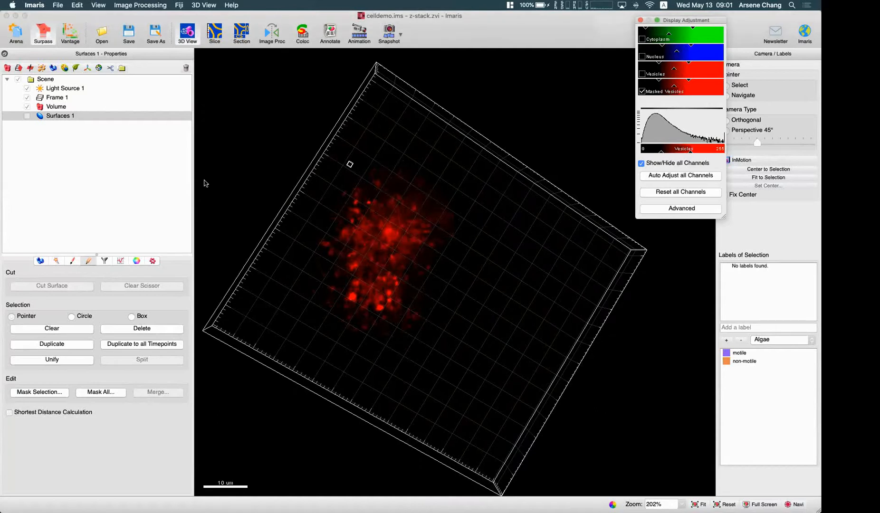
mouse_move(435, 208)
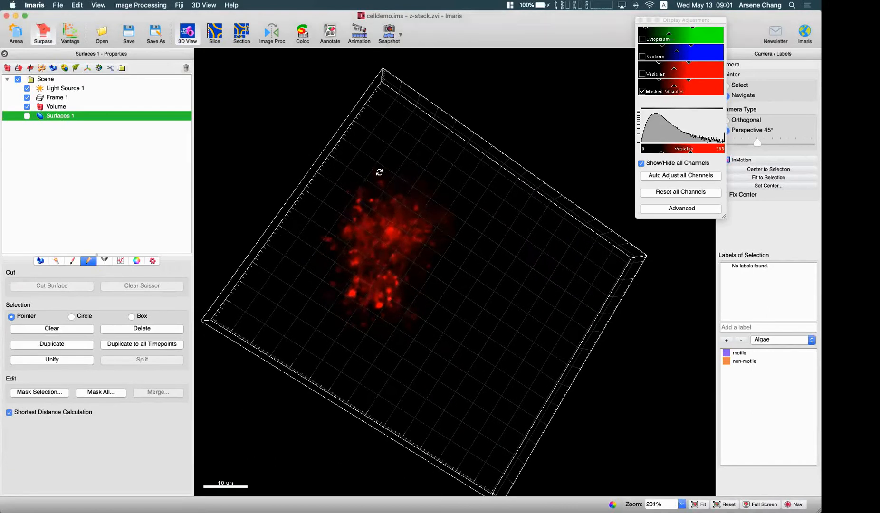
drag(380, 172, 417, 293)
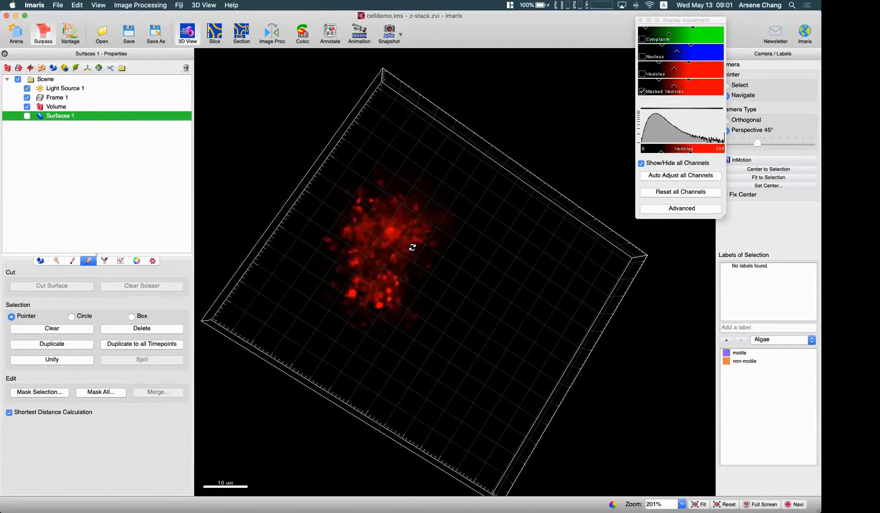
mouse_move(440, 187)
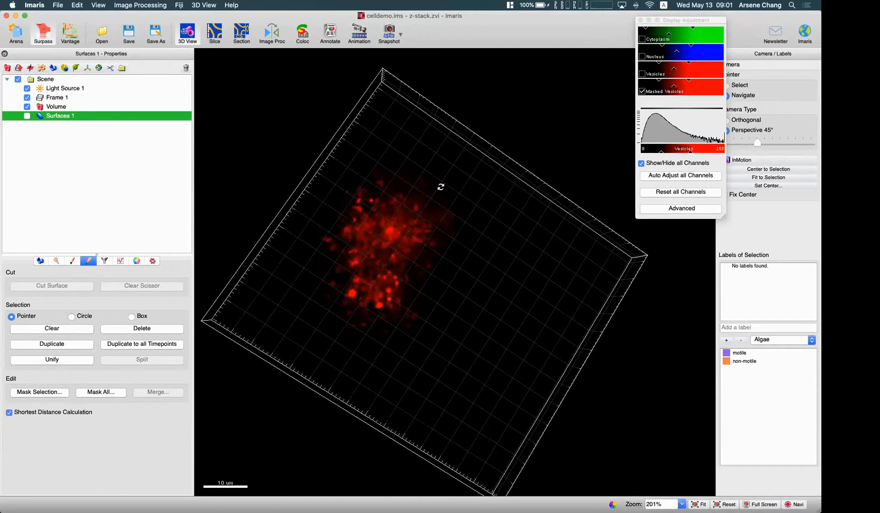
mouse_move(534, 252)
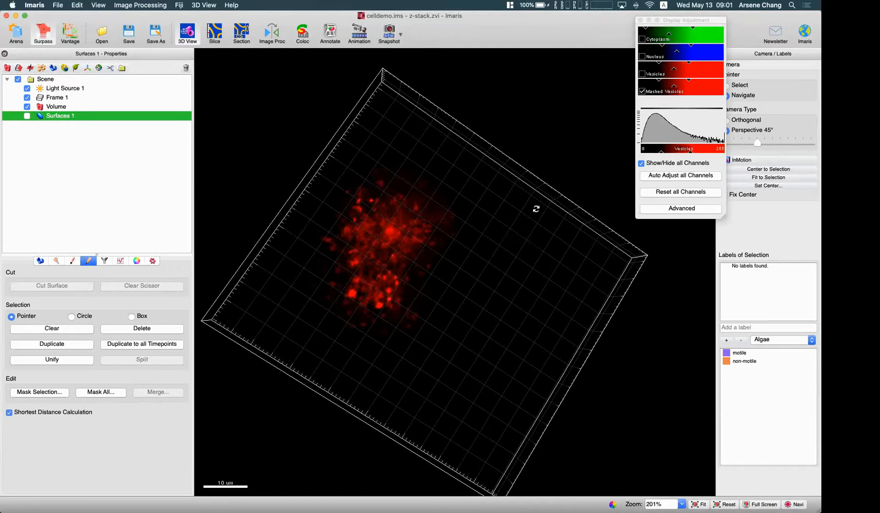
drag(535, 210, 363, 240)
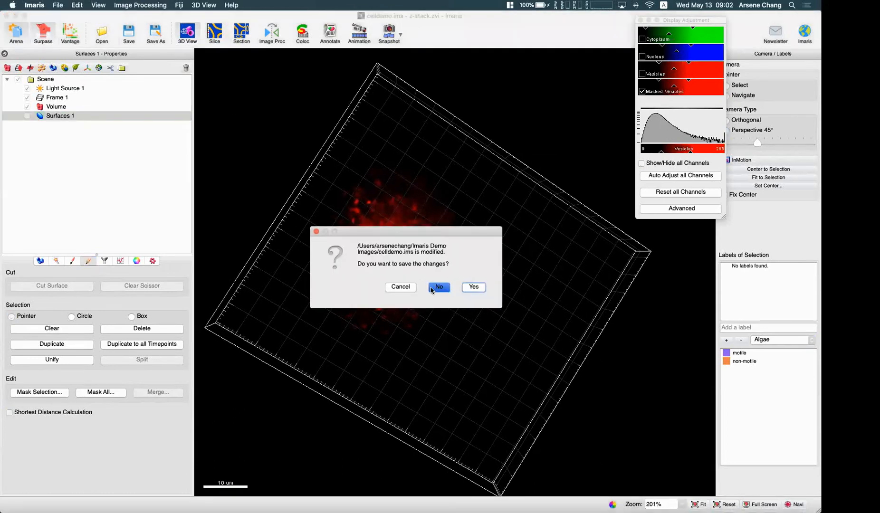
Discard the celldemo changes and load the hypan_004 crop dataset from 5 Surfaces Exercise.
click(439, 287)
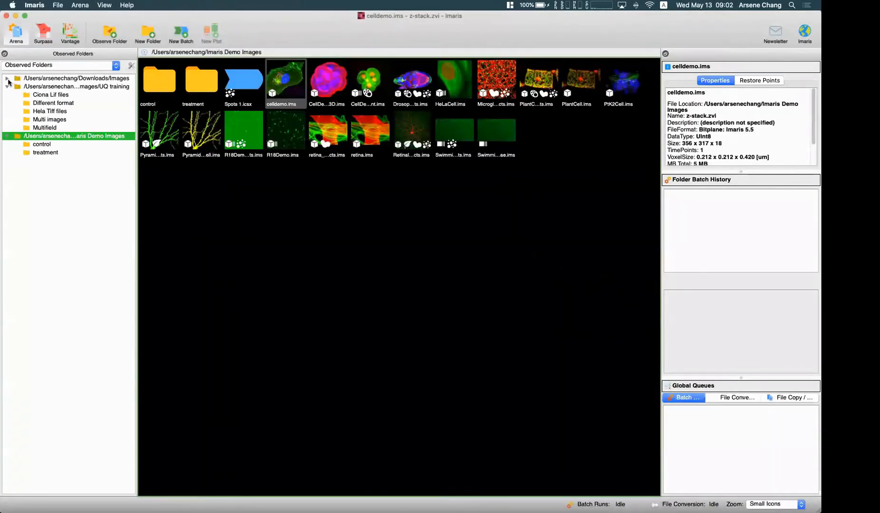
click(8, 82)
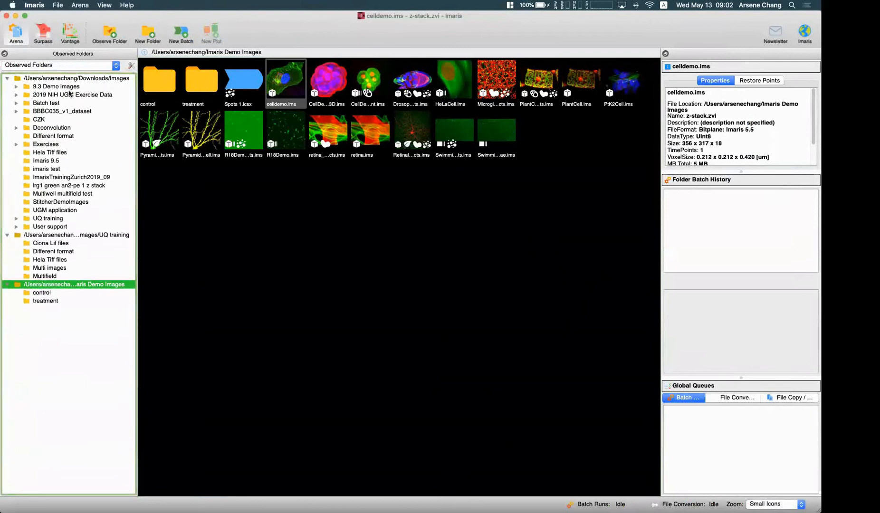
click(73, 95)
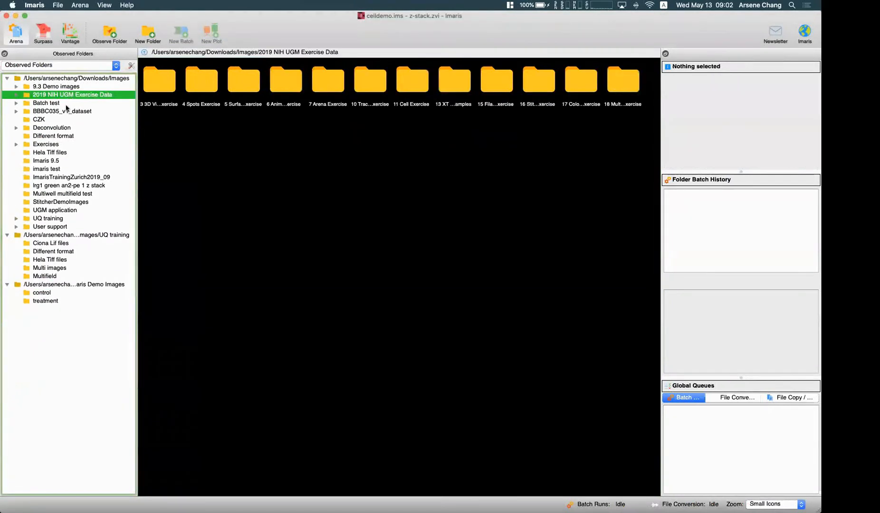
click(16, 94)
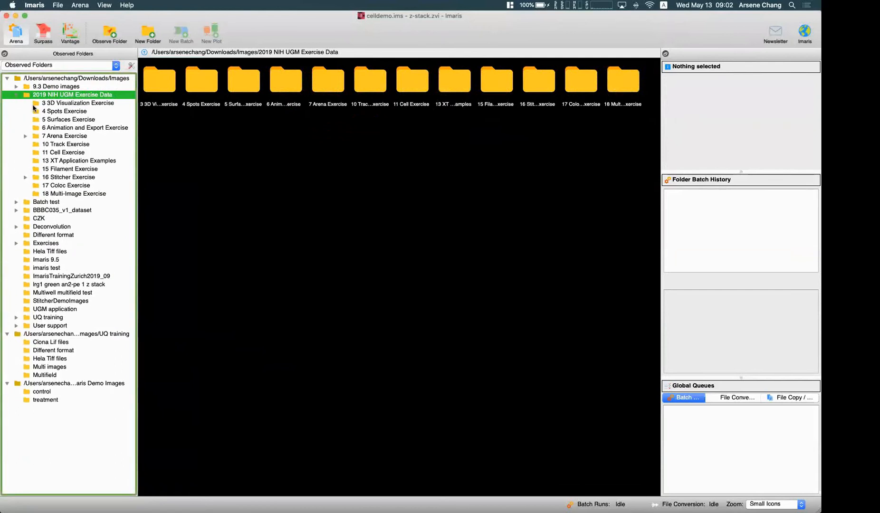
mouse_move(52, 103)
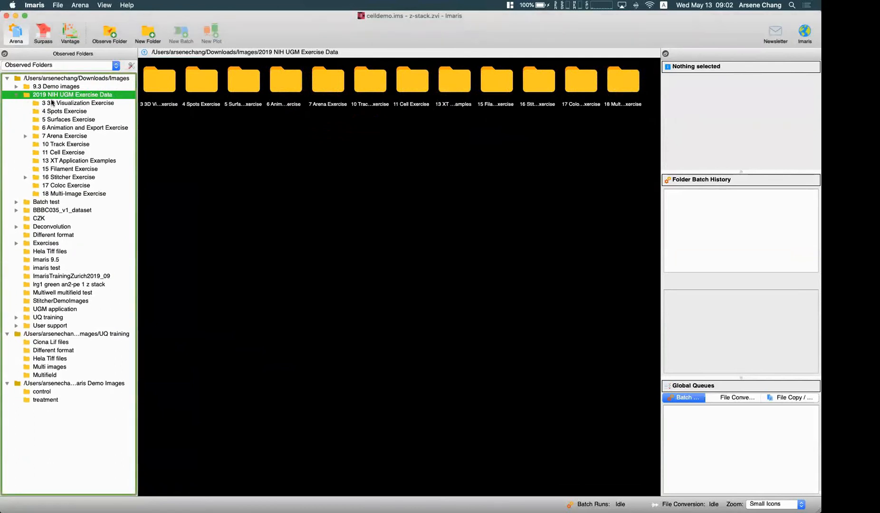
click(71, 119)
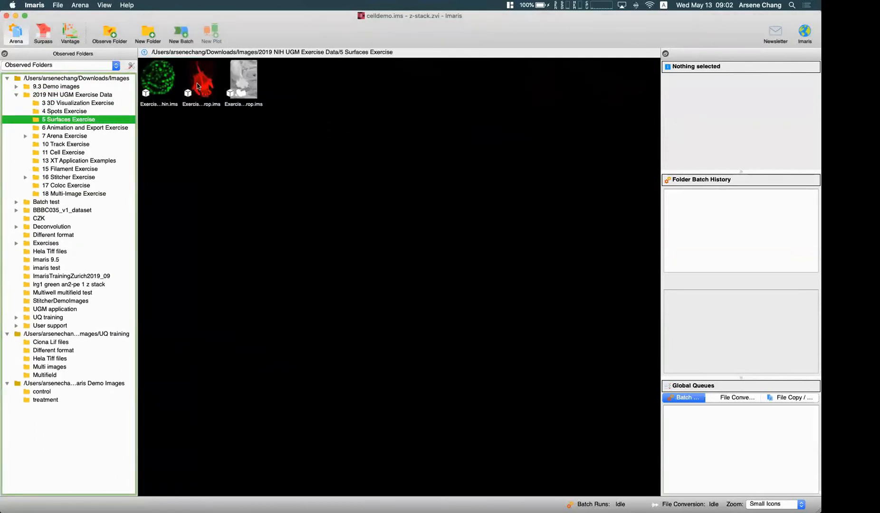
double_click(202, 77)
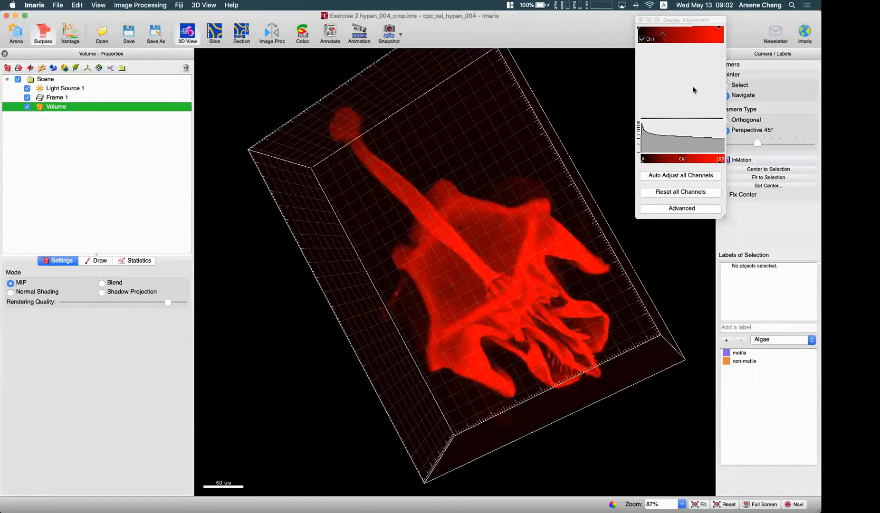
Move the display settings aside and rotate the hypan crop volume to a new angle.
drag(680, 20, 711, 84)
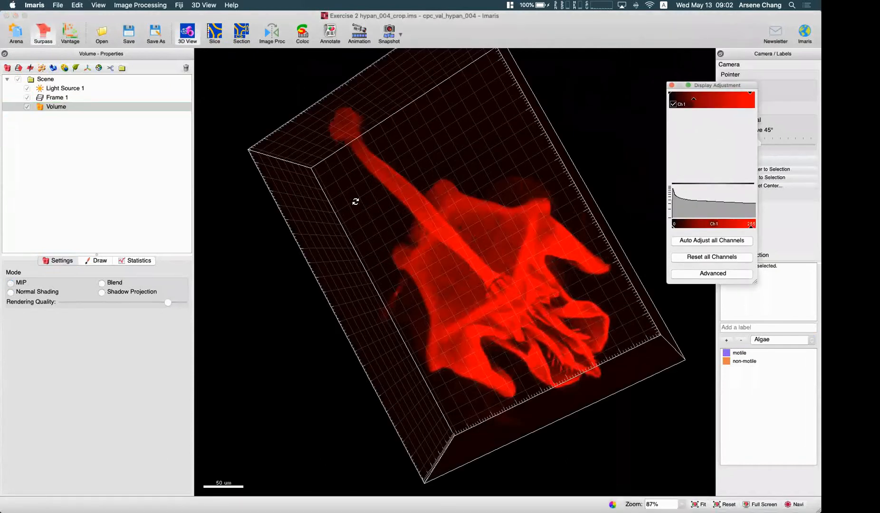
mouse_move(507, 269)
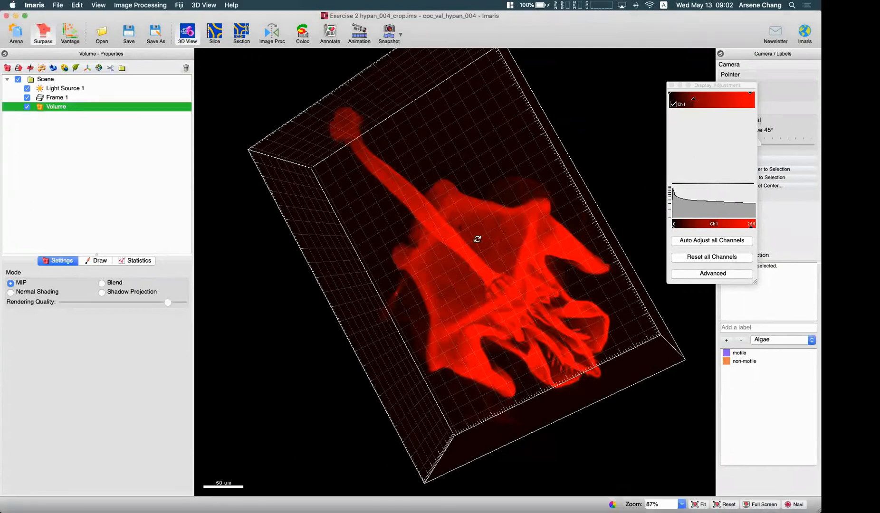
drag(477, 238, 578, 276)
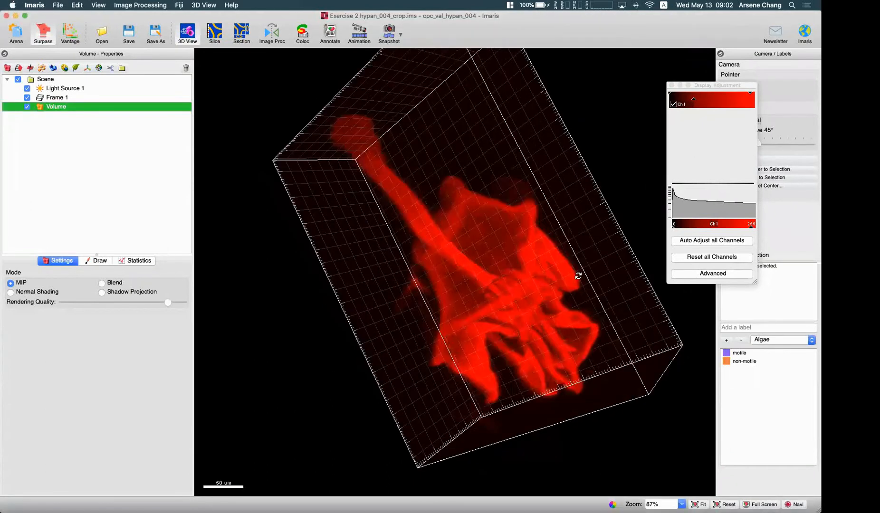
drag(578, 275, 522, 398)
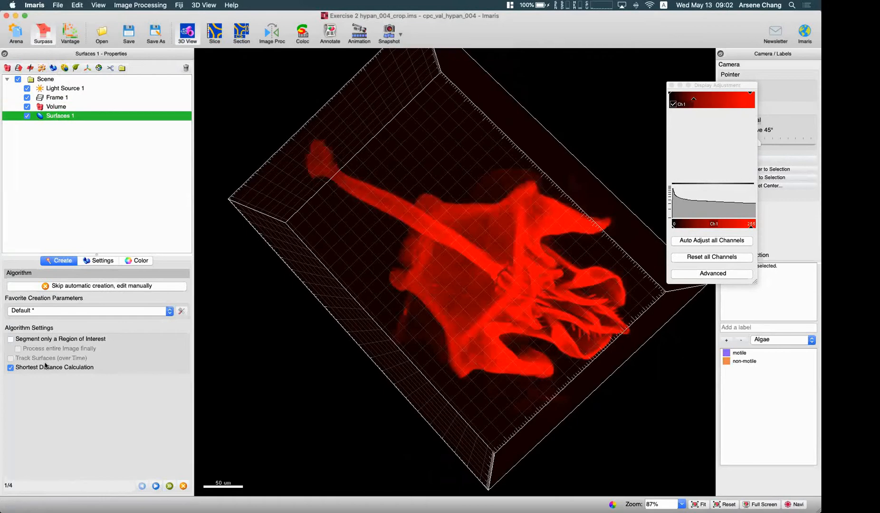
Preview the wizard's threshold surface on the hypan volume, then abandon automatic creation.
click(167, 486)
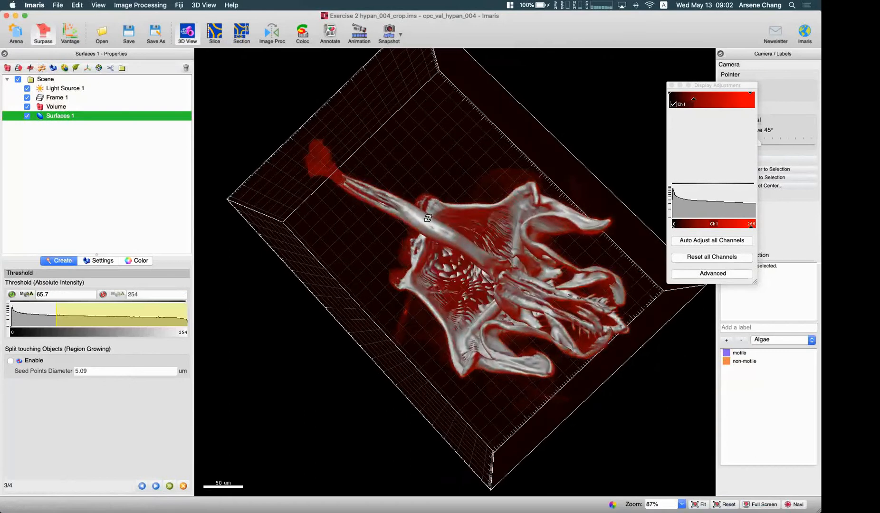
drag(428, 218, 516, 243)
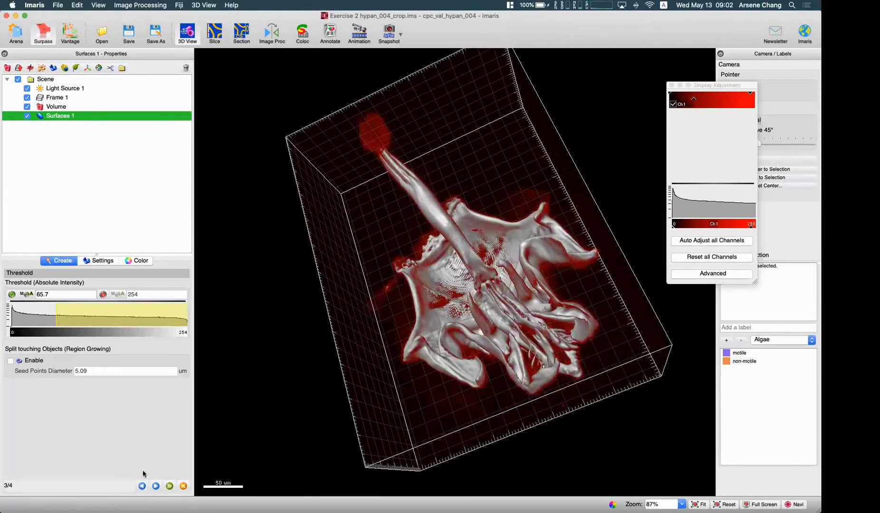
click(143, 486)
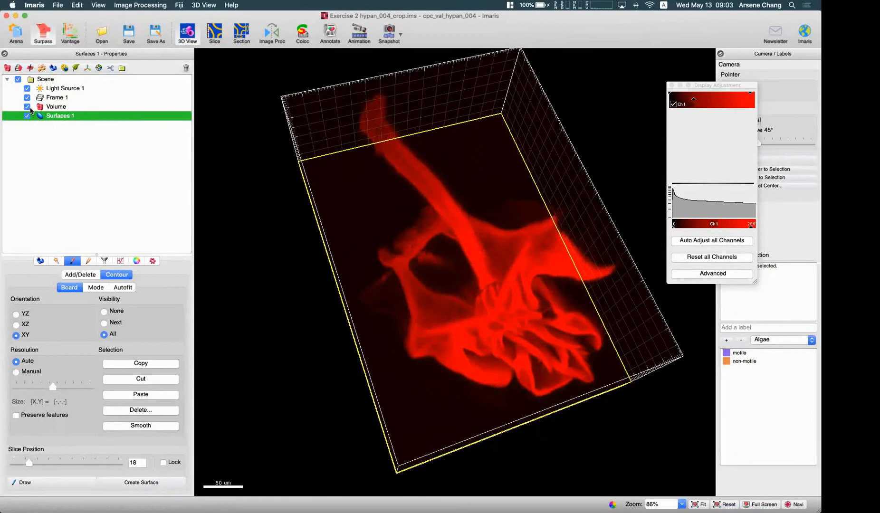
Hide the Volume rendering and bring up the Contour drawing Mode settings.
click(26, 106)
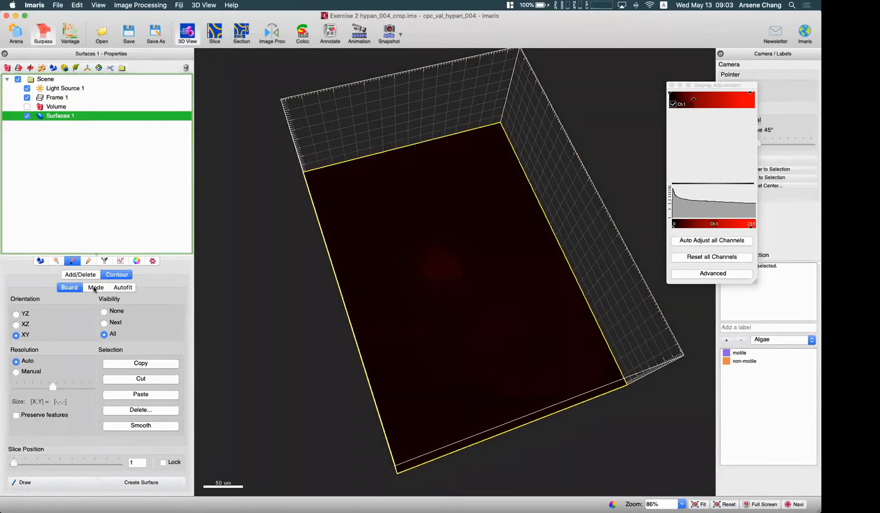
click(95, 288)
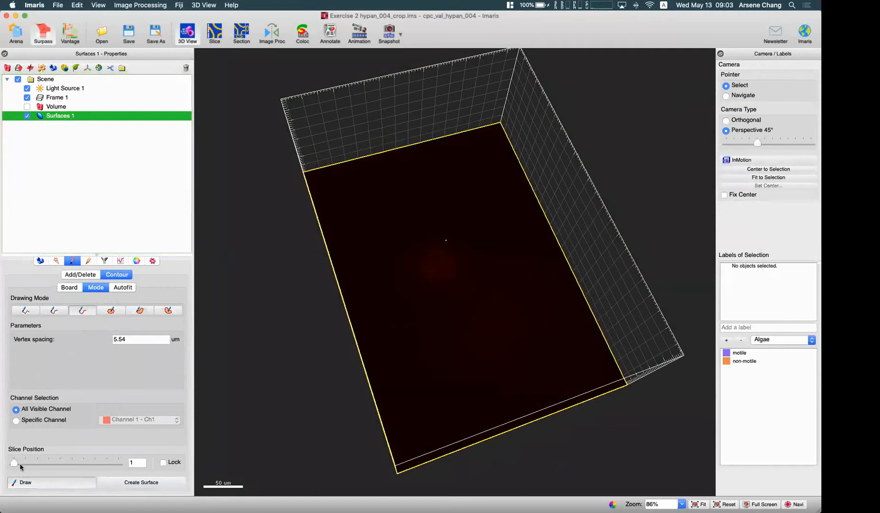
Scrub the drawing slice through the stack (planes 46, 1, 44, 49, 40) to find the hypan signal.
drag(14, 462, 53, 462)
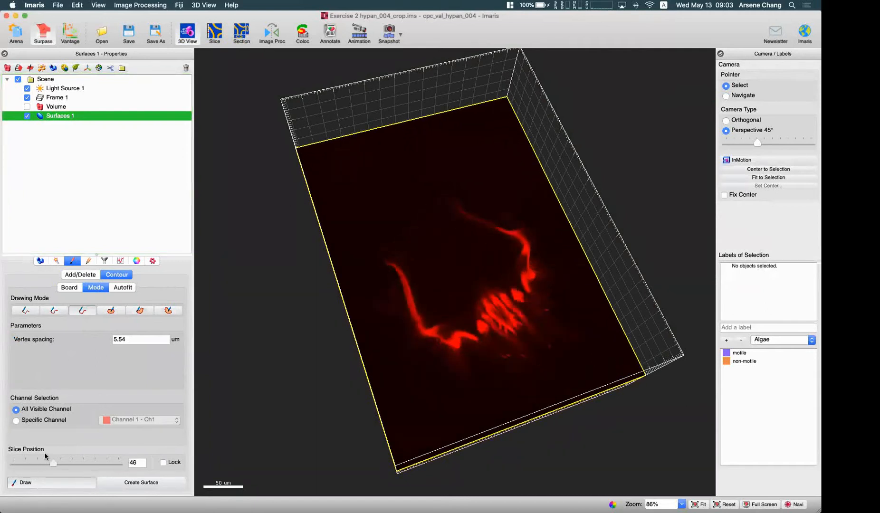
drag(53, 462, 13, 462)
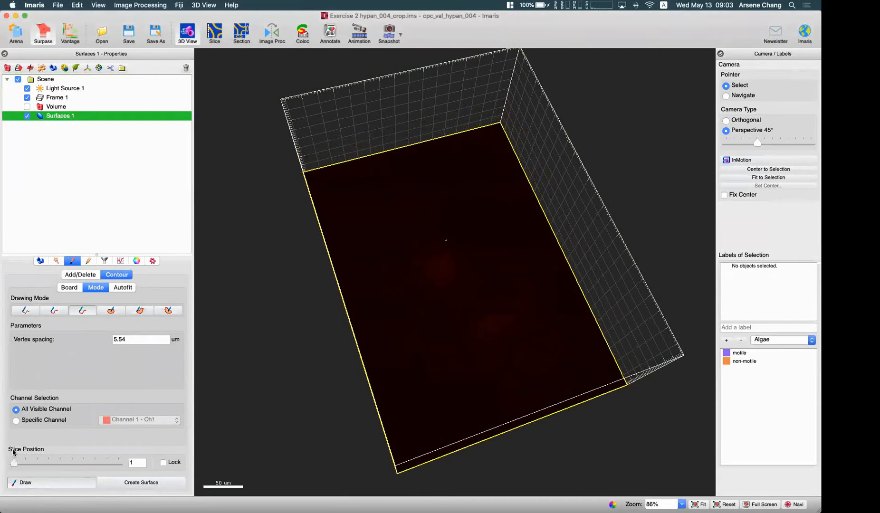
drag(13, 462, 51, 462)
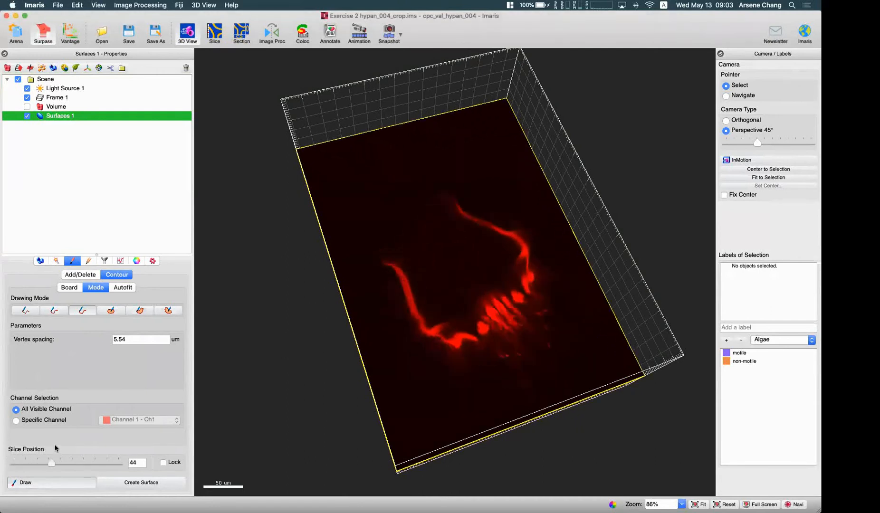
drag(51, 463, 56, 463)
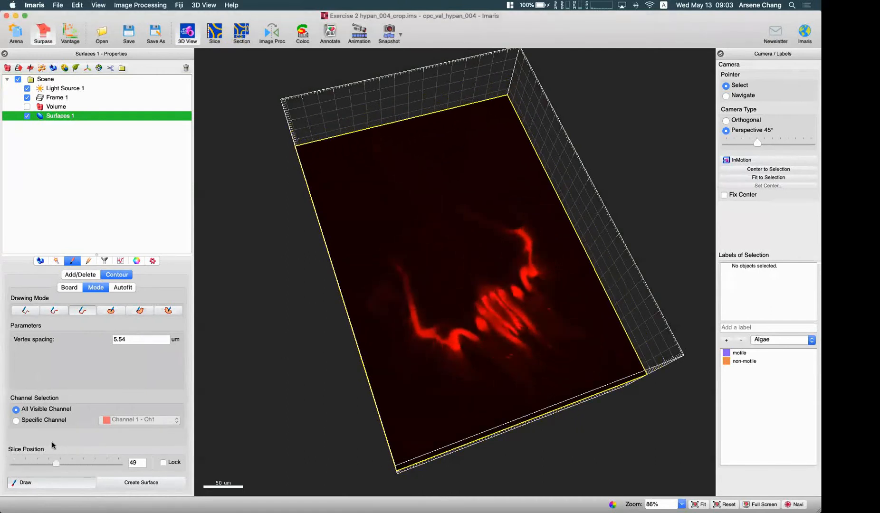
drag(56, 463, 49, 463)
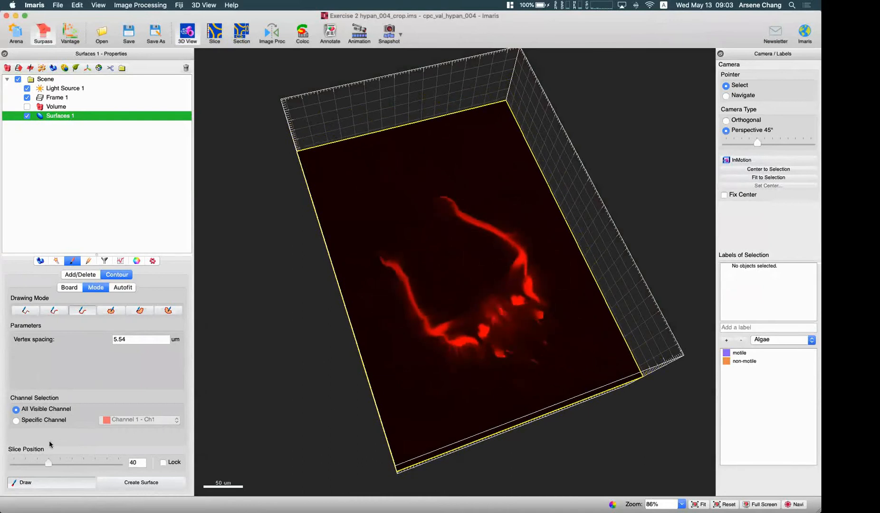
drag(49, 463, 59, 463)
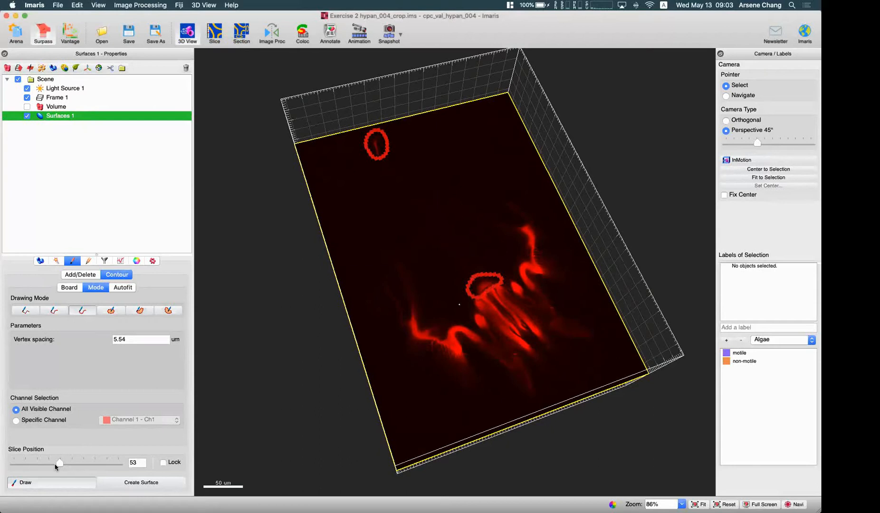
Step through slices 64, 66 and 74 and outline the tail tip and base.
drag(60, 464, 70, 464)
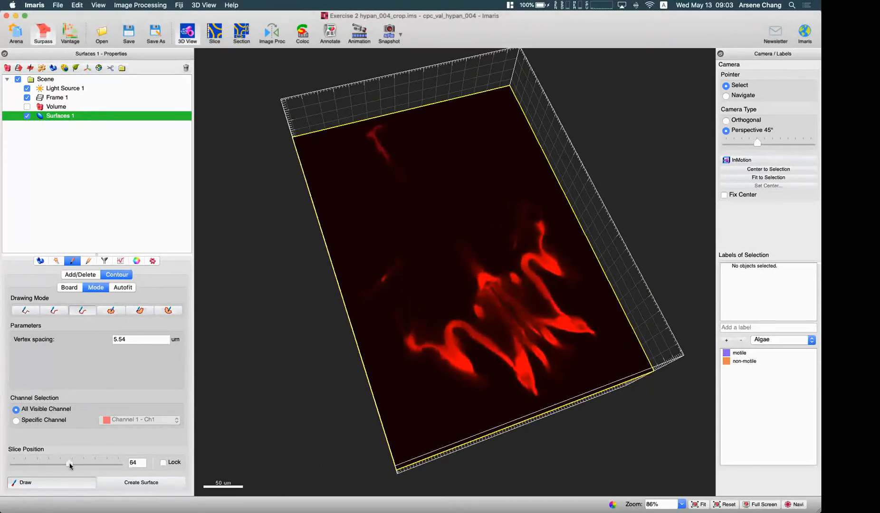
drag(69, 462, 73, 462)
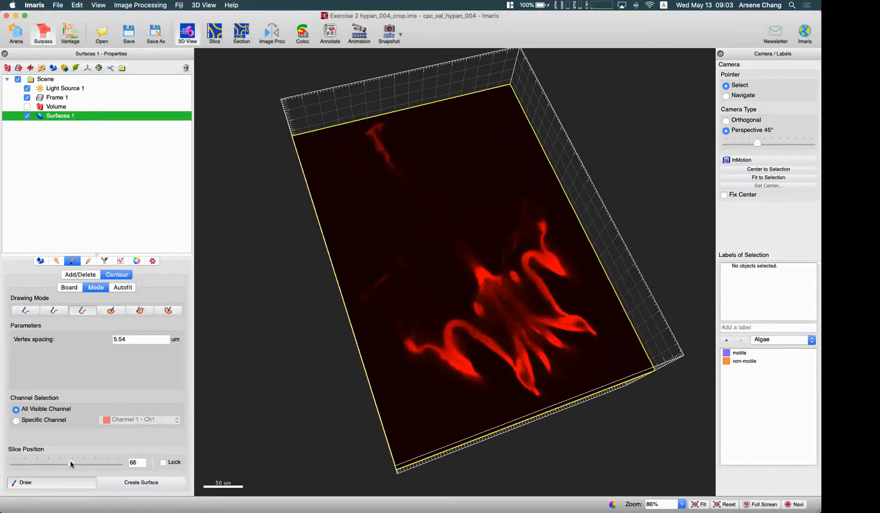
drag(71, 462, 78, 462)
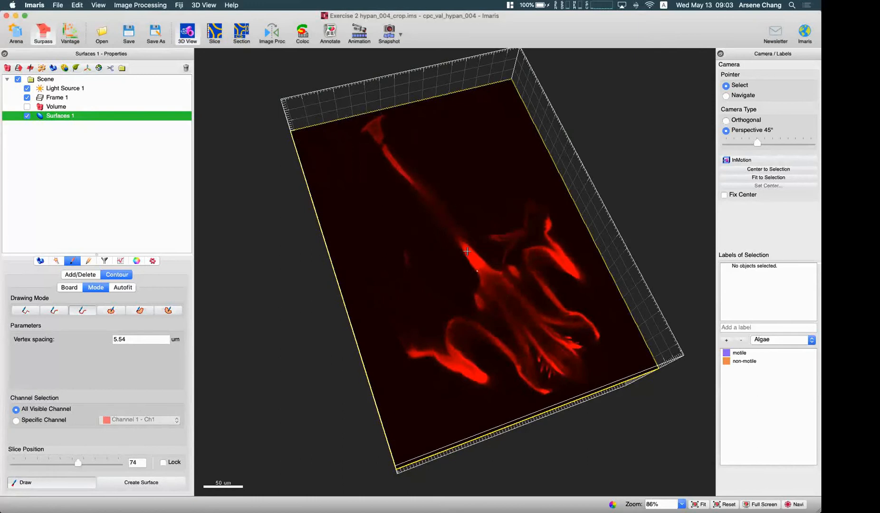
mouse_move(383, 136)
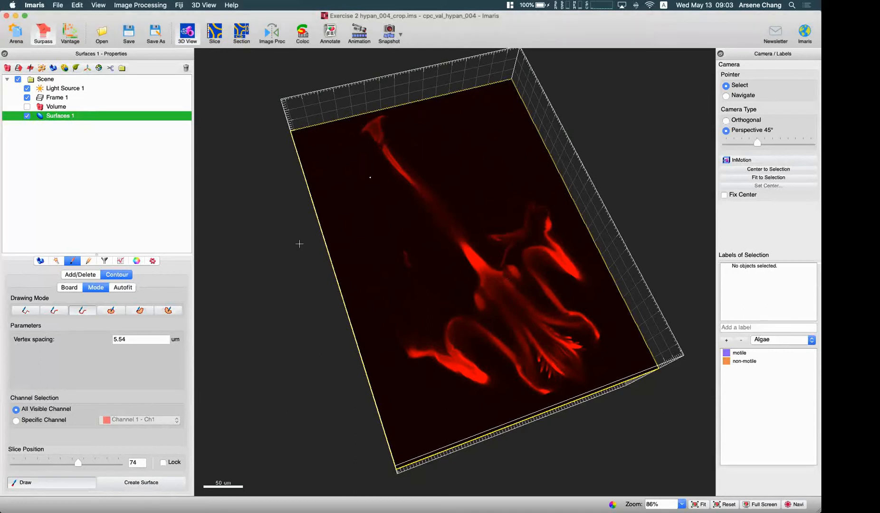
drag(78, 462, 63, 462)
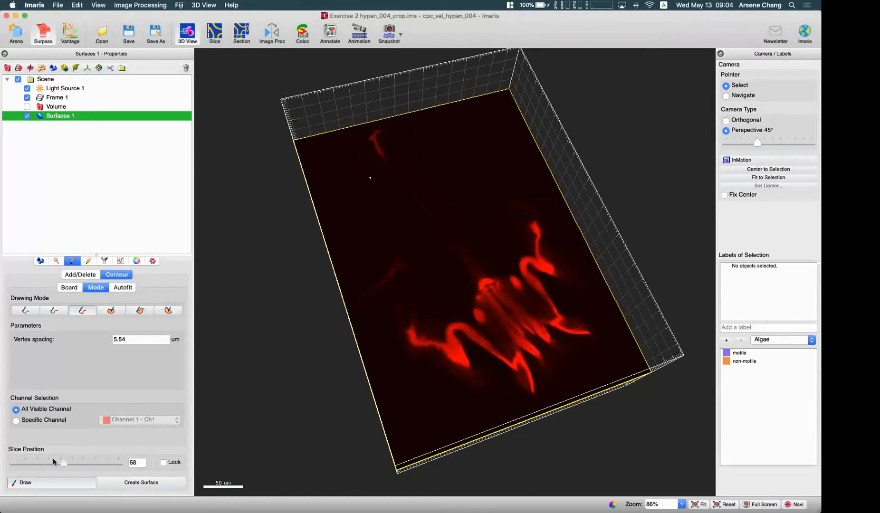
drag(63, 462, 71, 462)
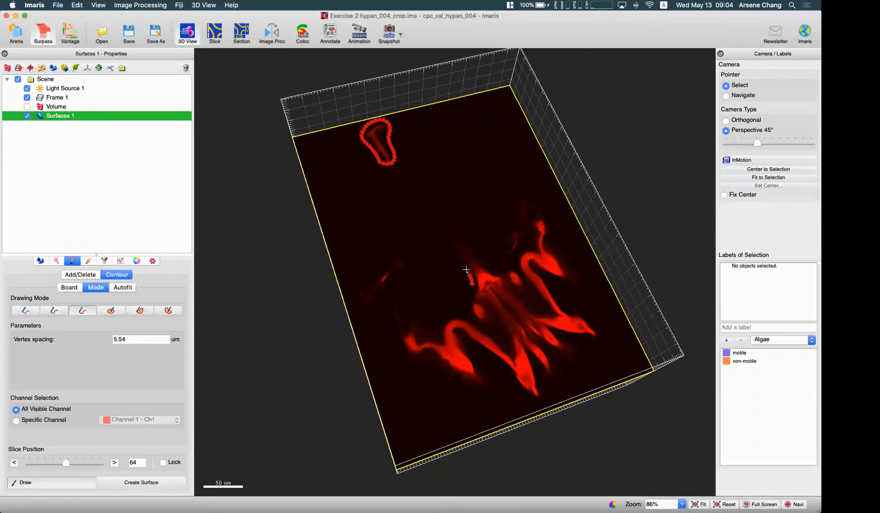
drag(472, 264, 495, 283)
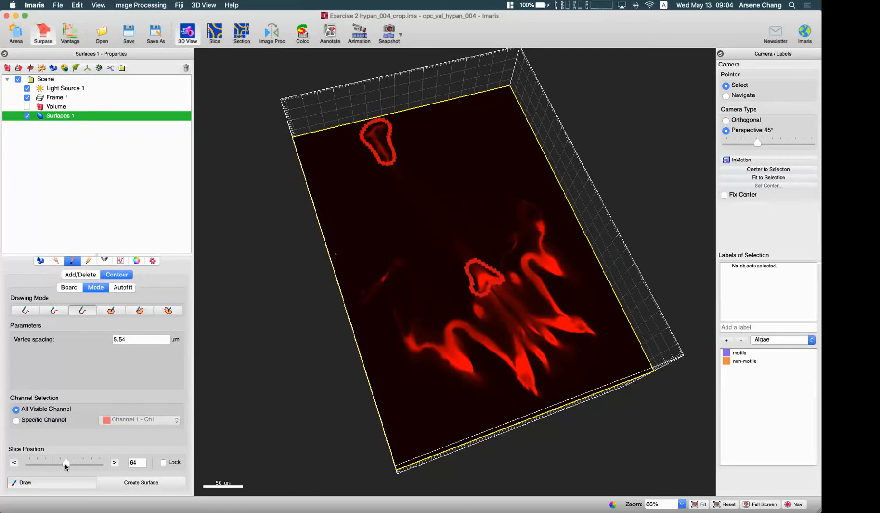
Trace the long tail outline on slice 80.
drag(66, 462, 76, 462)
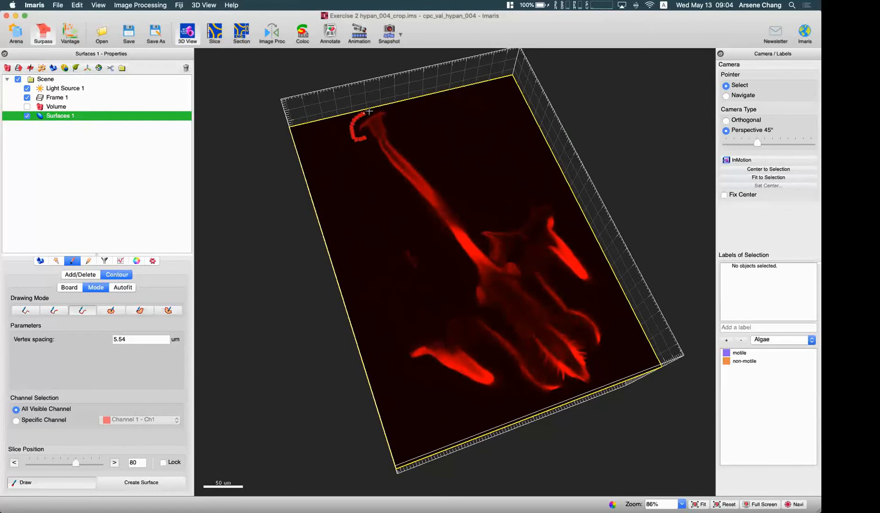
drag(368, 118, 457, 196)
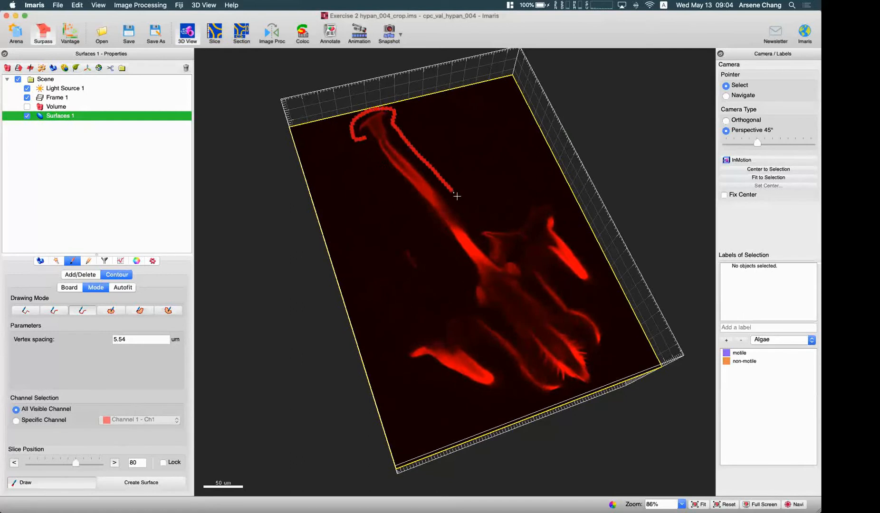
drag(457, 196, 496, 263)
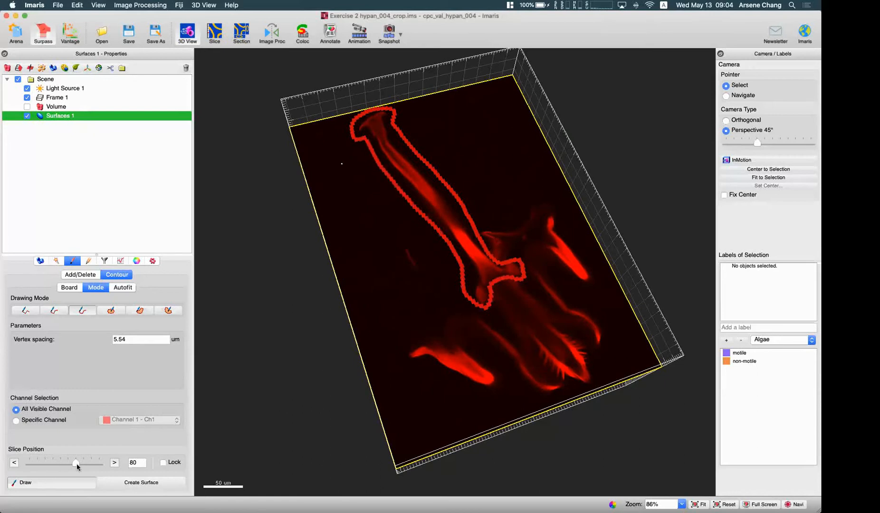
Advance to slice 114 and outline the small tail tip near the top.
drag(75, 463, 87, 462)
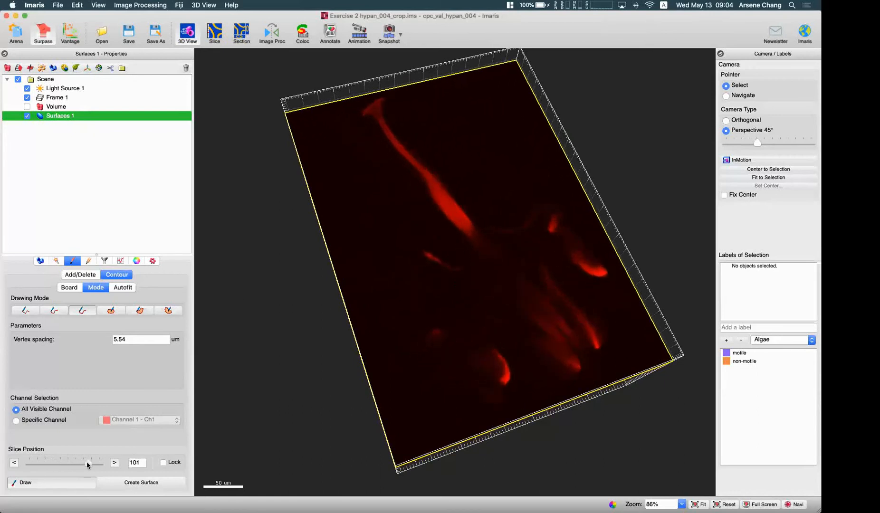
click(114, 463)
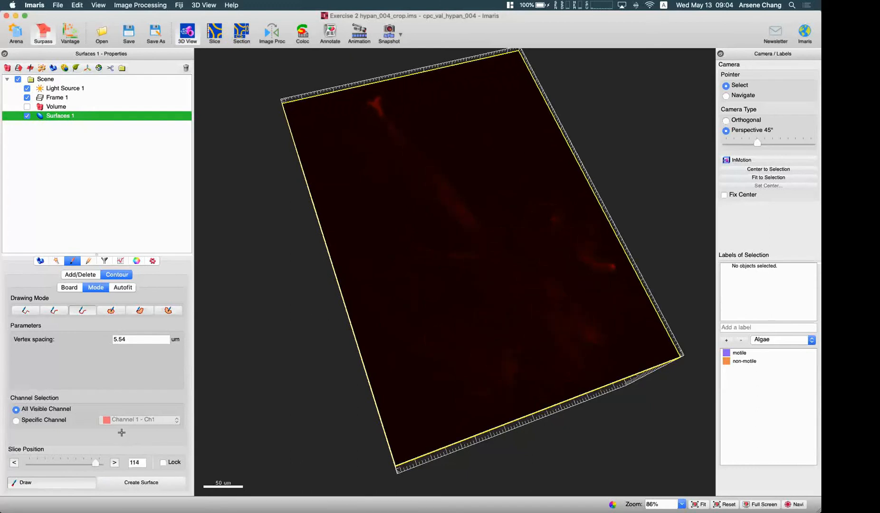
drag(363, 103, 373, 121)
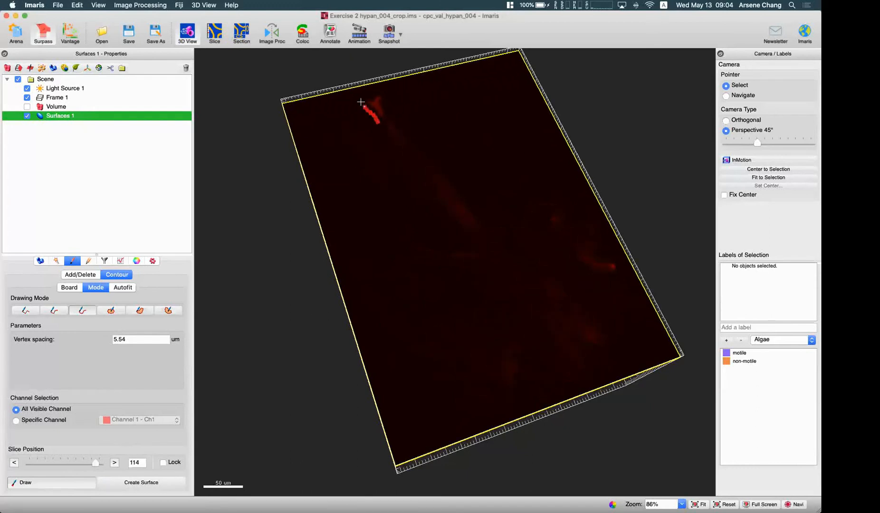
drag(364, 104, 377, 120)
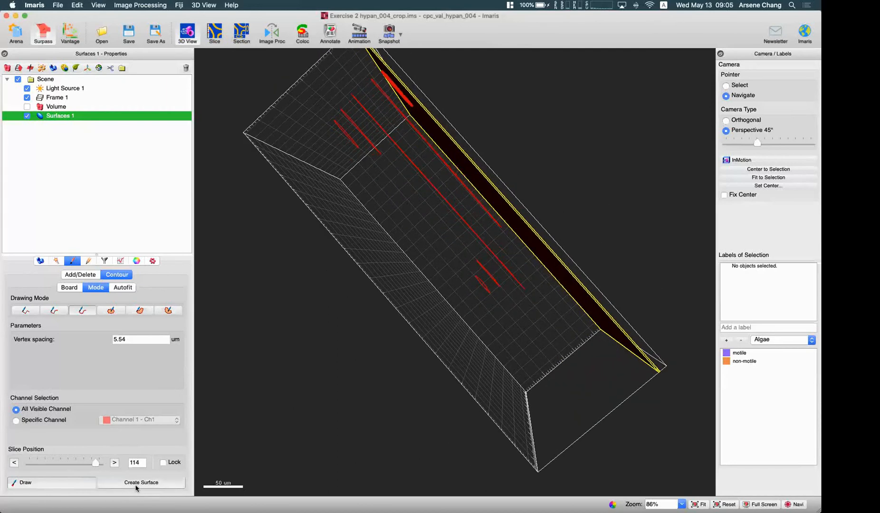
Build a solid surface from the stacked contours and show its Edit options.
click(141, 482)
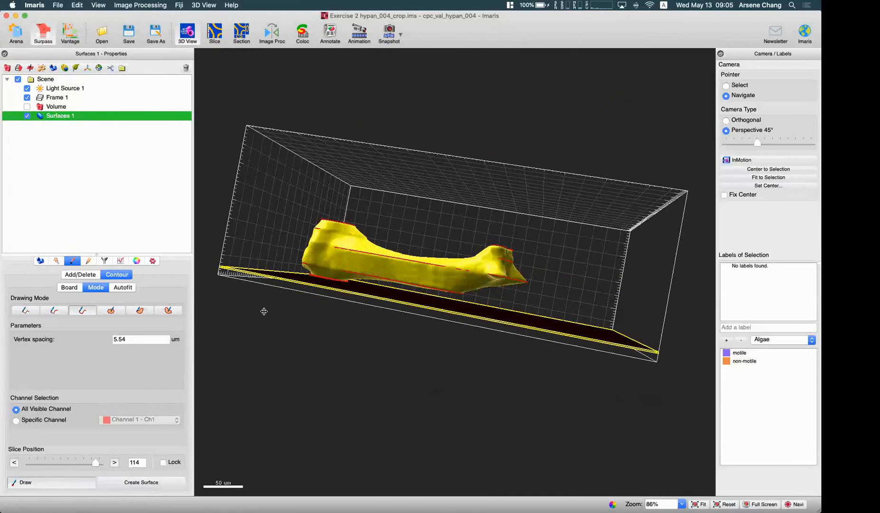
click(88, 261)
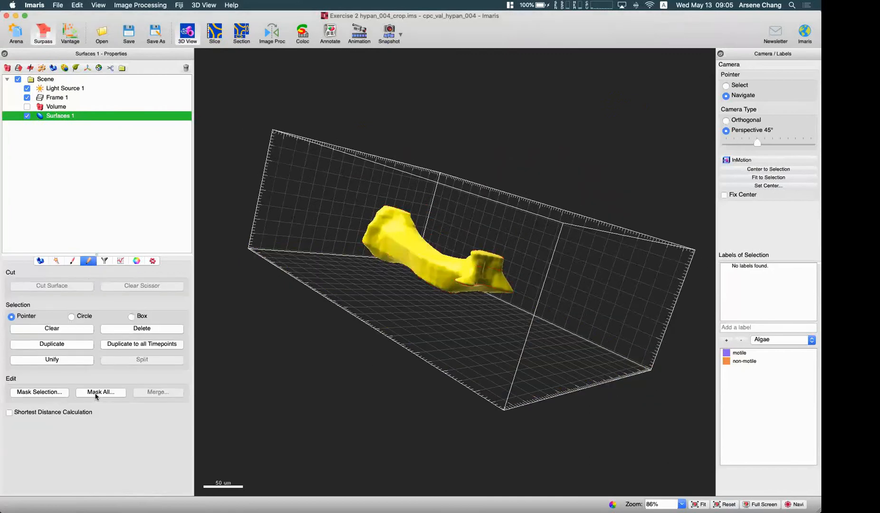
Mask All with voxels outside the surface set to 0, then hide the tail surface.
click(100, 392)
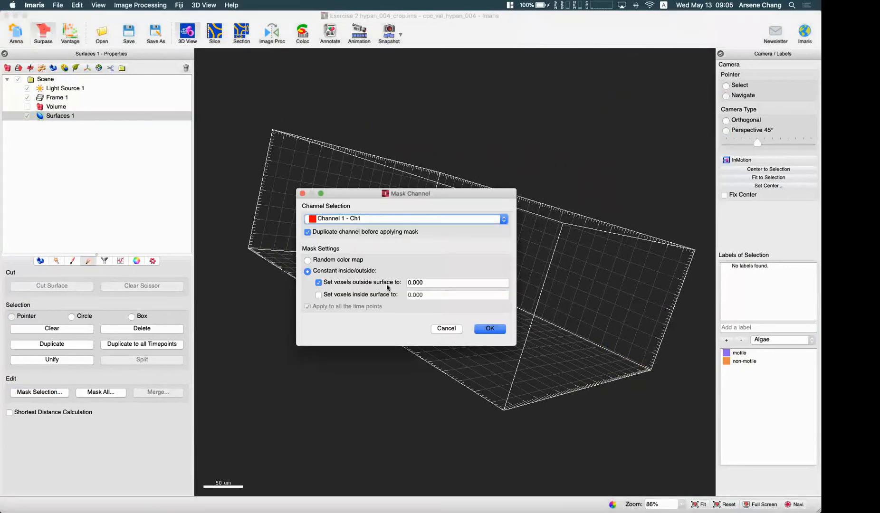
mouse_move(453, 299)
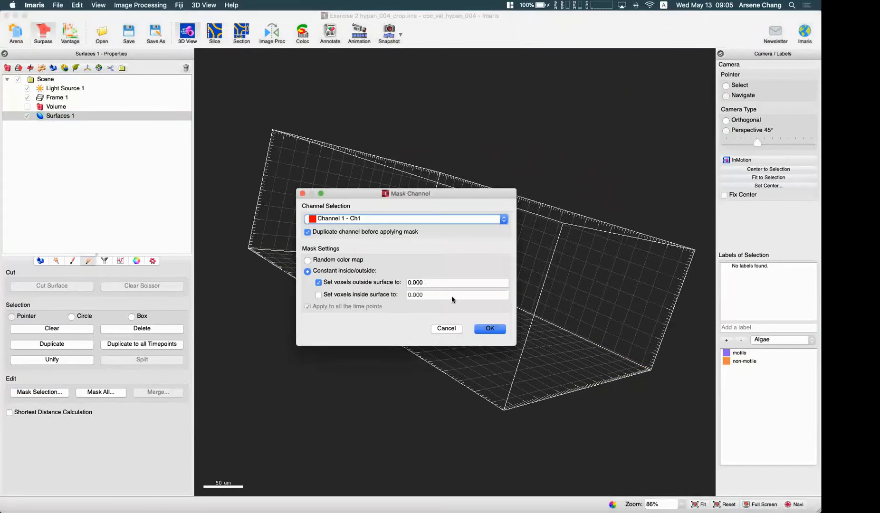
click(489, 328)
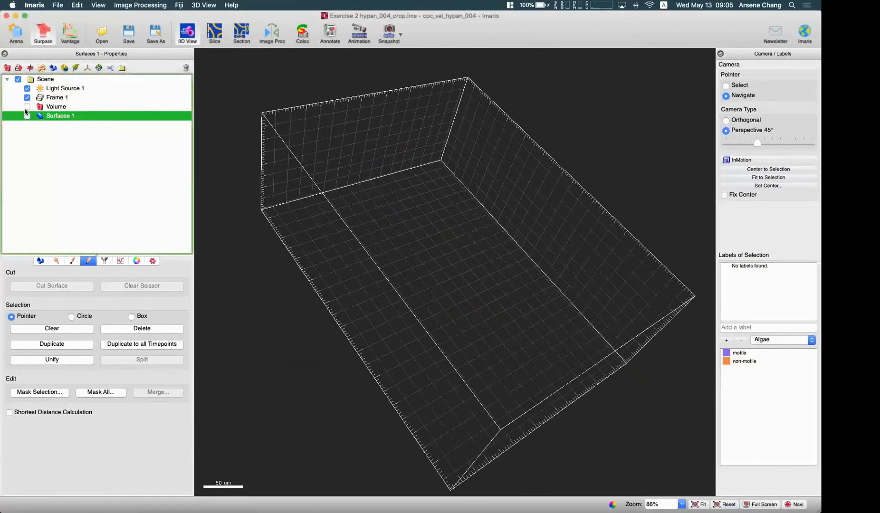
click(27, 107)
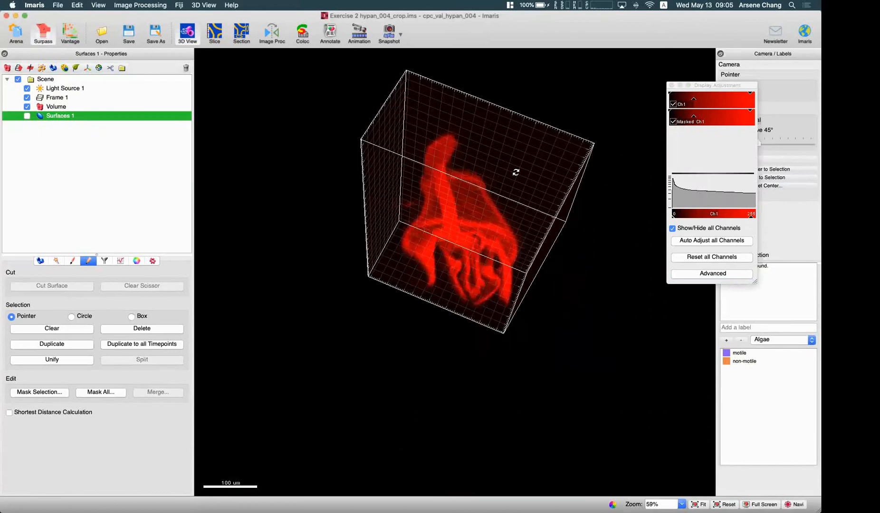
Colour the masked Channel 2 green.
drag(515, 172, 473, 201)
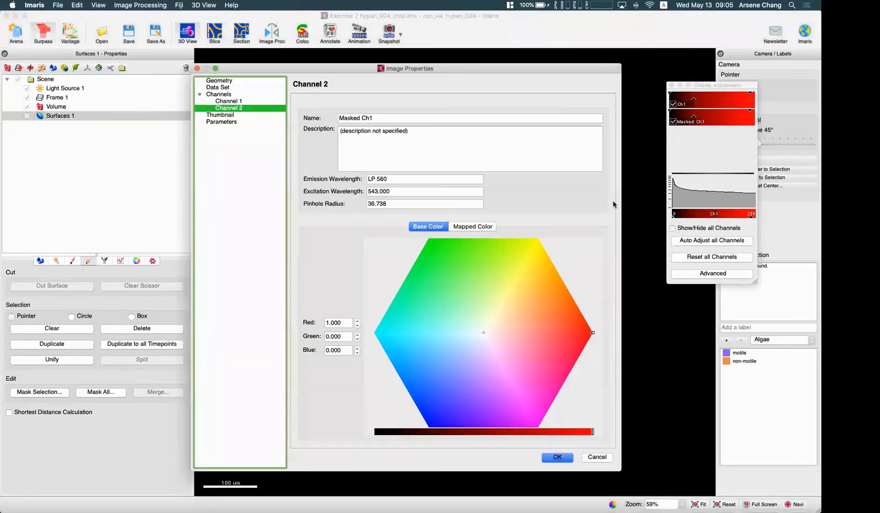
mouse_move(560, 341)
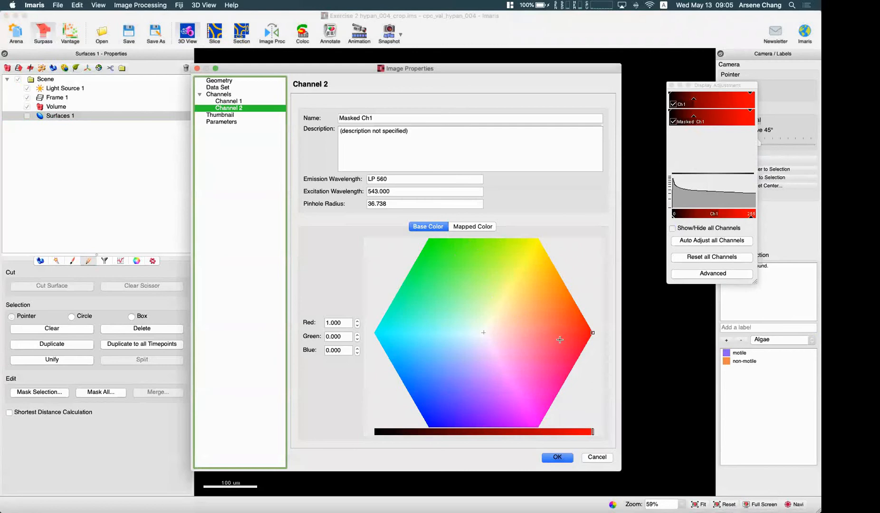
click(434, 241)
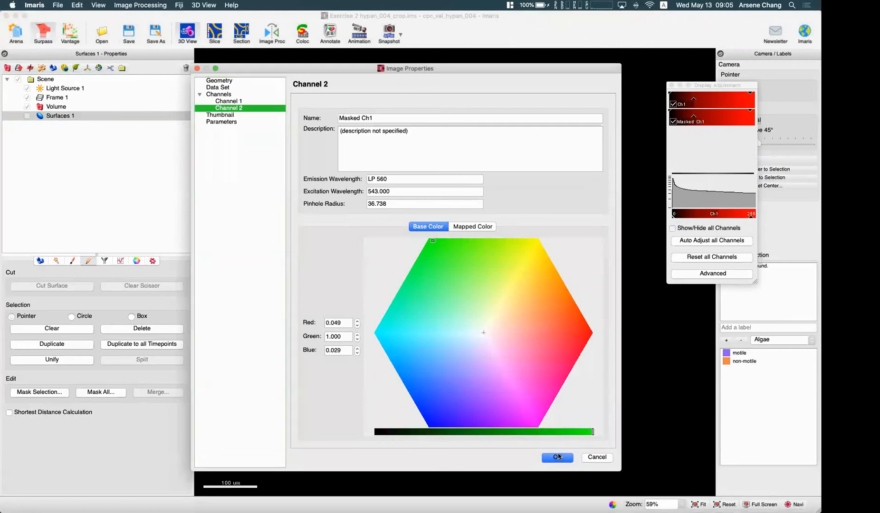
click(557, 457)
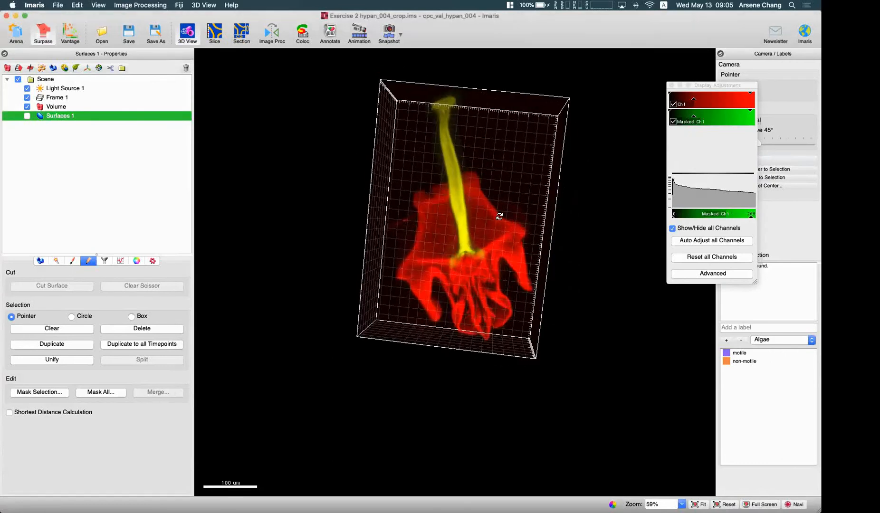
Inspect the tail from several angles and hide the green masked channel.
drag(494, 216, 475, 130)
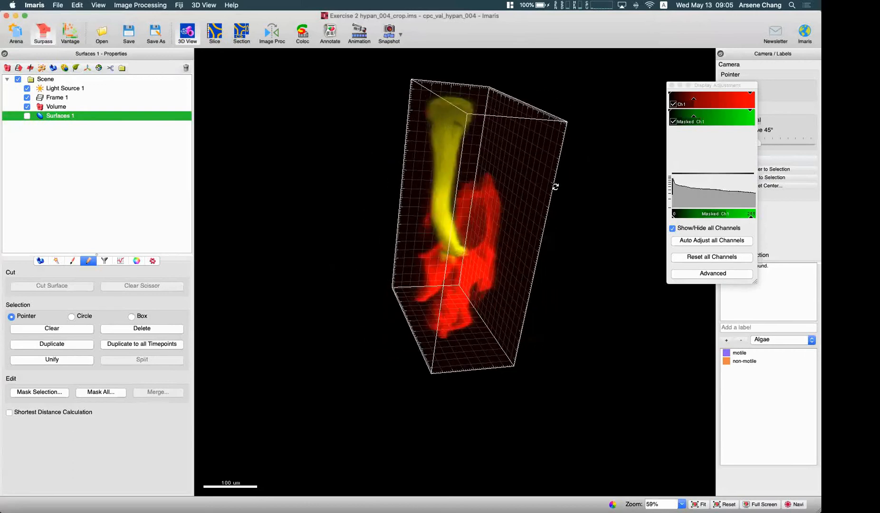
drag(556, 185, 468, 240)
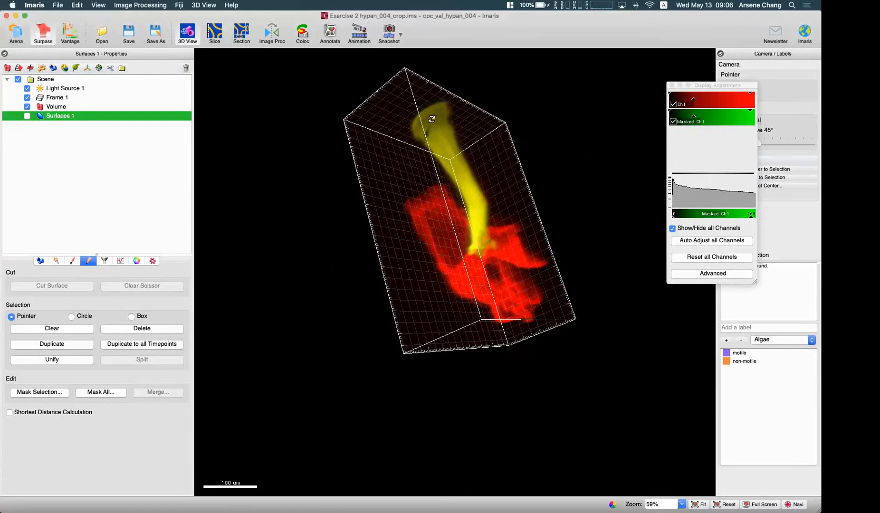
drag(432, 119, 486, 235)
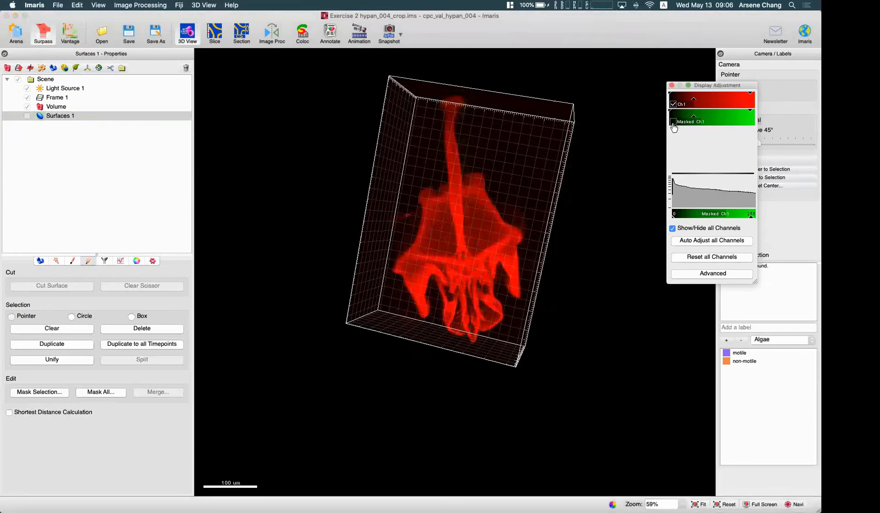
click(674, 122)
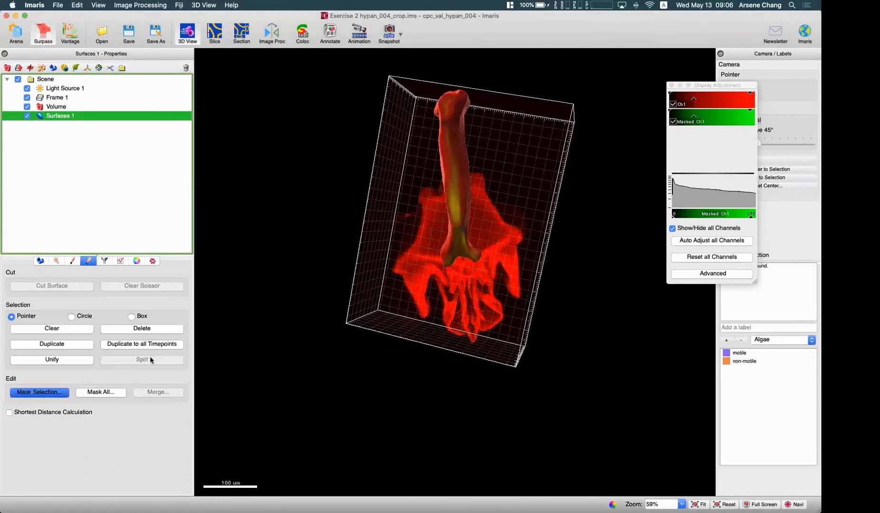
Mask Selection with voxels inside the surface set to 0 and outside left unchanged.
click(39, 392)
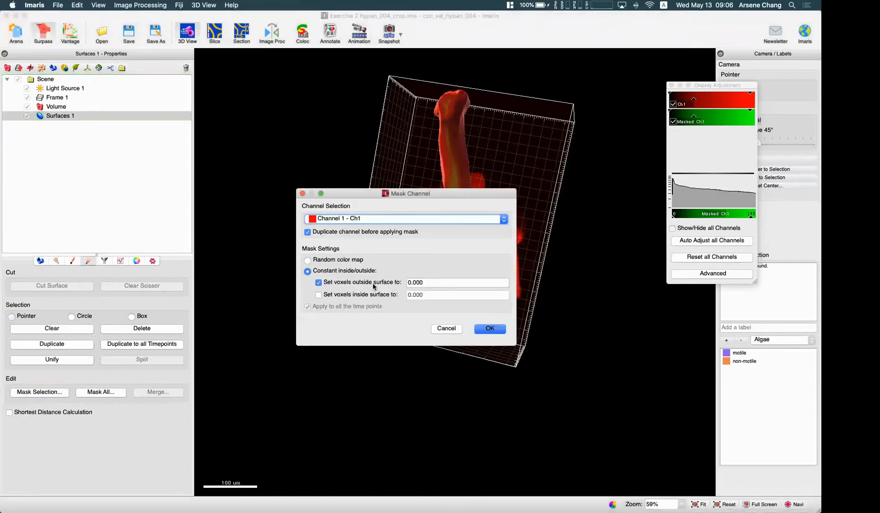
click(319, 295)
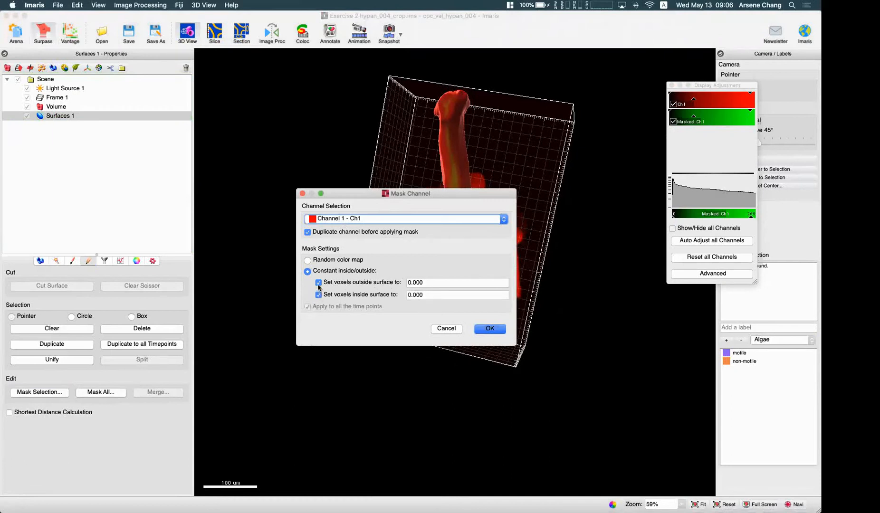
click(319, 282)
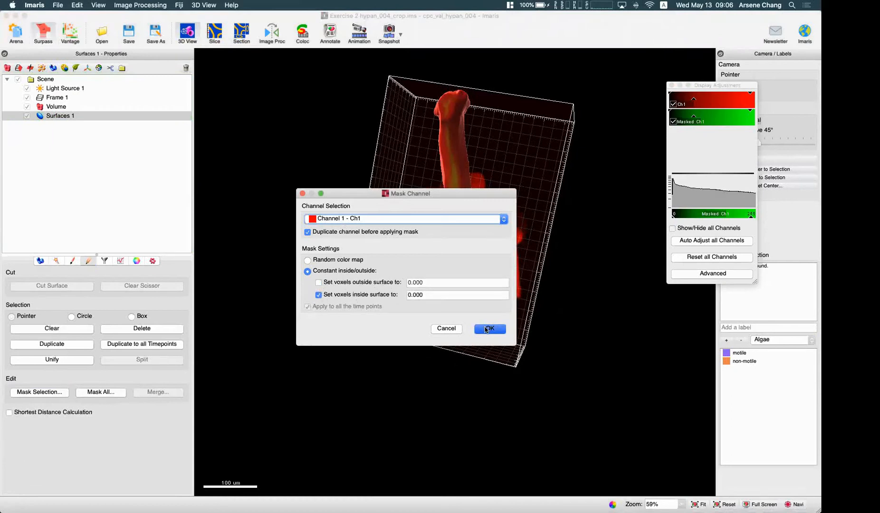
click(489, 329)
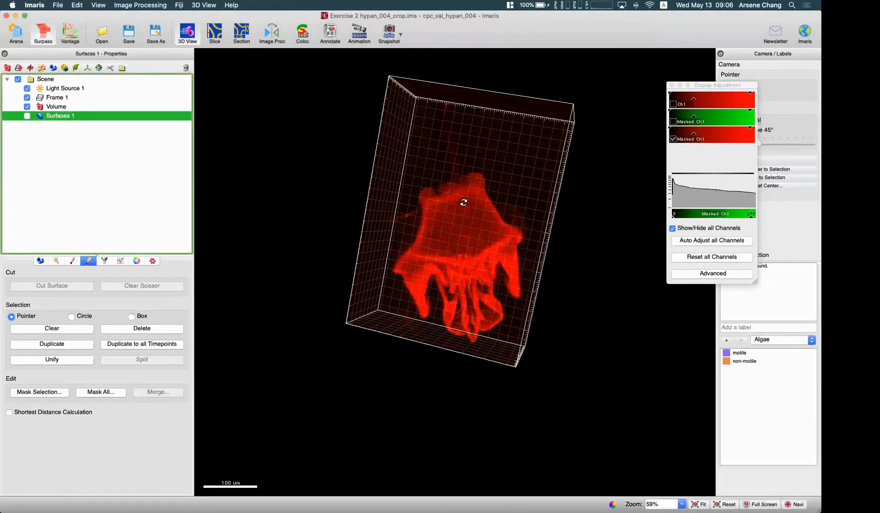
Orbit around the tail, hide the red Masked Ch1 channel and add a new Surfaces item.
drag(463, 203, 539, 183)
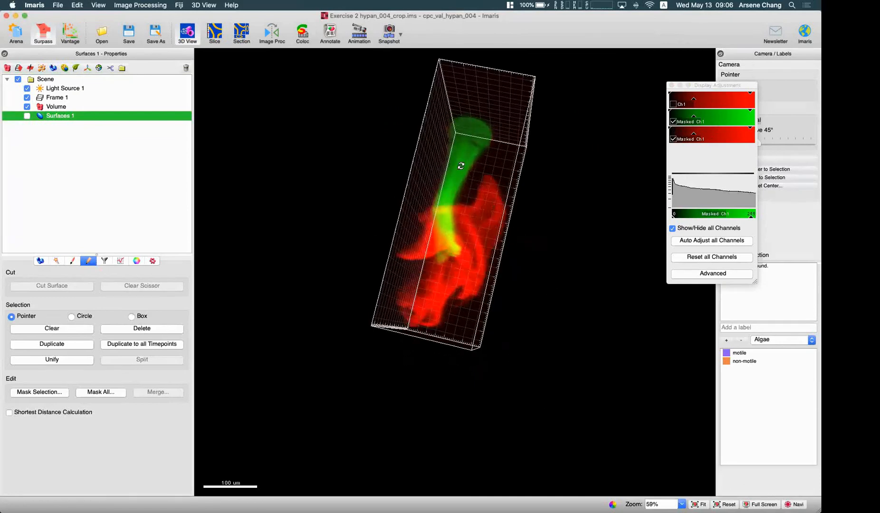
drag(460, 165, 424, 173)
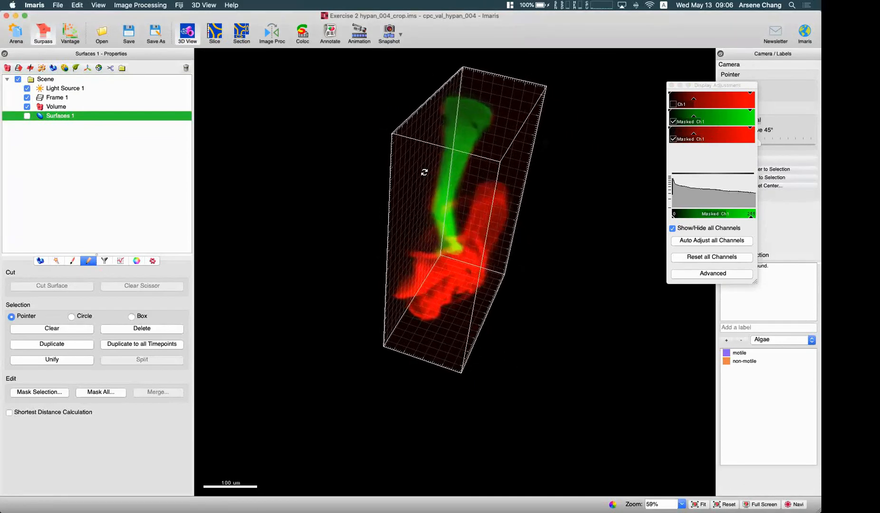
drag(425, 172, 430, 232)
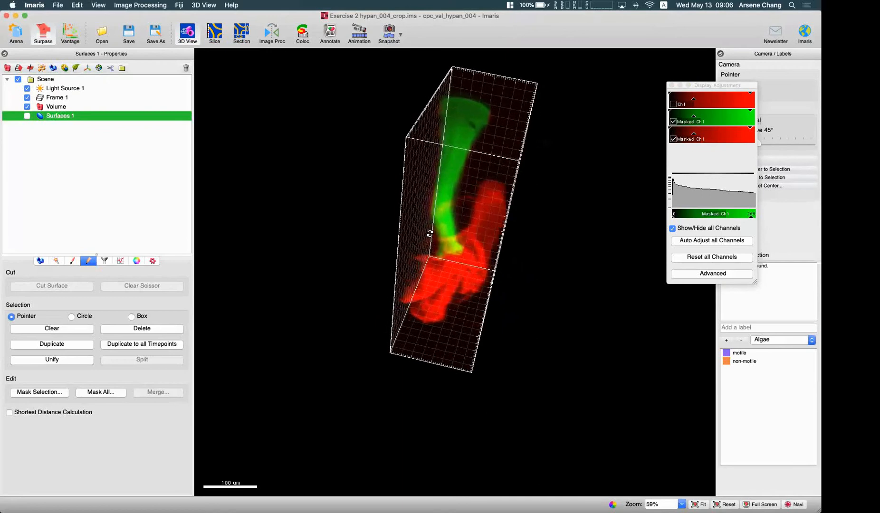
drag(430, 233, 480, 257)
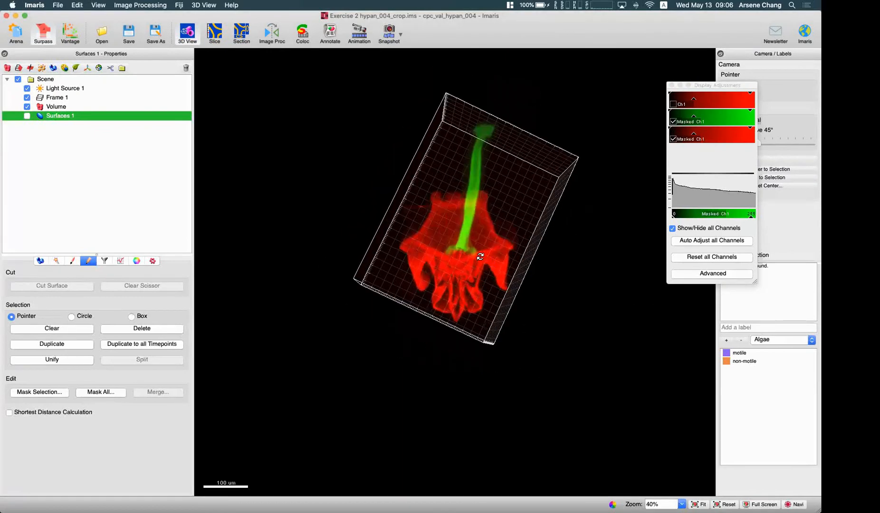
drag(481, 257, 450, 258)
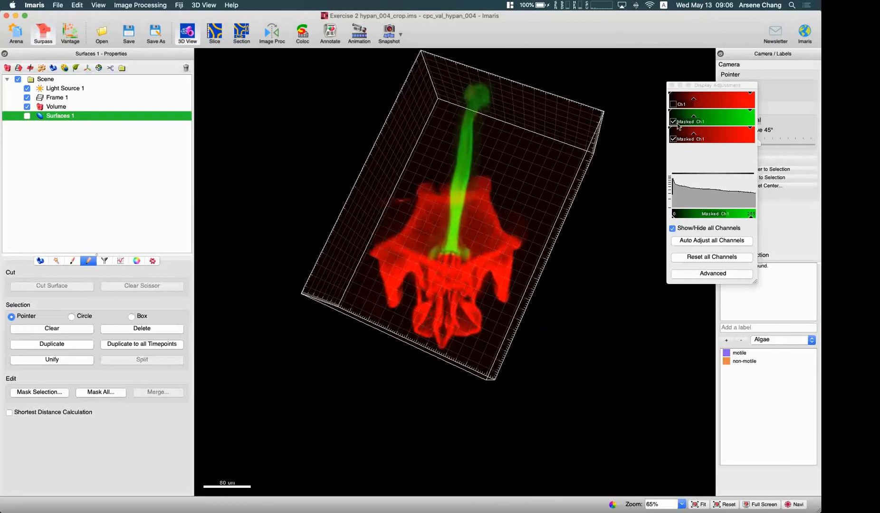
click(674, 139)
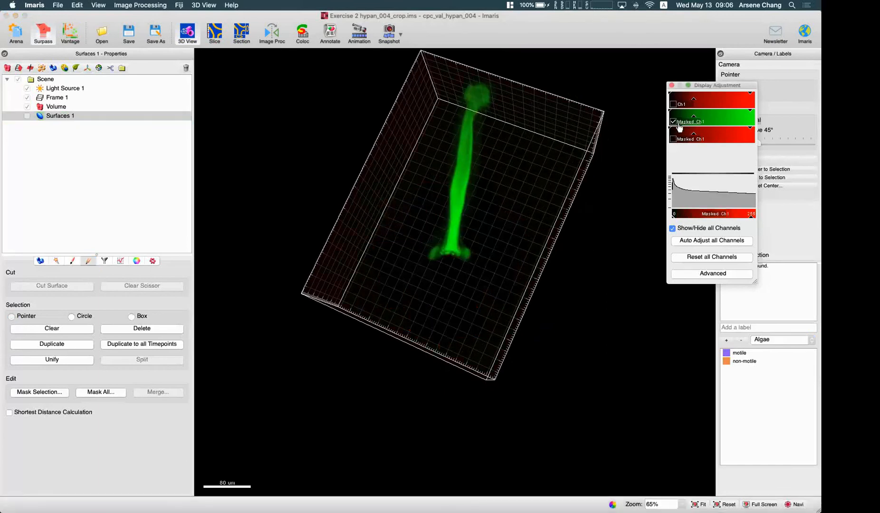
click(59, 116)
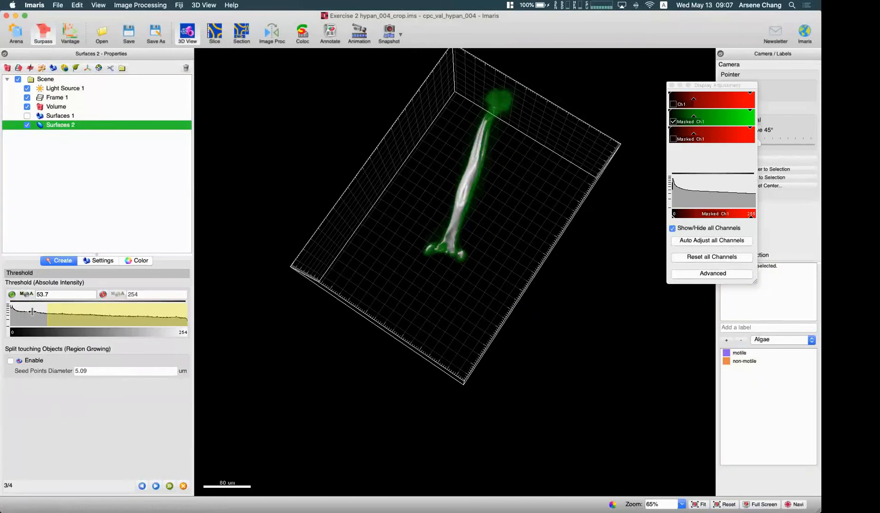
Rotate the tail to inspect the thresholded region of Surfaces 2.
drag(33, 311, 12, 311)
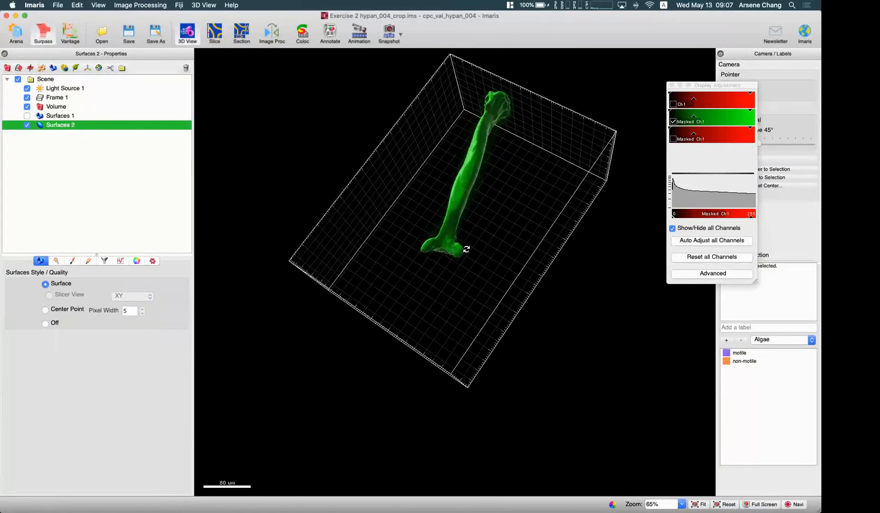
Set the tail surface's base colour to magenta.
click(137, 261)
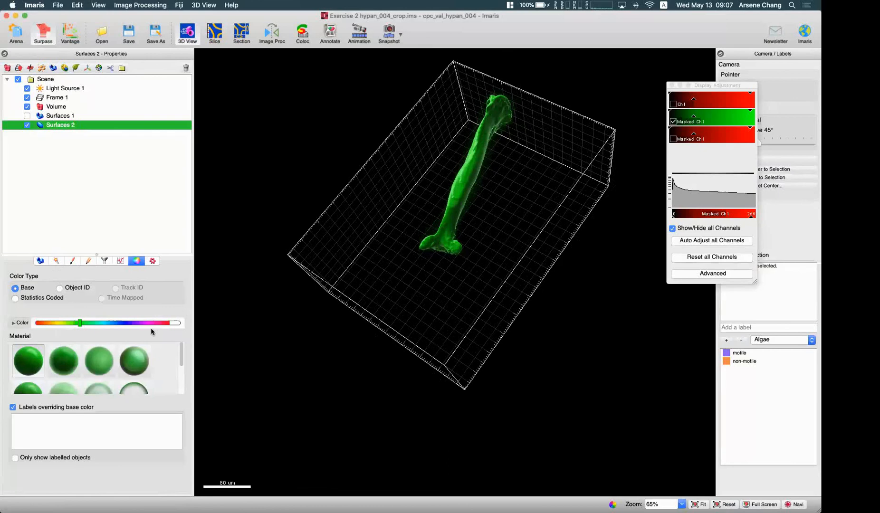
drag(80, 323, 146, 323)
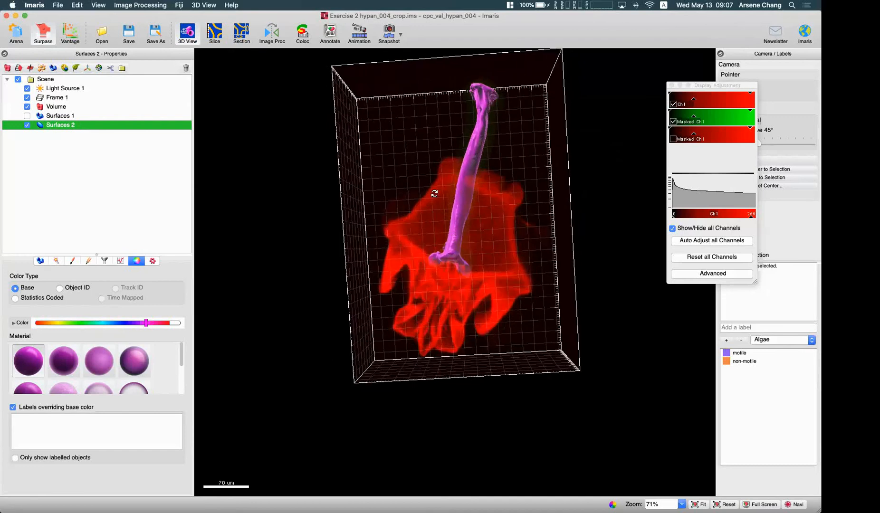
Orbit the scene to view the magenta tail surface inside the red channel.
drag(436, 194, 427, 250)
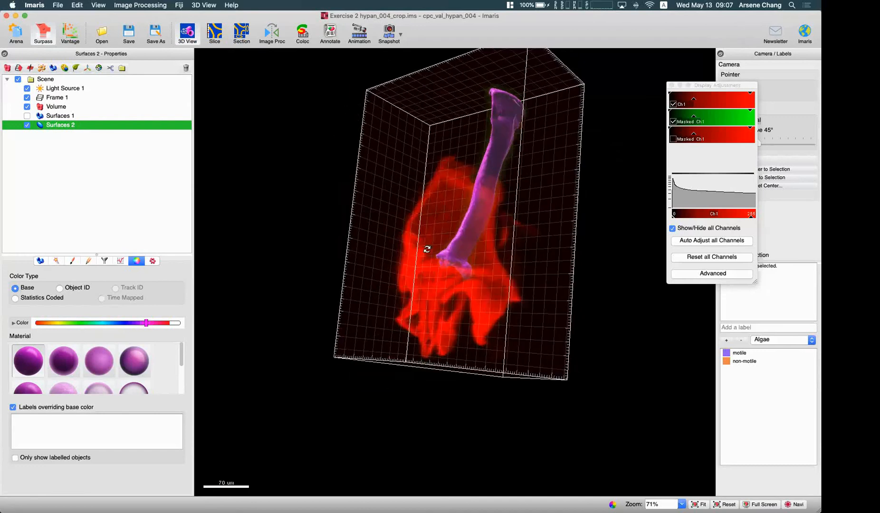
drag(426, 250, 446, 205)
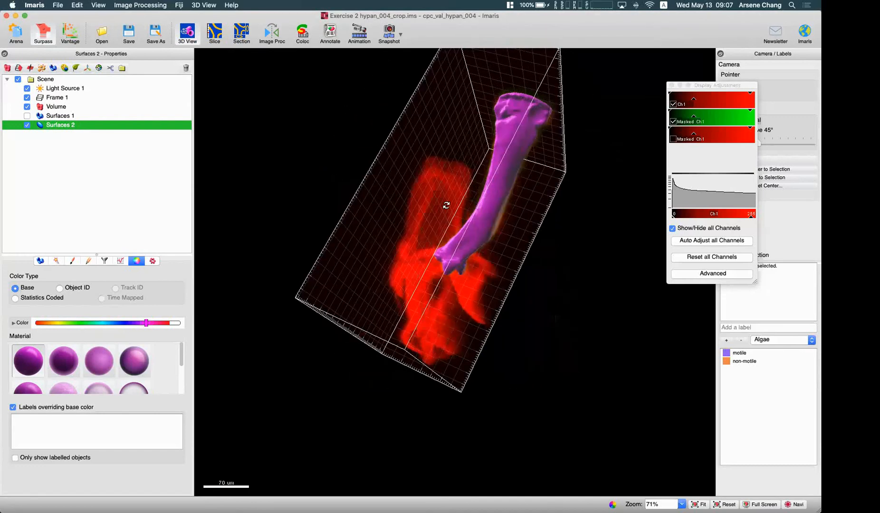
drag(446, 205, 302, 214)
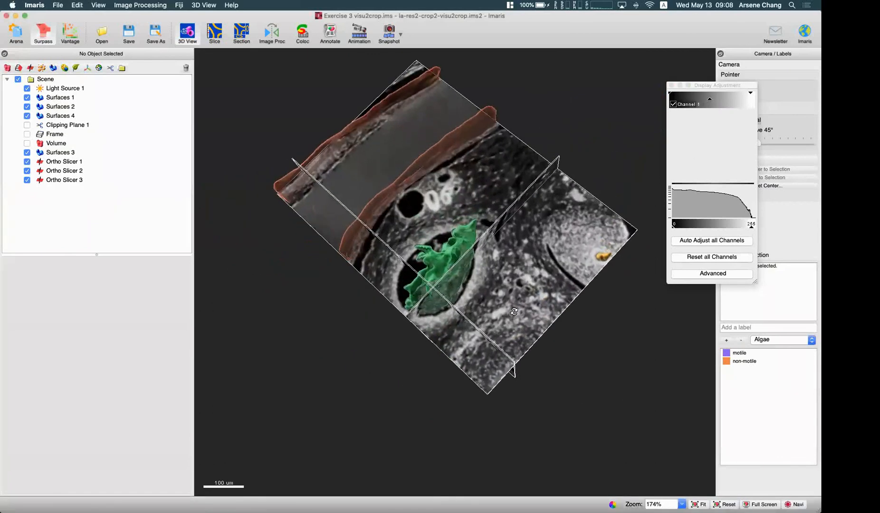
Orbit the Exercise 3 visu2crop EM scene to inspect its slicers and orange and green surfaces.
drag(513, 312, 496, 100)
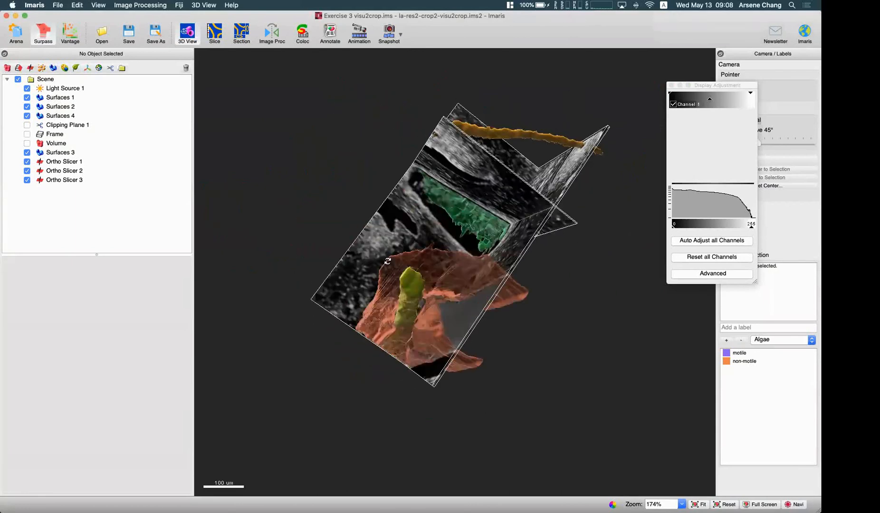
drag(387, 260, 378, 139)
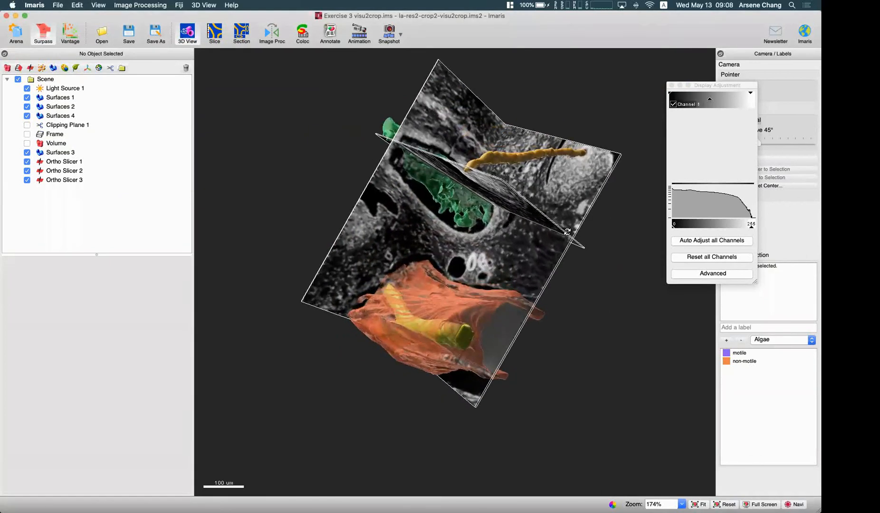
drag(567, 232, 478, 91)
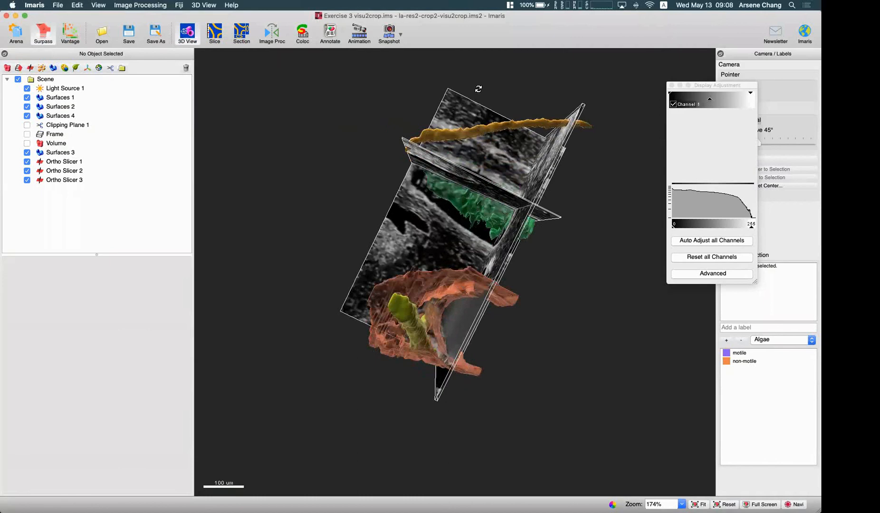
mouse_move(520, 282)
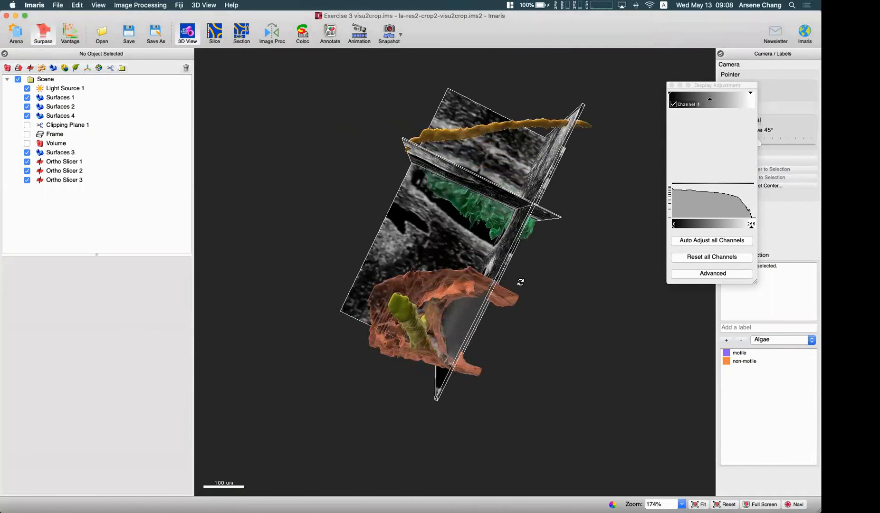
drag(520, 282, 412, 253)
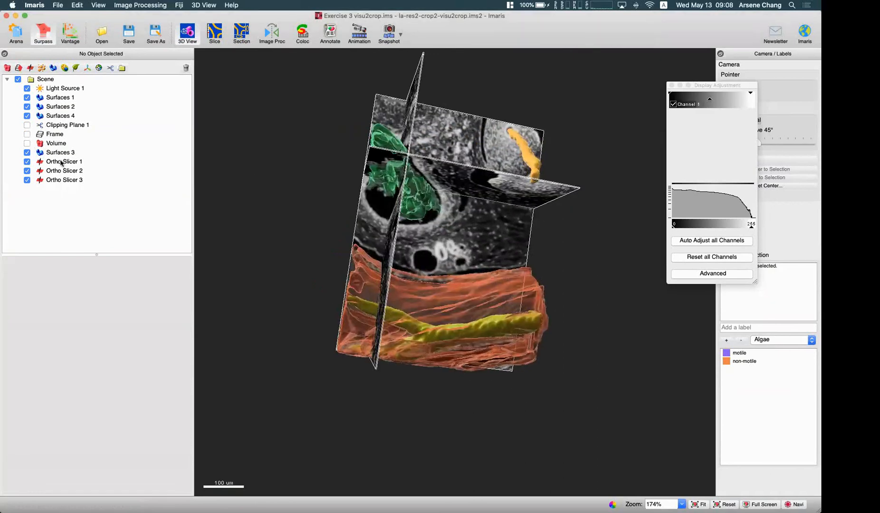
Set Ortho Slicer 1 to 237 µm, then switch to the Arena file library.
click(63, 162)
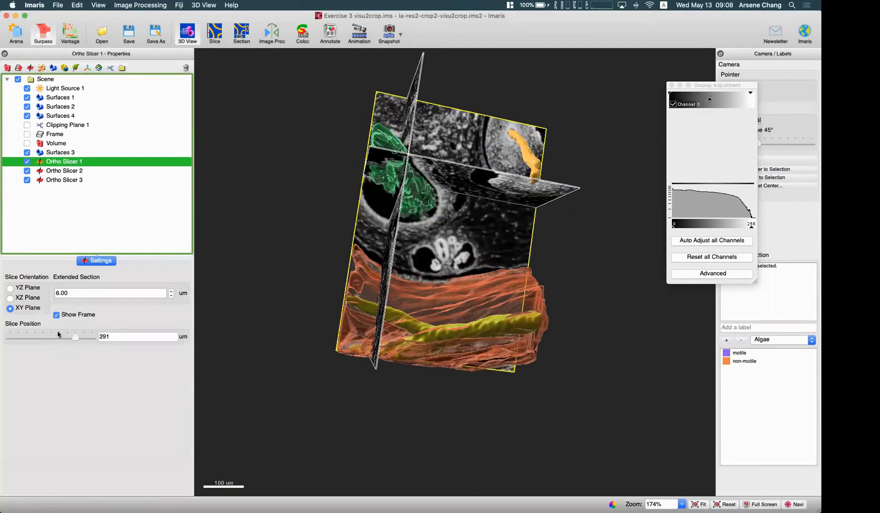
drag(76, 336, 93, 336)
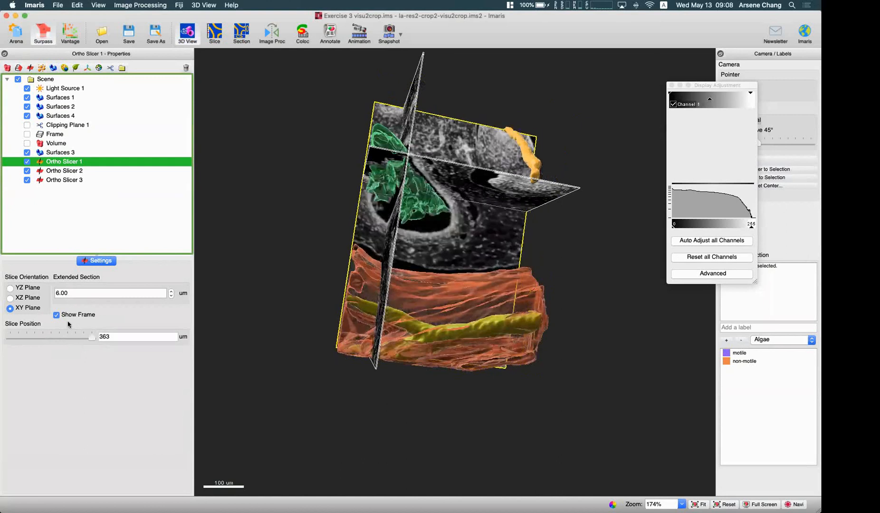
drag(92, 337, 64, 337)
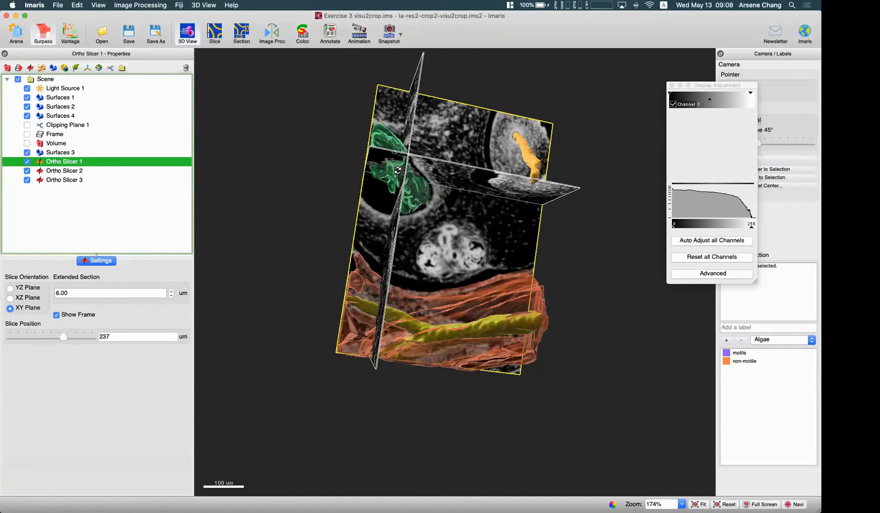
mouse_move(423, 296)
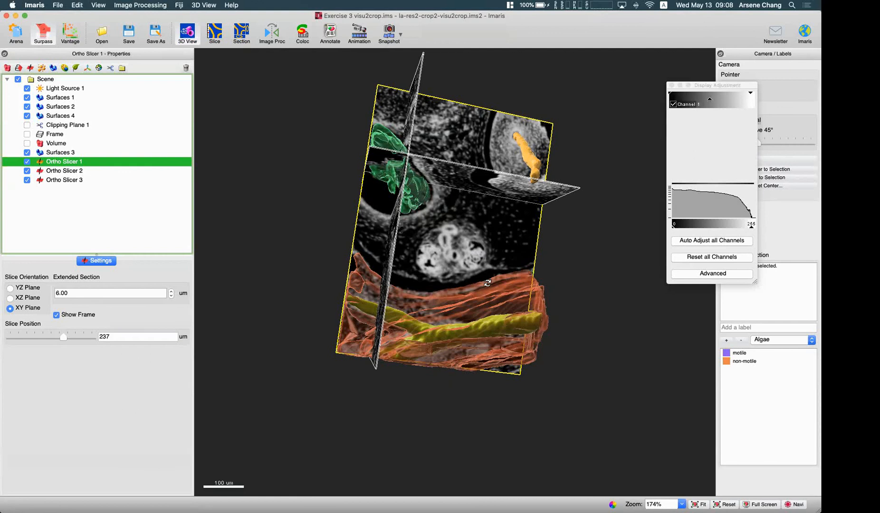
mouse_move(418, 211)
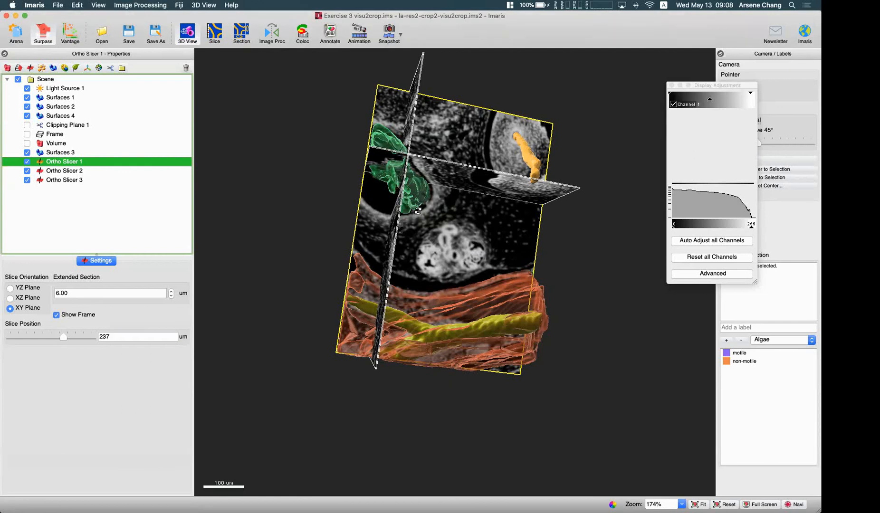
mouse_move(502, 206)
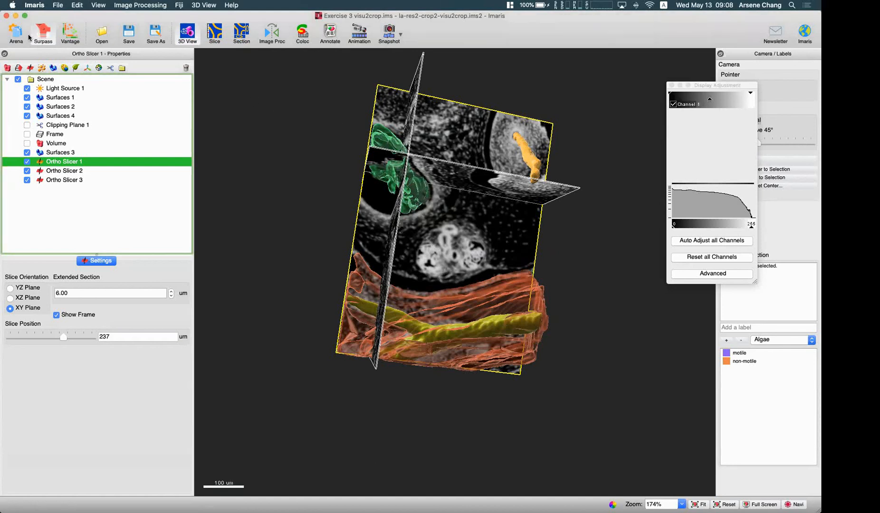
mouse_move(14, 34)
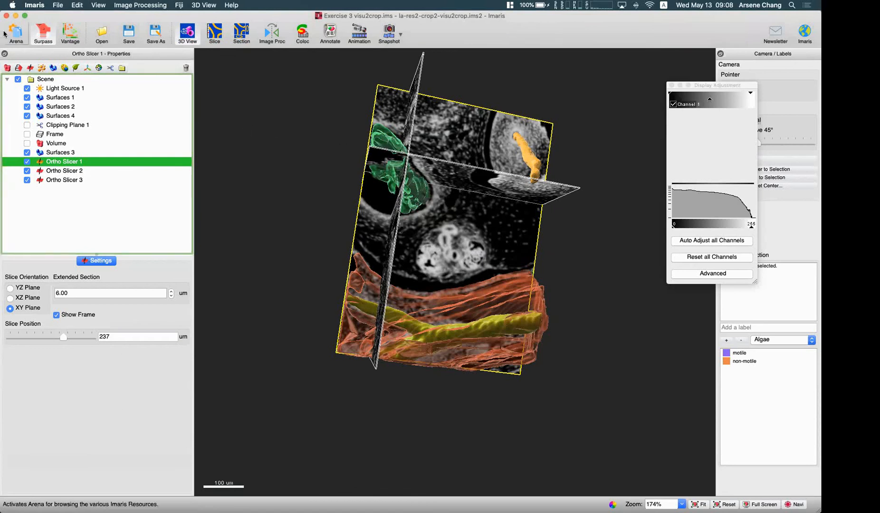
click(15, 32)
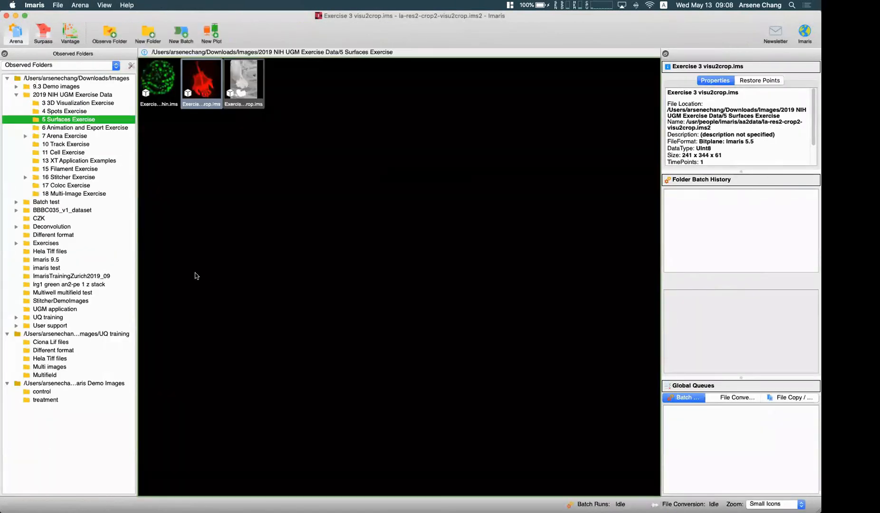